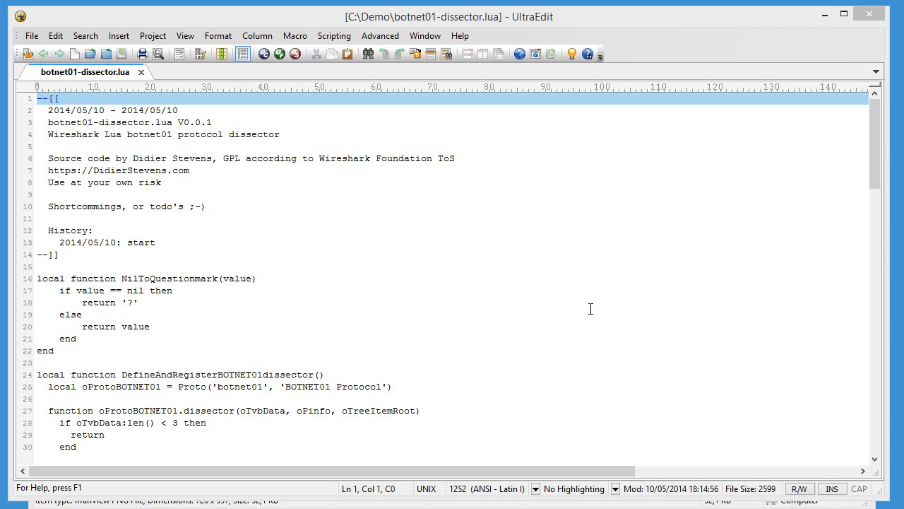
mouse_move(465, 226)
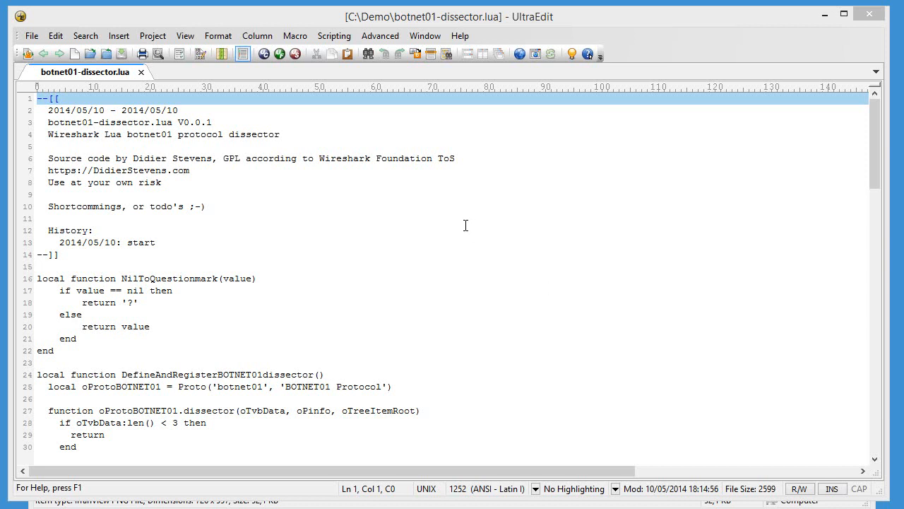
- Point out the History section and version date line in the dissector script header
left_click(71, 230)
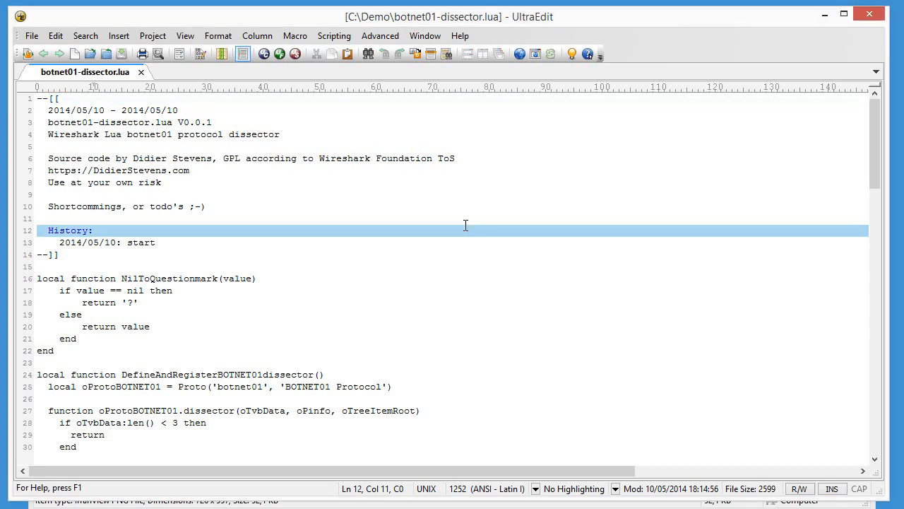
left_click(92, 110)
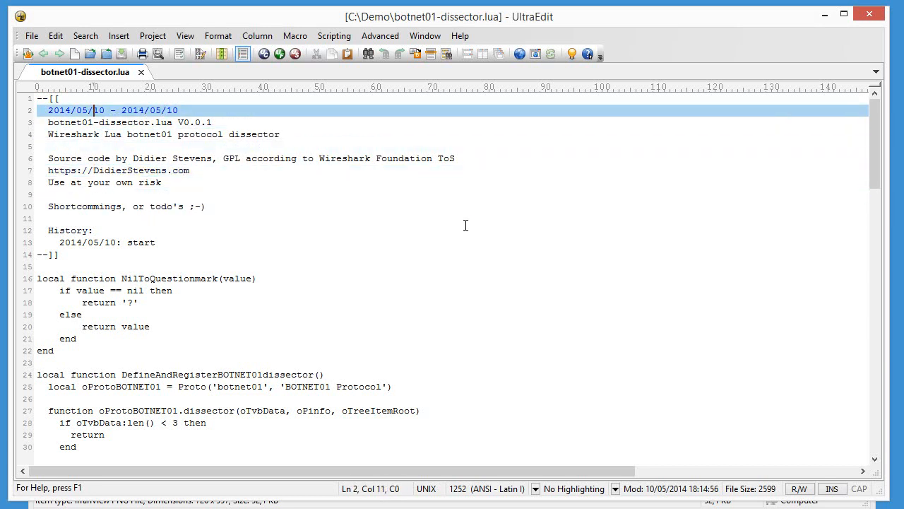
left_click(54, 99)
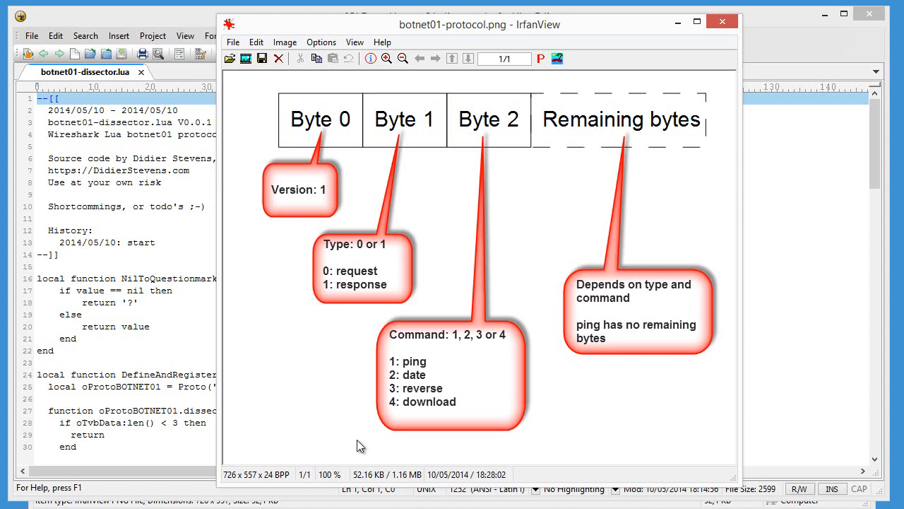
mouse_move(322, 126)
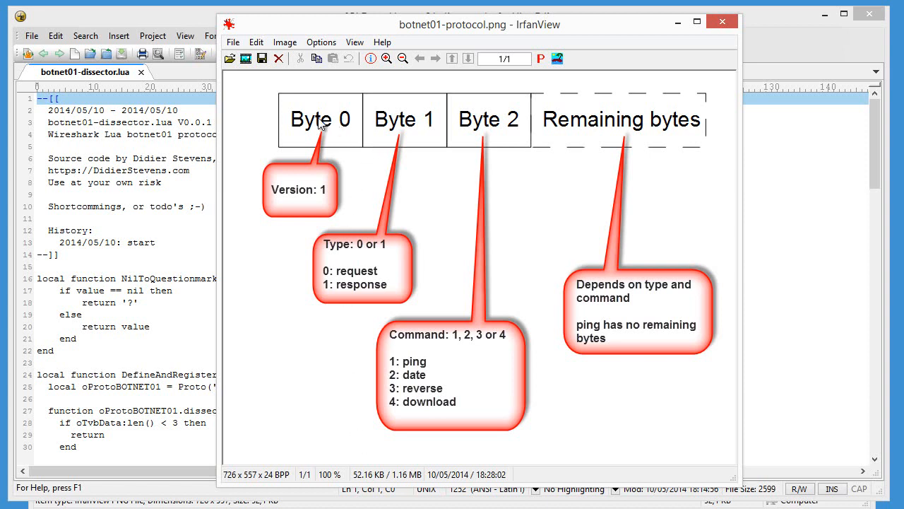
mouse_move(476, 141)
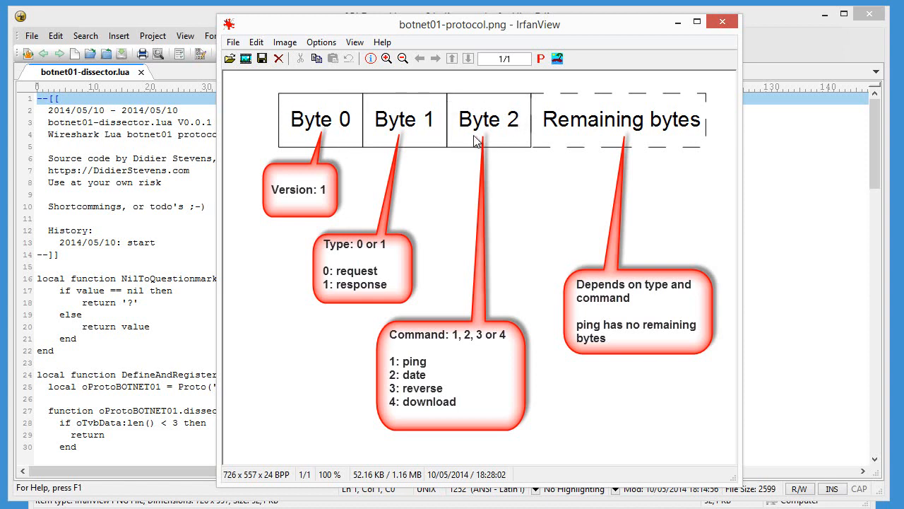
mouse_move(398, 125)
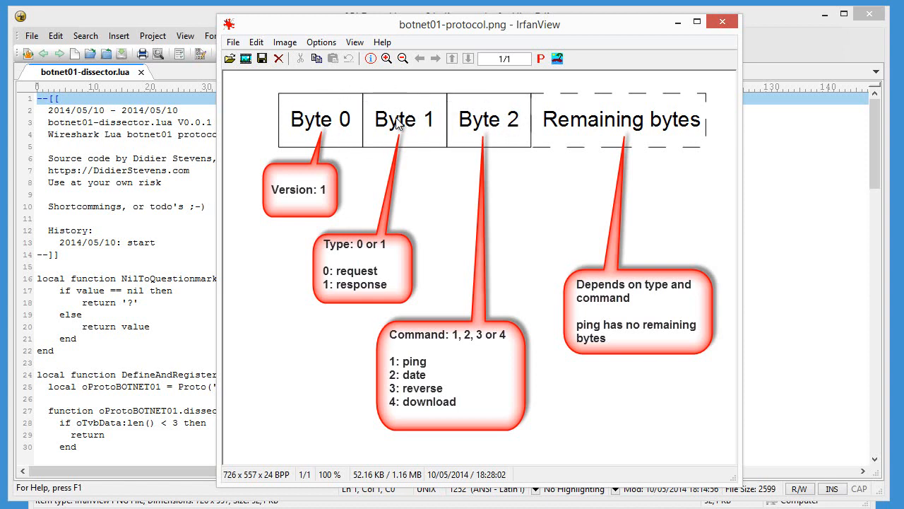
mouse_move(492, 130)
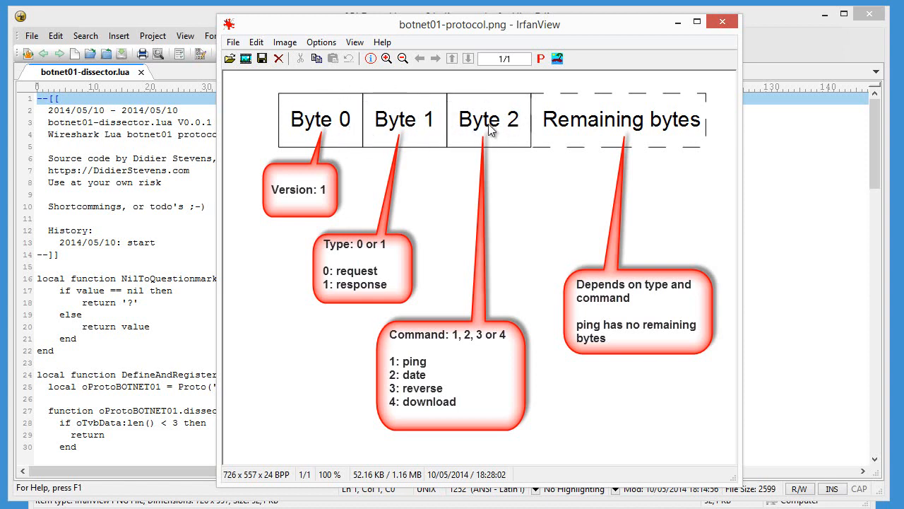
mouse_move(301, 168)
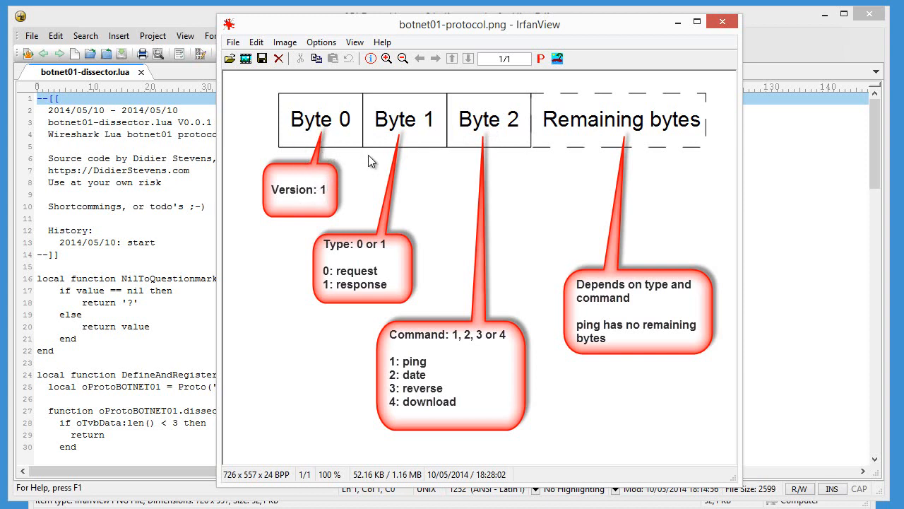
mouse_move(427, 205)
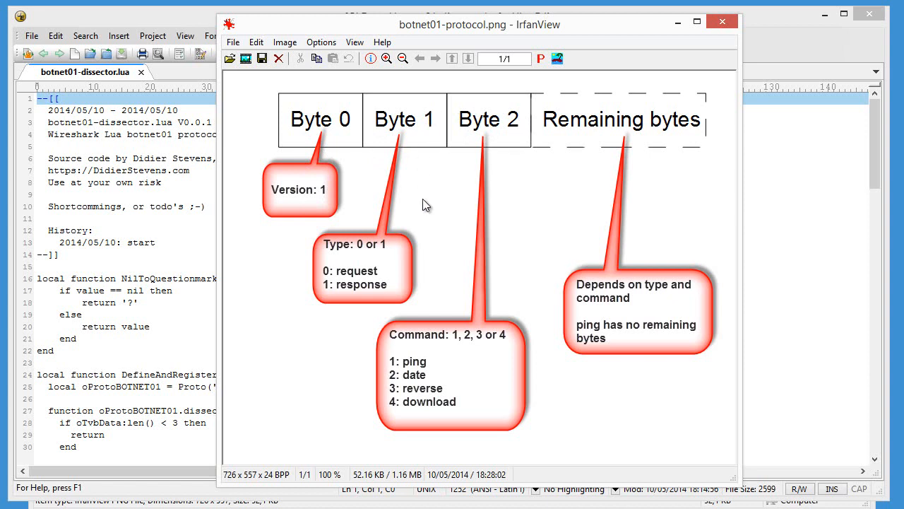
mouse_move(365, 252)
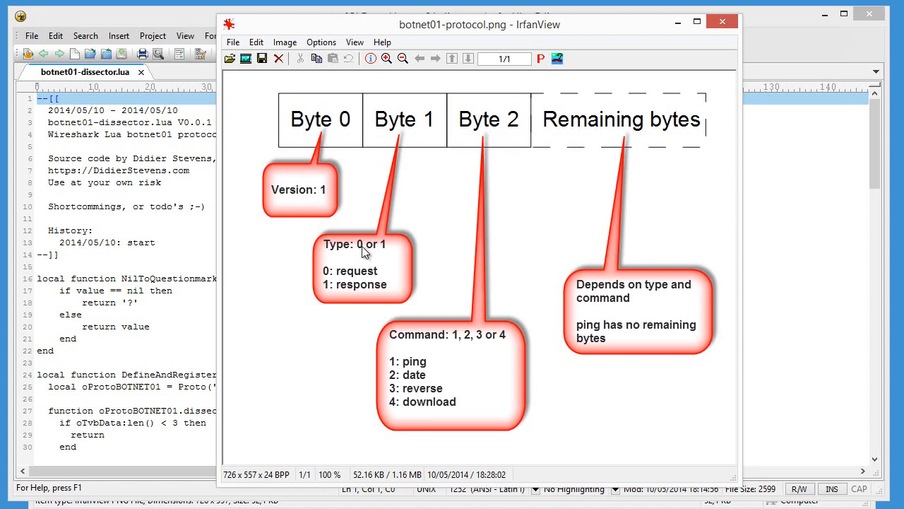
mouse_move(356, 304)
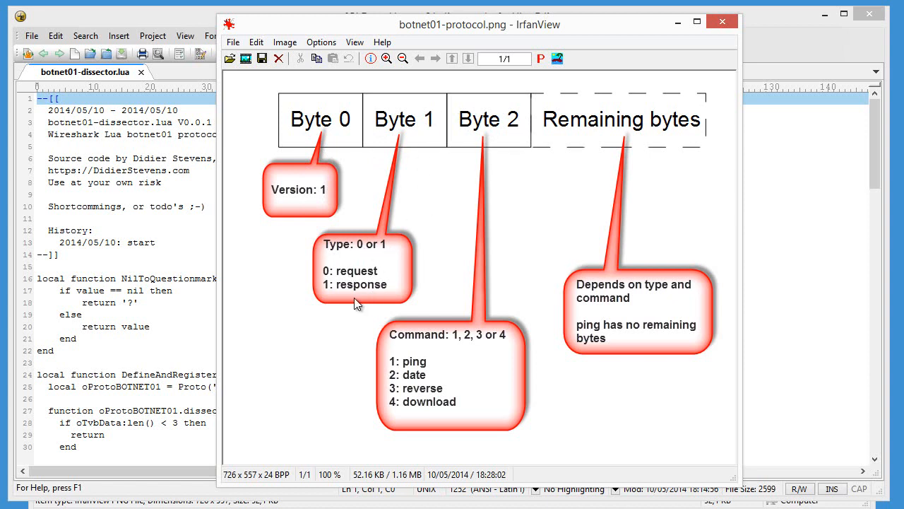
mouse_move(402, 275)
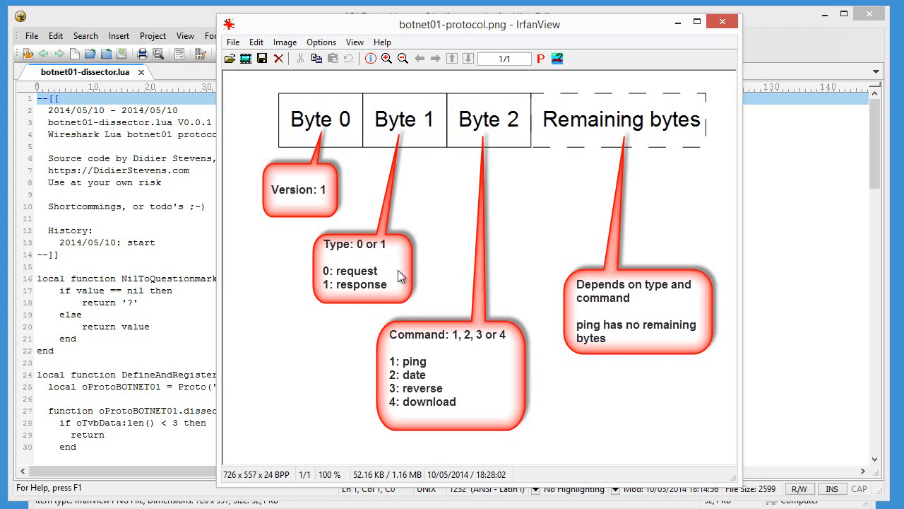
mouse_move(487, 200)
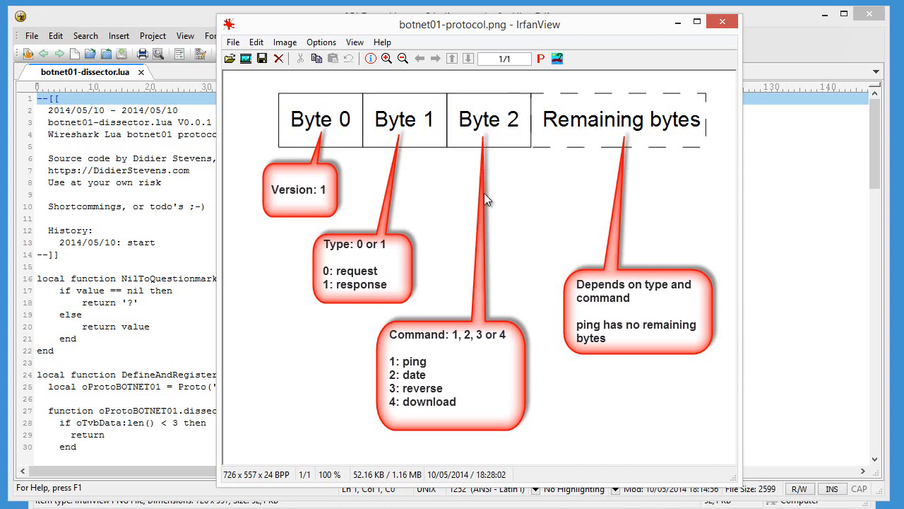
mouse_move(472, 344)
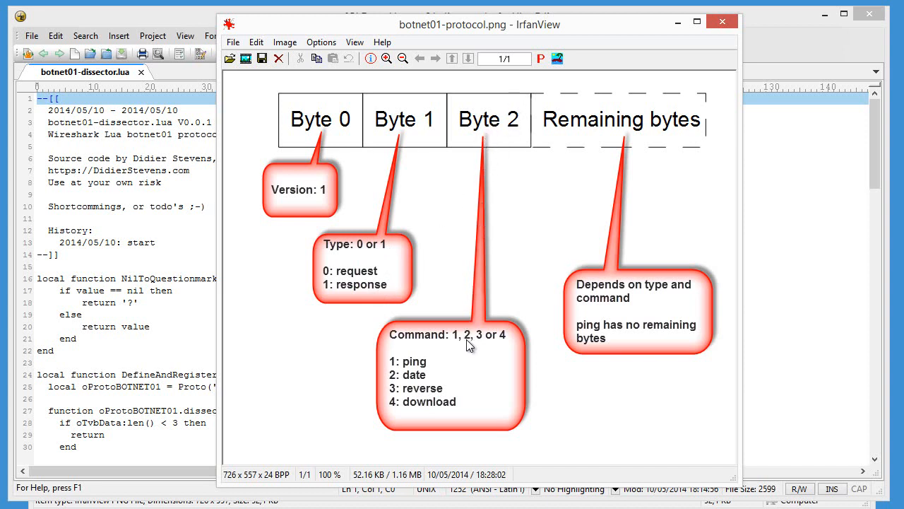
mouse_move(427, 373)
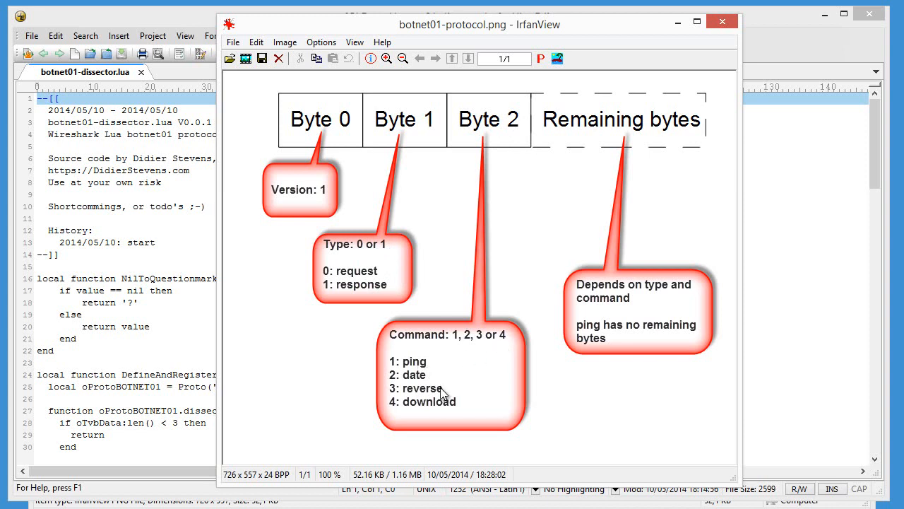
mouse_move(457, 410)
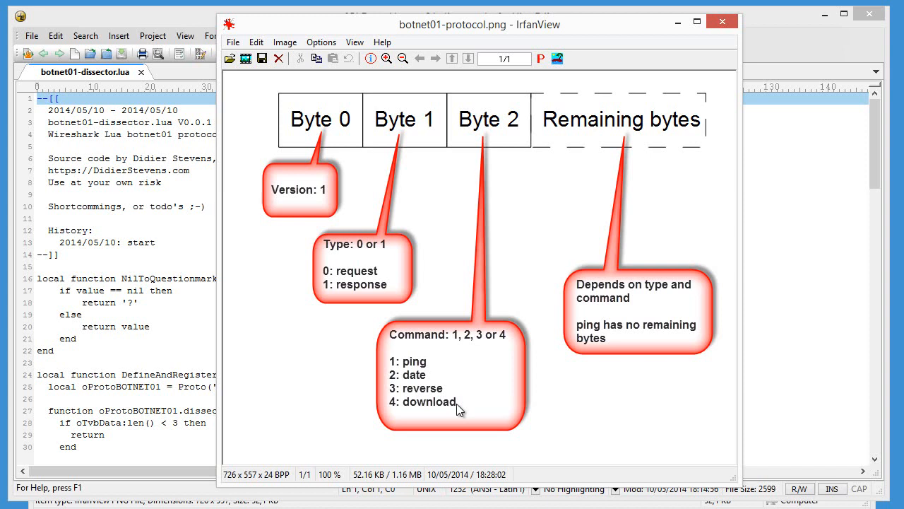
mouse_move(638, 150)
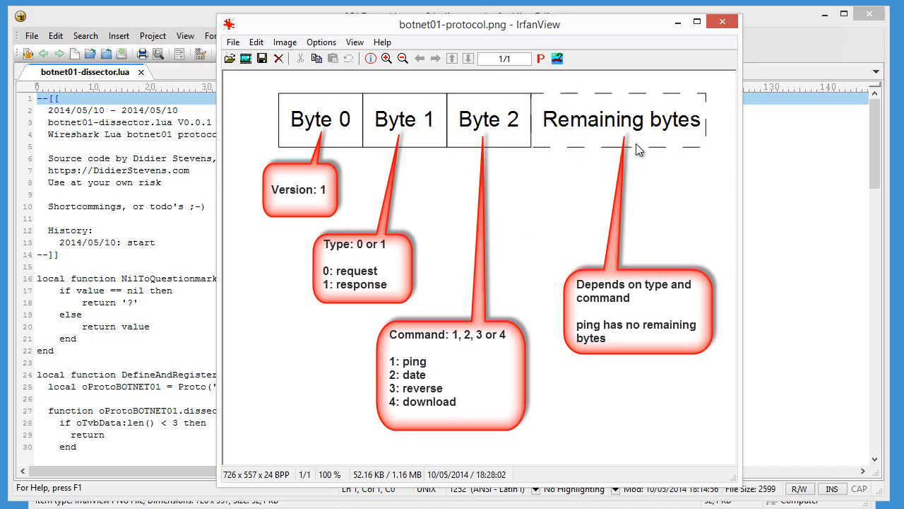
mouse_move(475, 144)
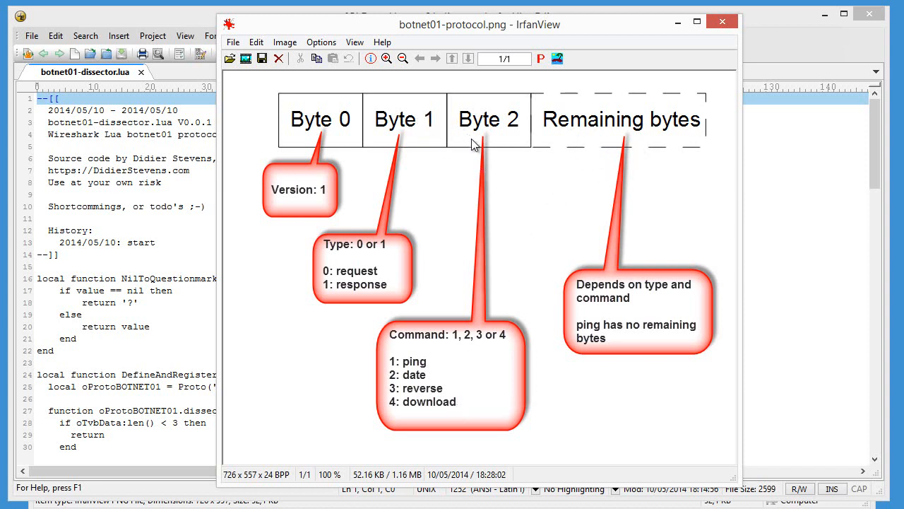
mouse_move(620, 105)
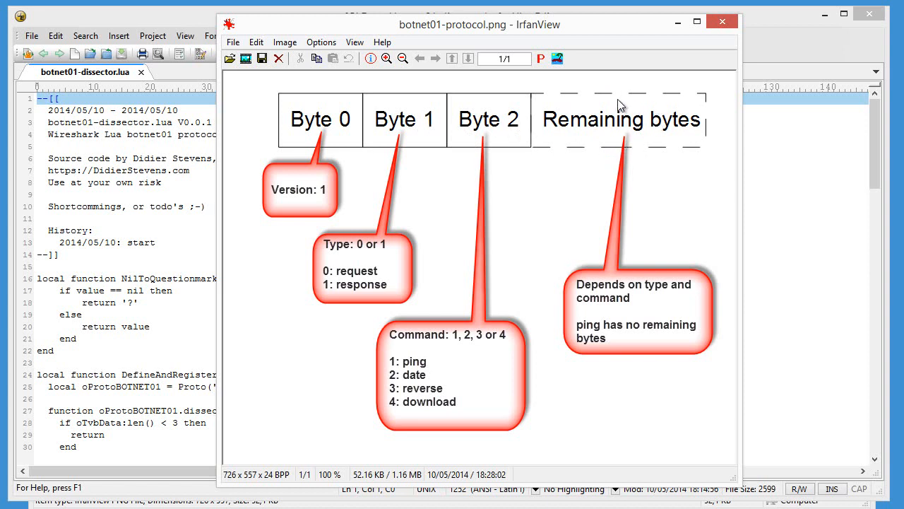
mouse_move(599, 153)
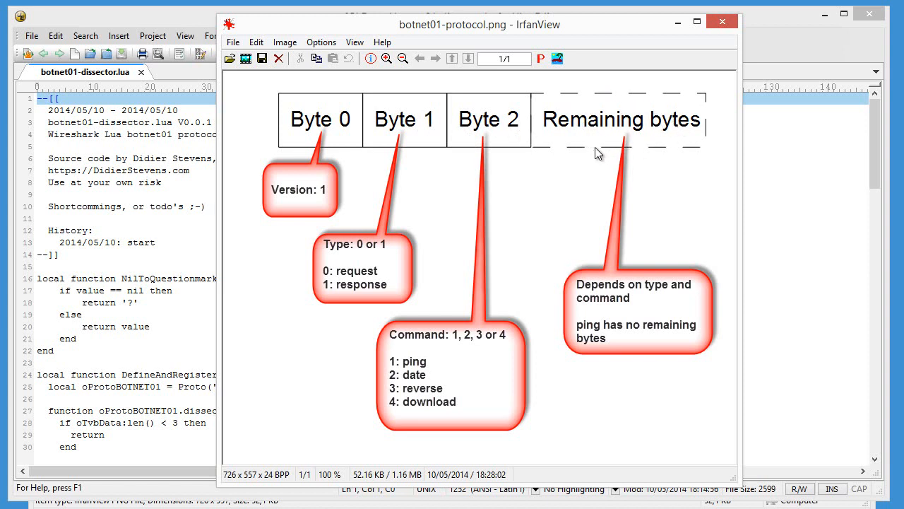
mouse_move(421, 366)
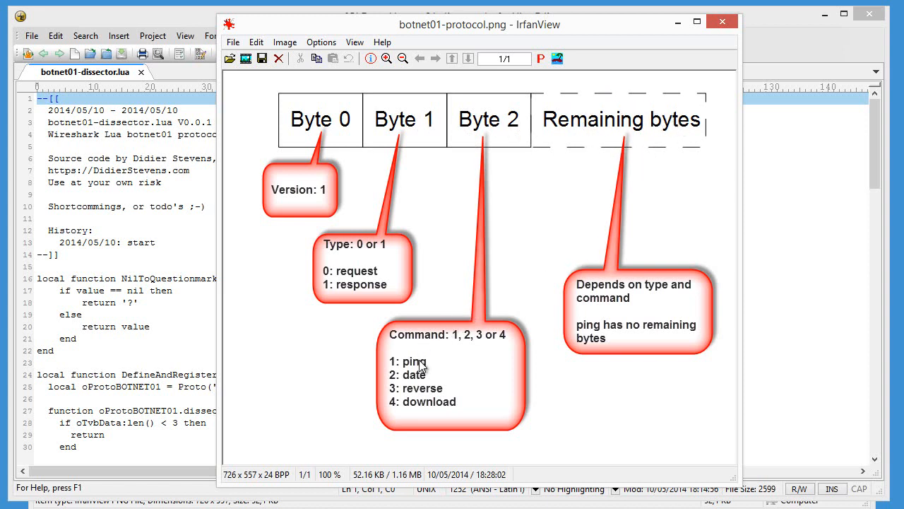
mouse_move(675, 130)
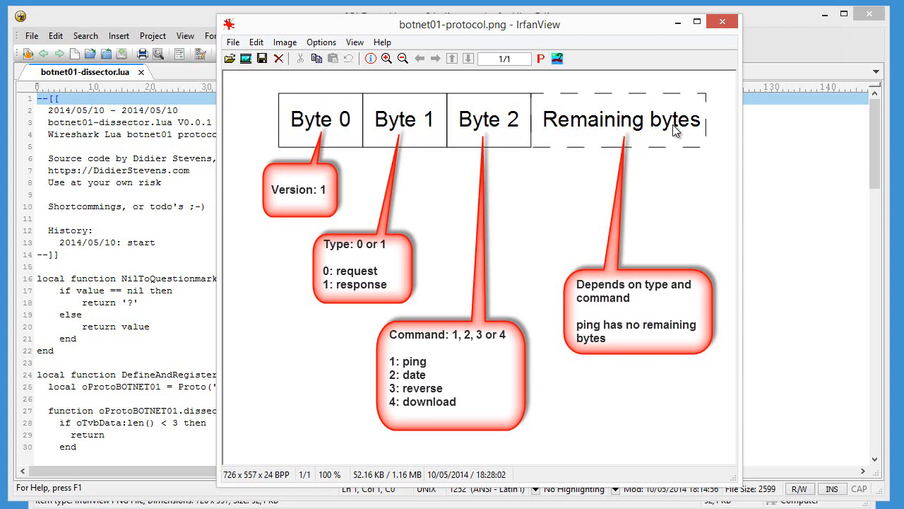
mouse_move(437, 368)
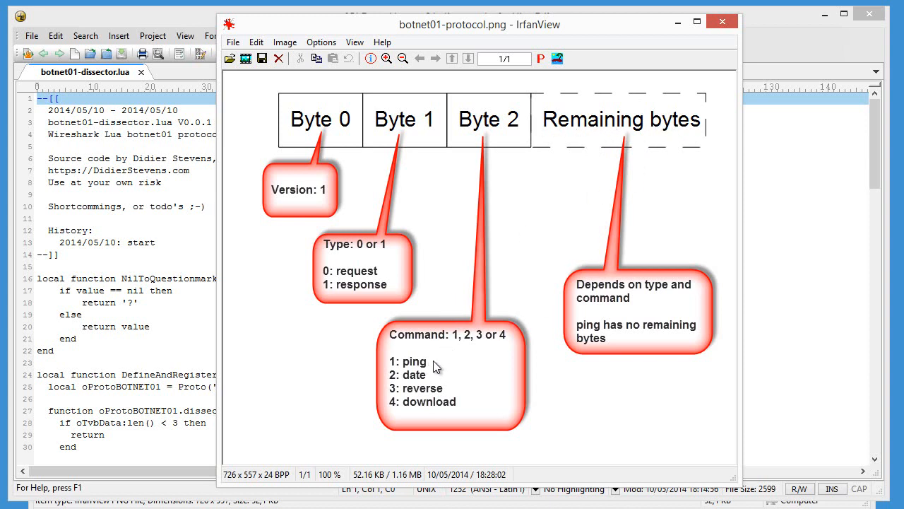
mouse_move(427, 379)
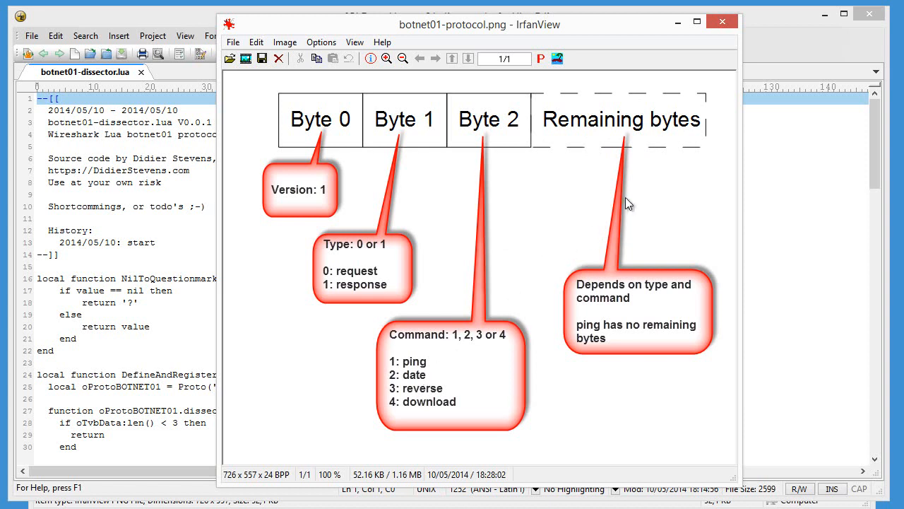
mouse_move(444, 410)
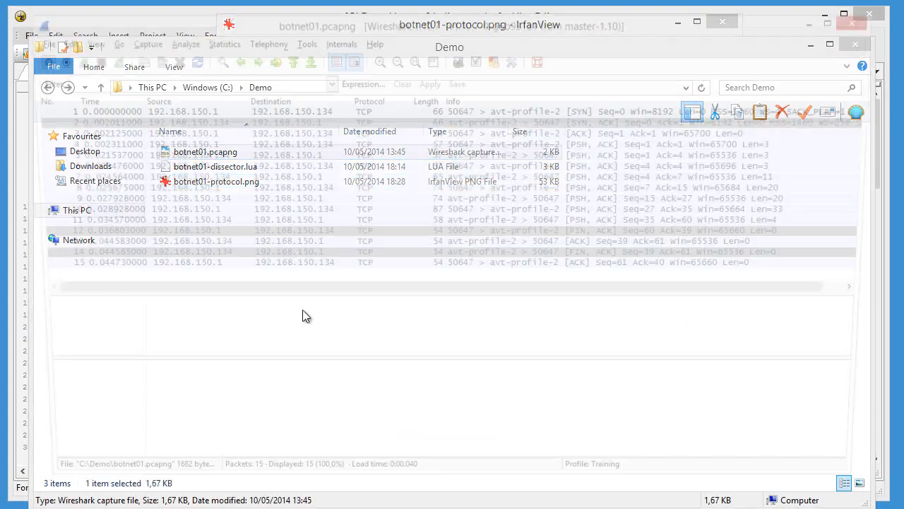
- Step through packets 2 (SYN-ACK), 12 (FIN), 13 (FIN ack) and 11 (4 data bytes)
left_click(318, 25)
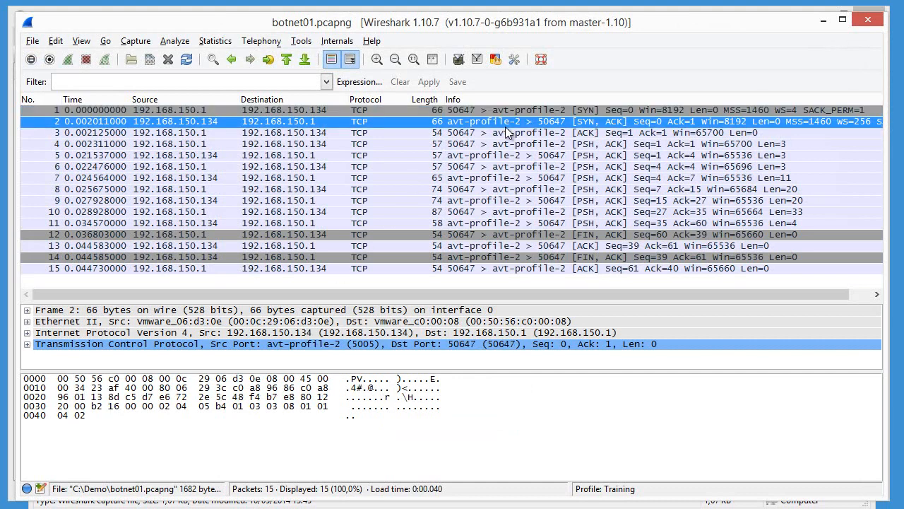
left_click(283, 145)
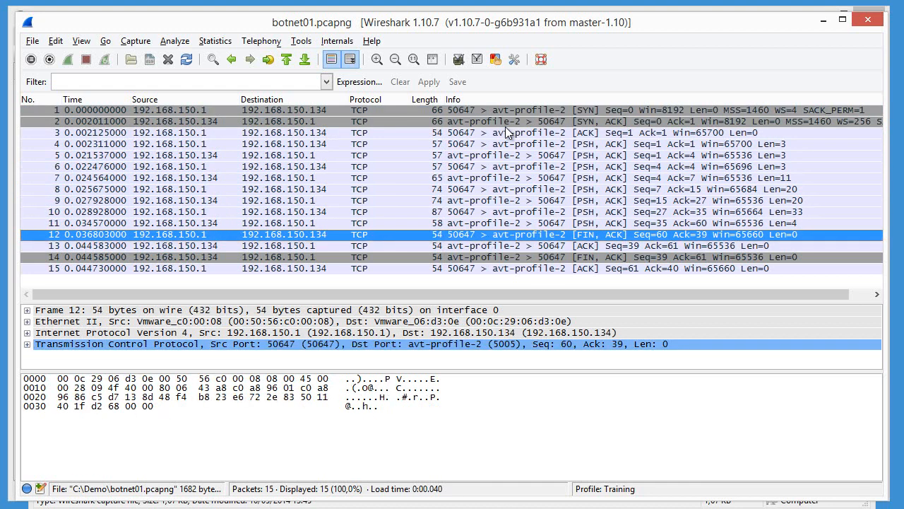
left_click(282, 246)
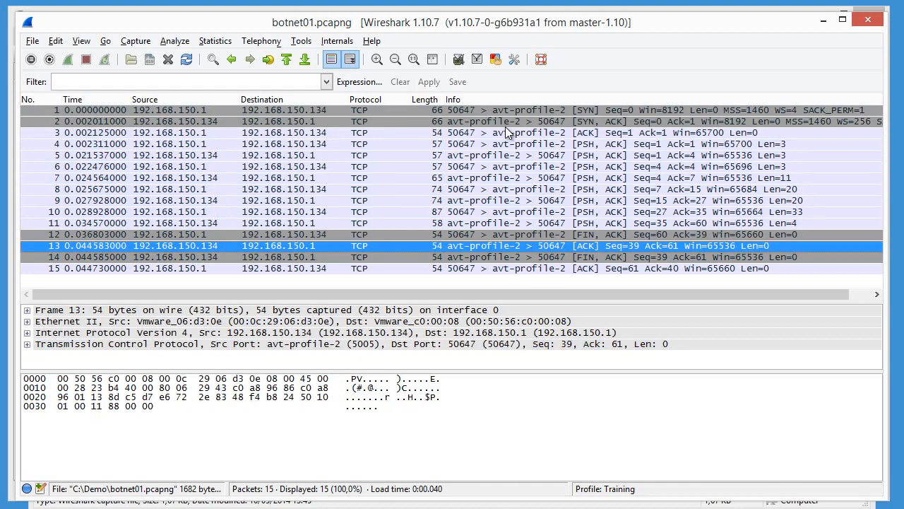
left_click(282, 257)
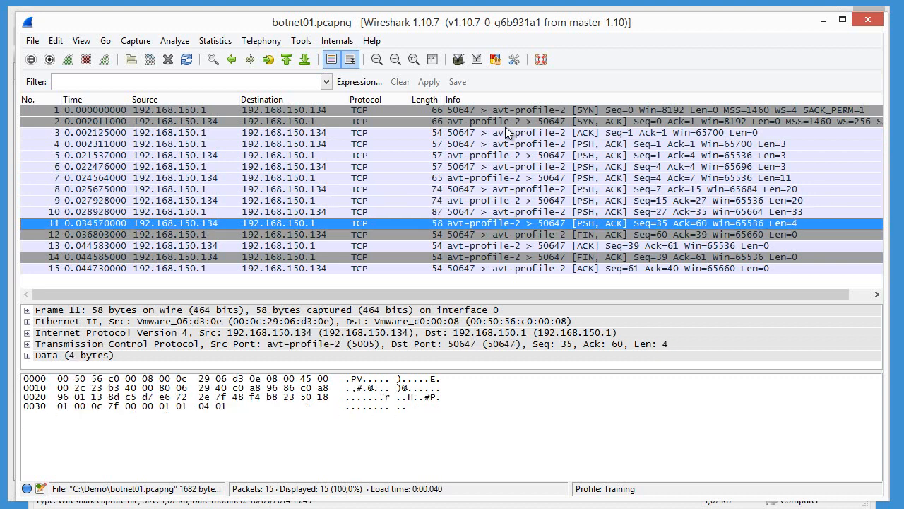
left_click(282, 144)
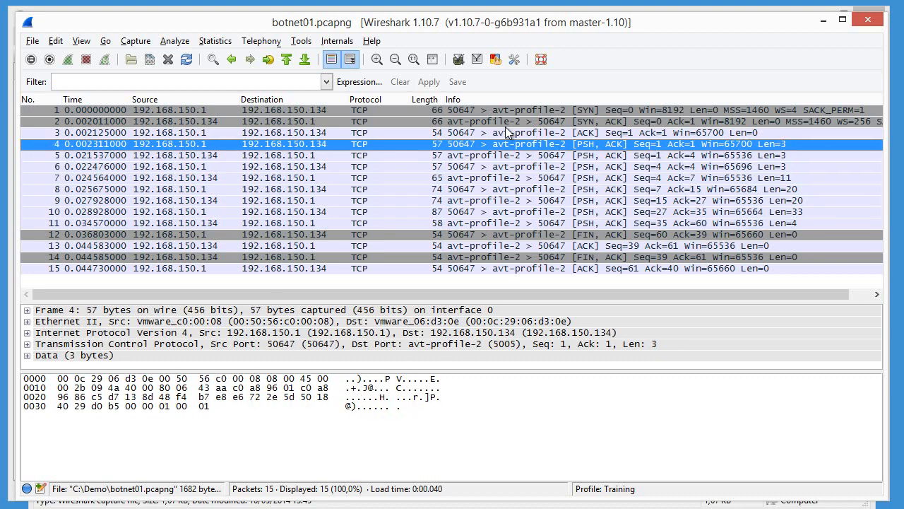
mouse_move(424, 229)
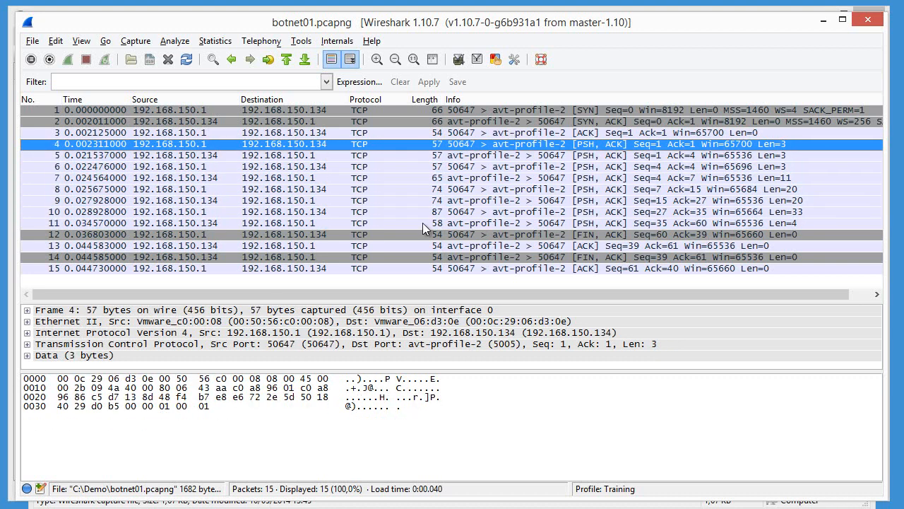
mouse_move(183, 361)
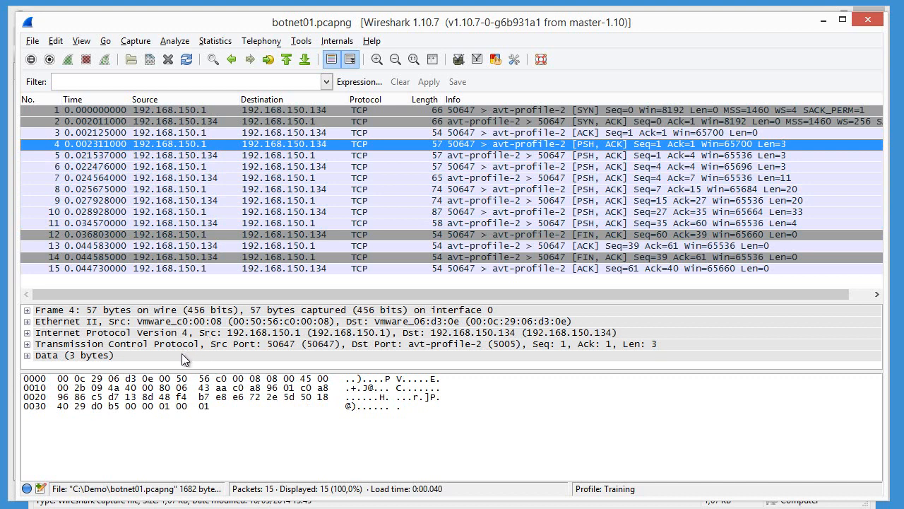
left_click(74, 355)
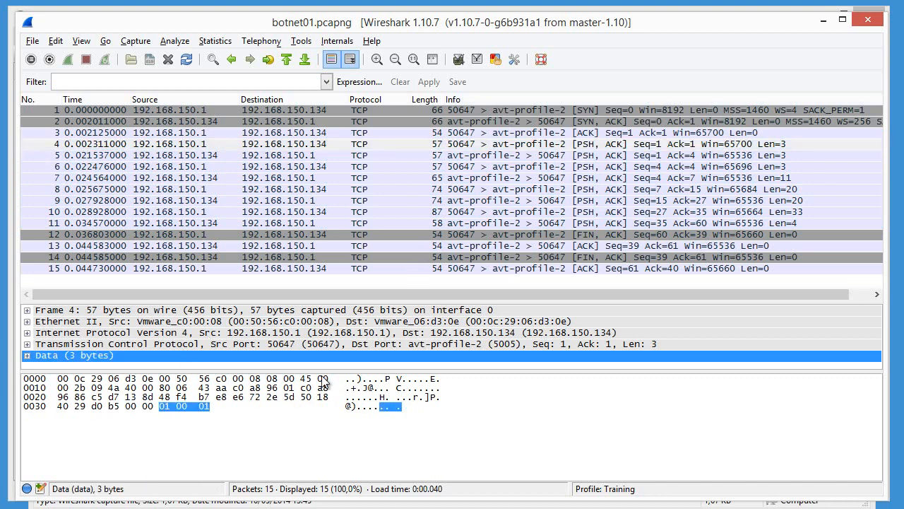
mouse_move(188, 413)
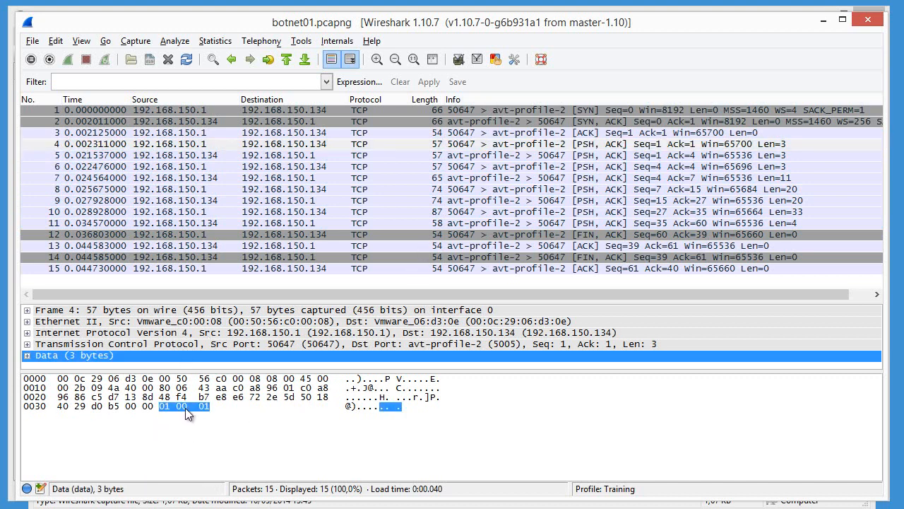
mouse_move(167, 417)
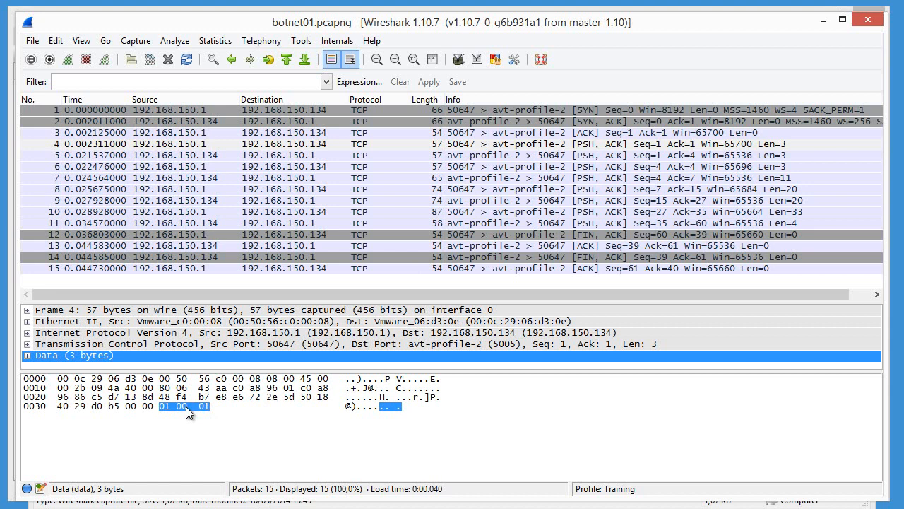
mouse_move(214, 414)
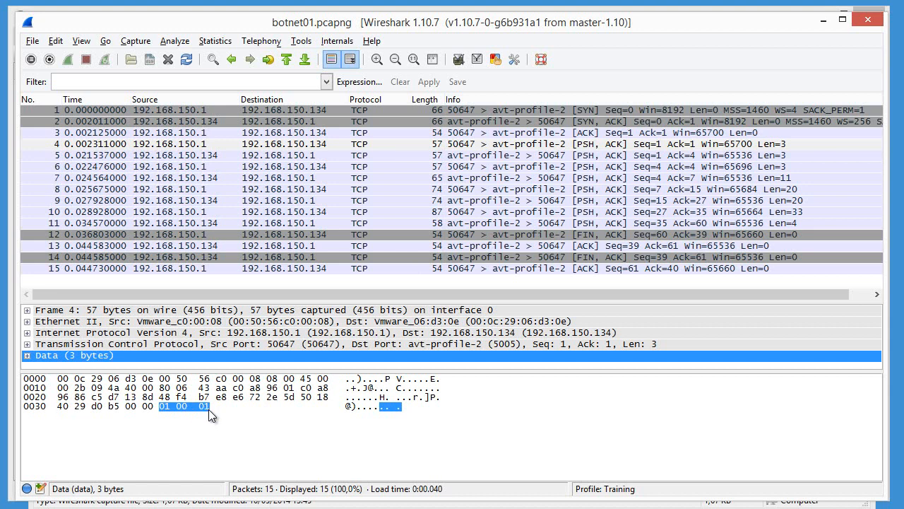
mouse_move(656, 161)
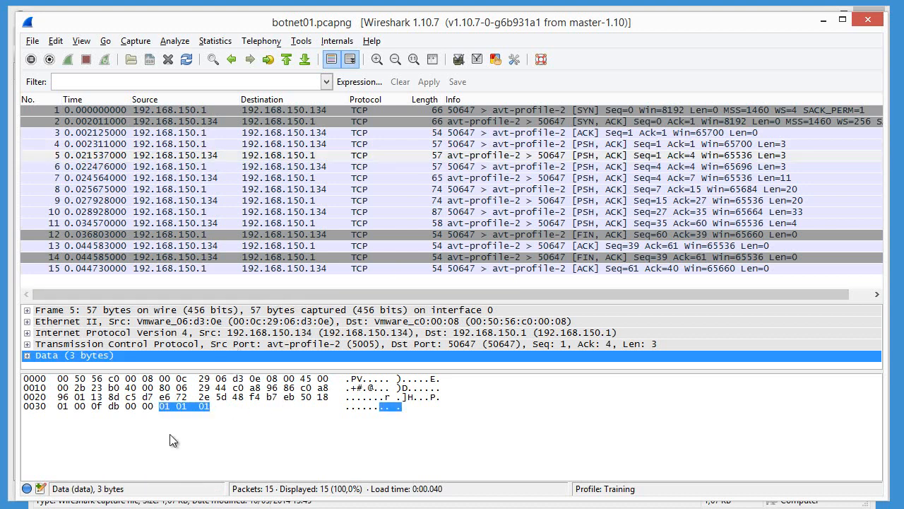
mouse_move(187, 416)
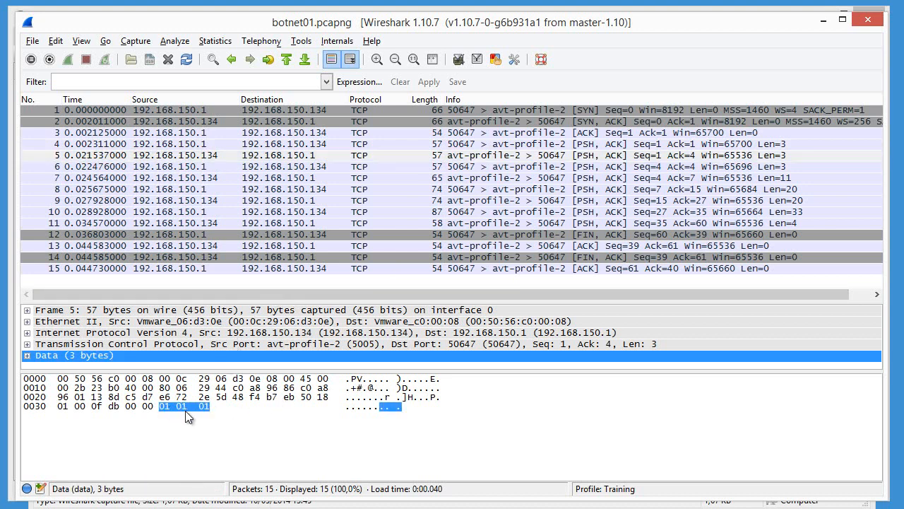
mouse_move(204, 417)
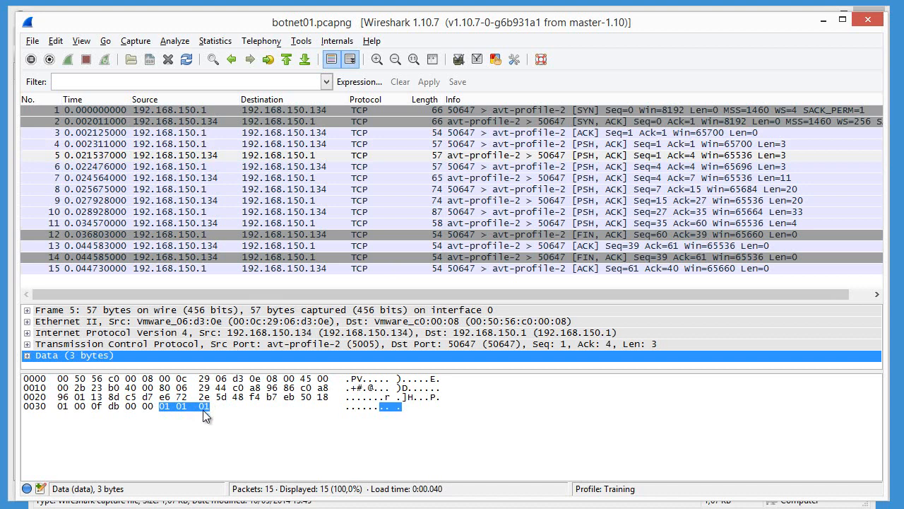
mouse_move(613, 166)
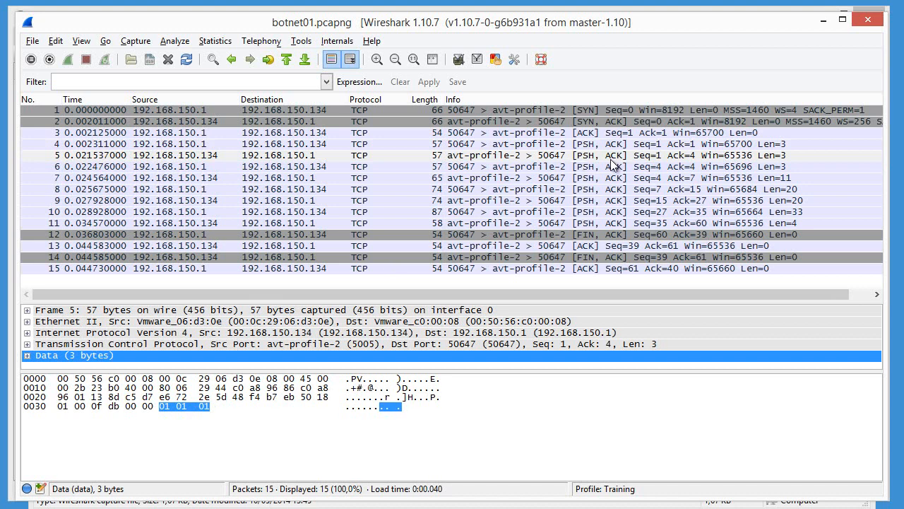
left_click(453, 167)
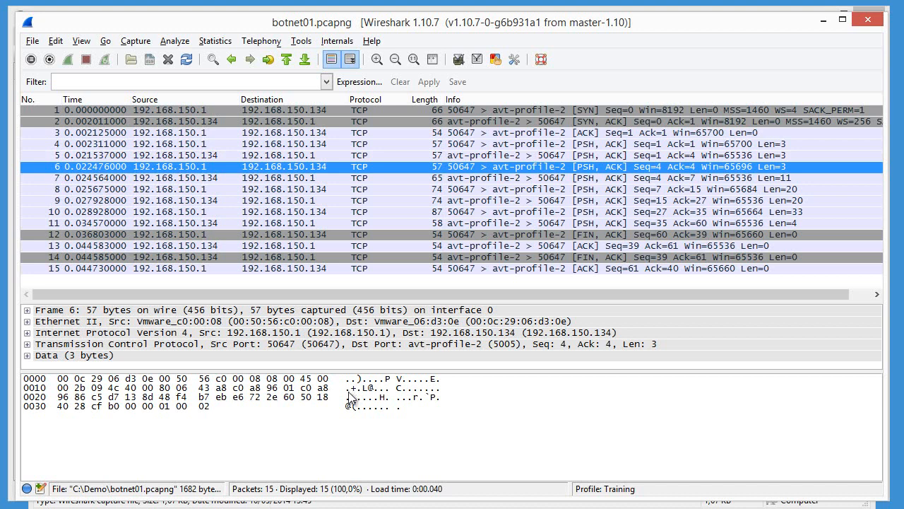
mouse_move(169, 363)
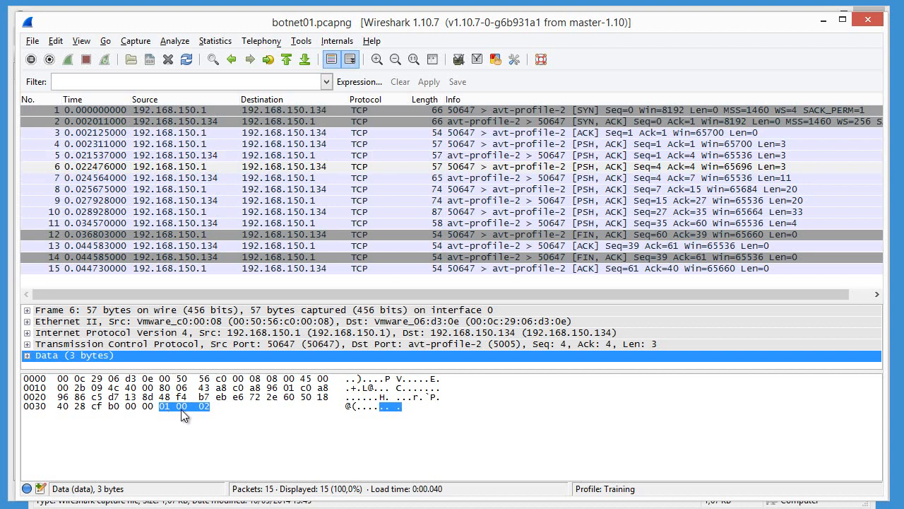
mouse_move(209, 413)
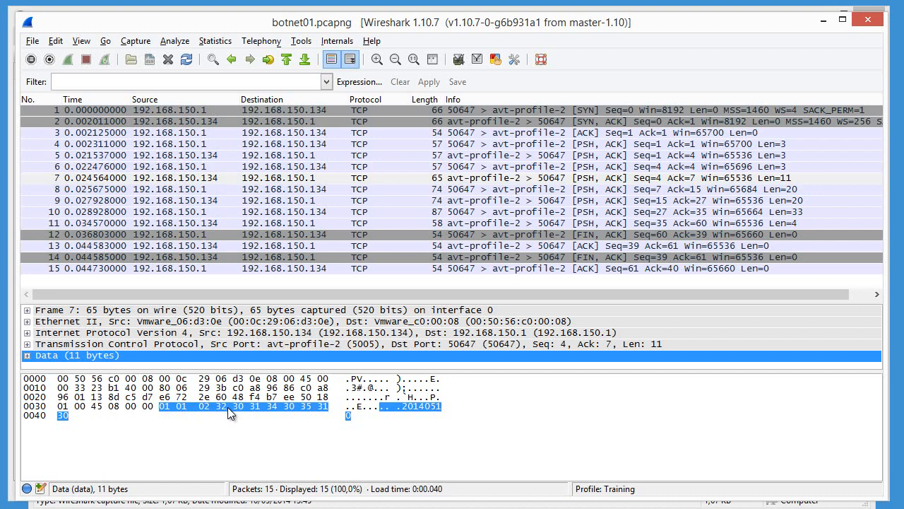
mouse_move(350, 427)
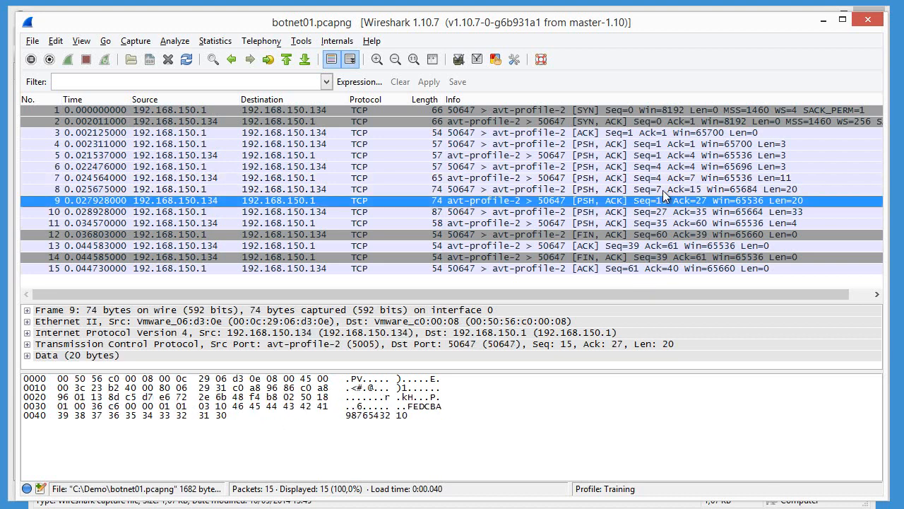
left_click(282, 133)
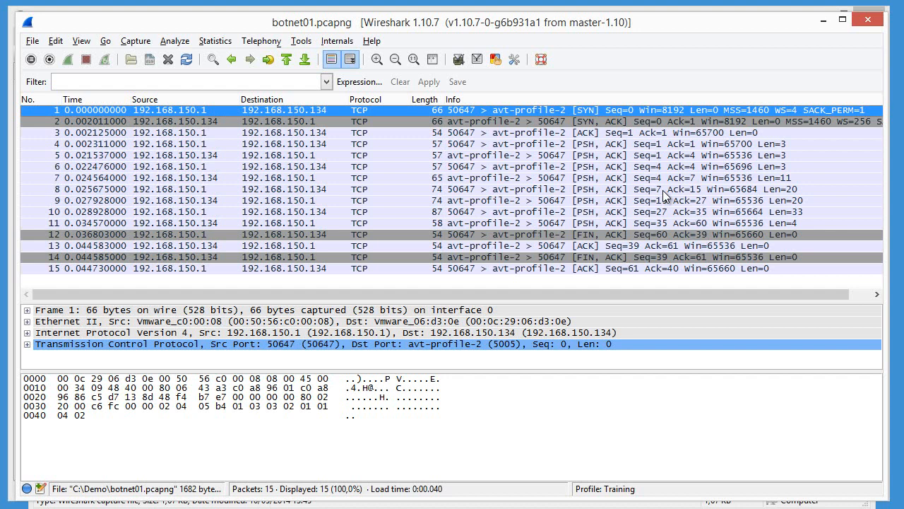
left_click(282, 155)
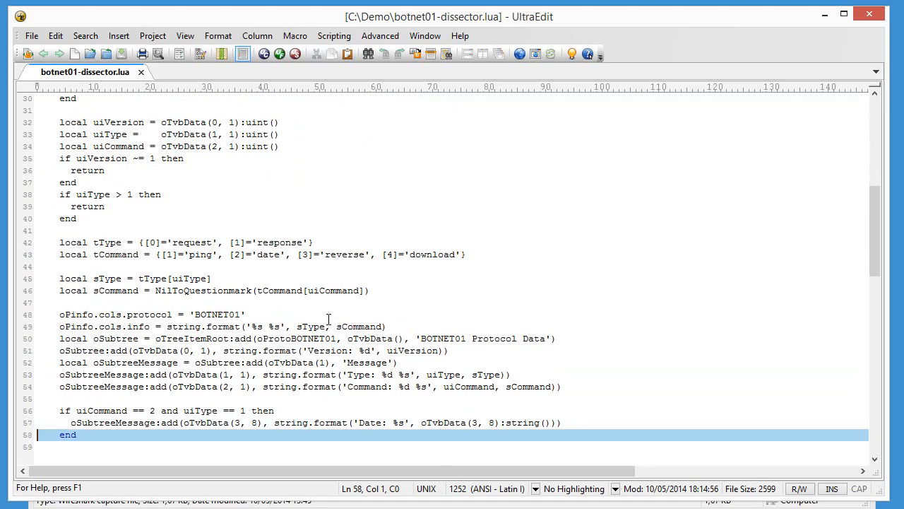
scroll("up", 3)
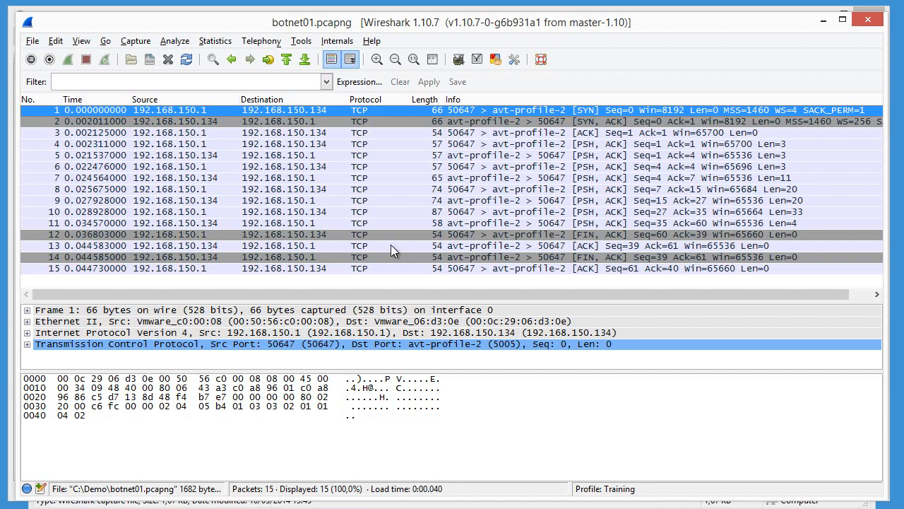
- Enable the BOTNET01 dissector in Analyze > Enabled Protocols and apply it
left_click(175, 39)
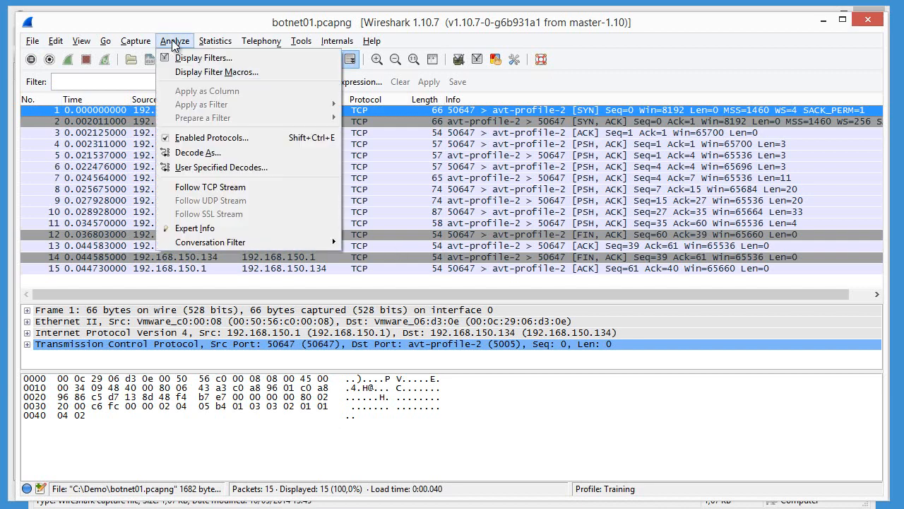
left_click(212, 137)
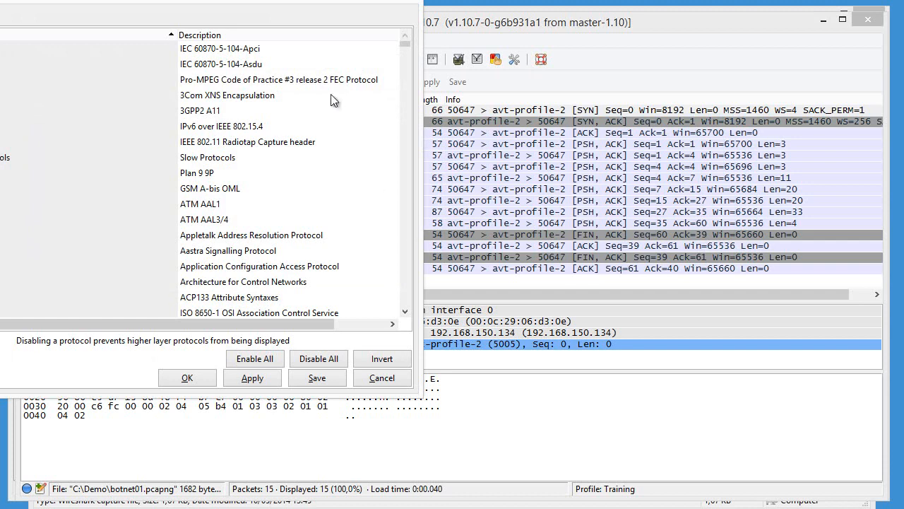
mouse_move(248, 6)
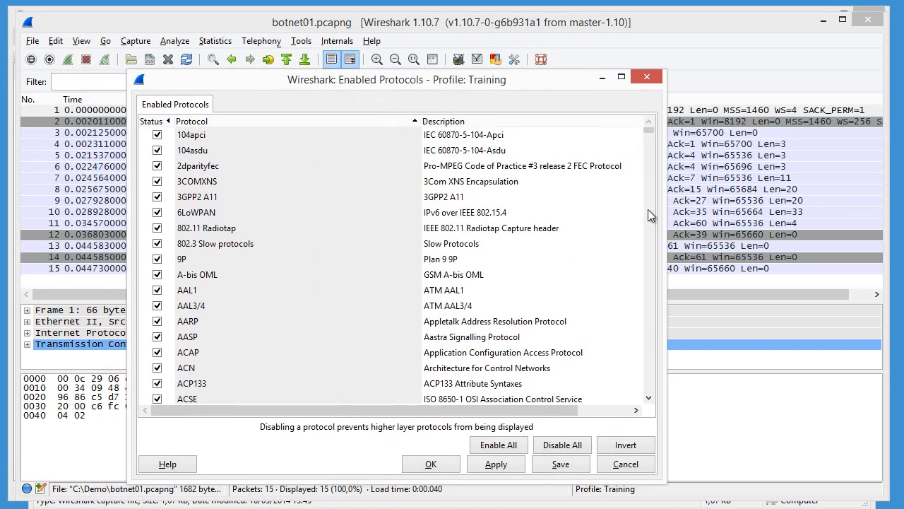
scroll("down", 3)
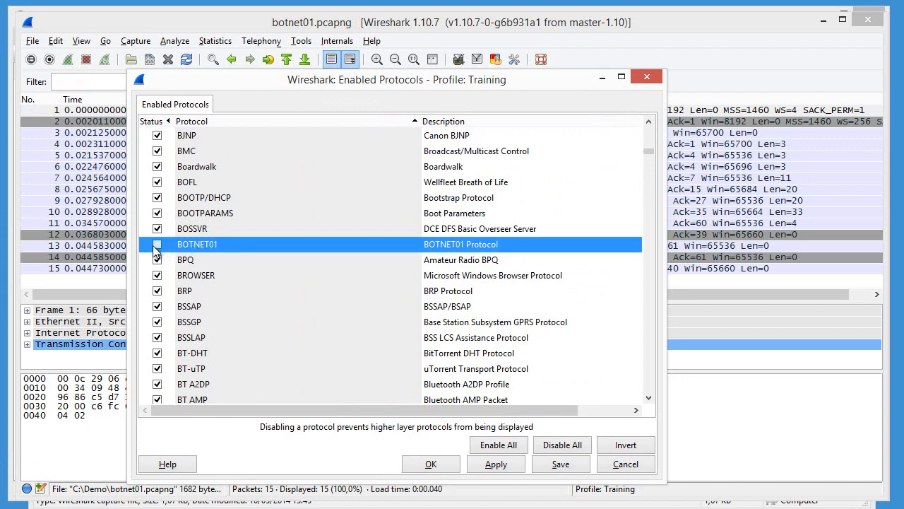
left_click(159, 243)
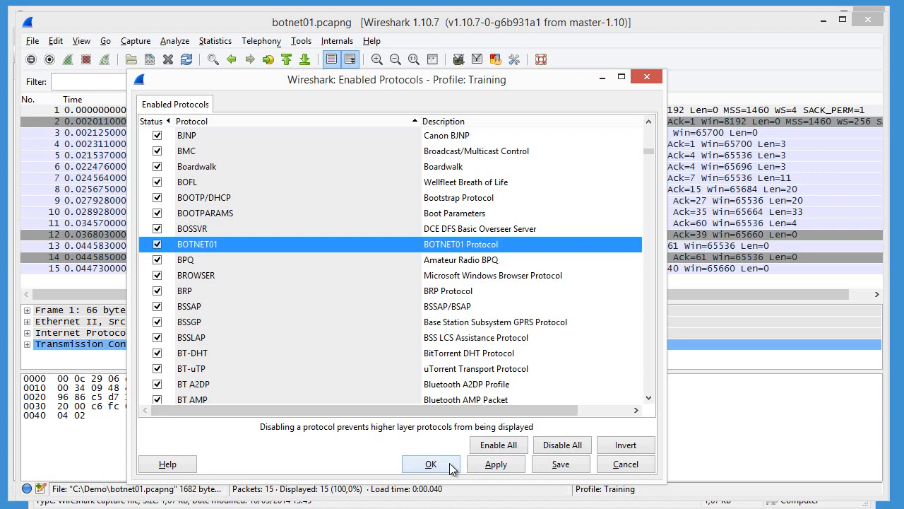
left_click(431, 463)
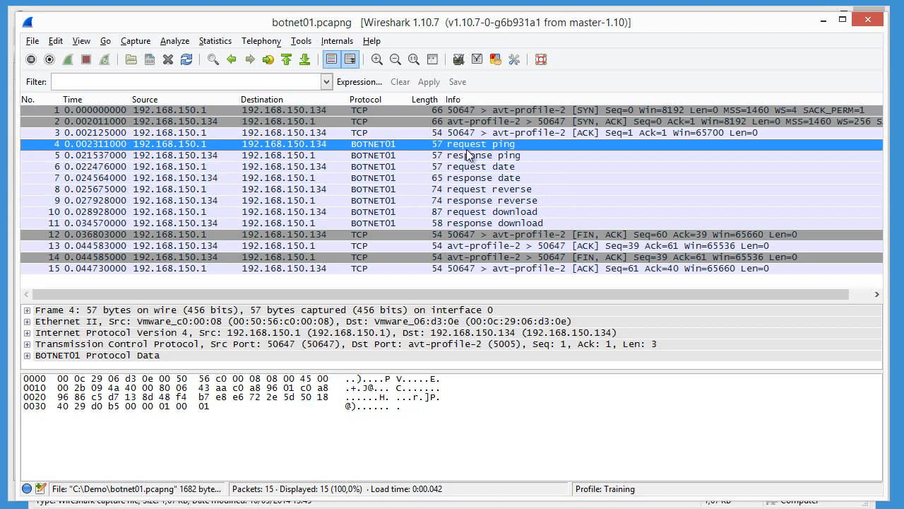
left_click(466, 154)
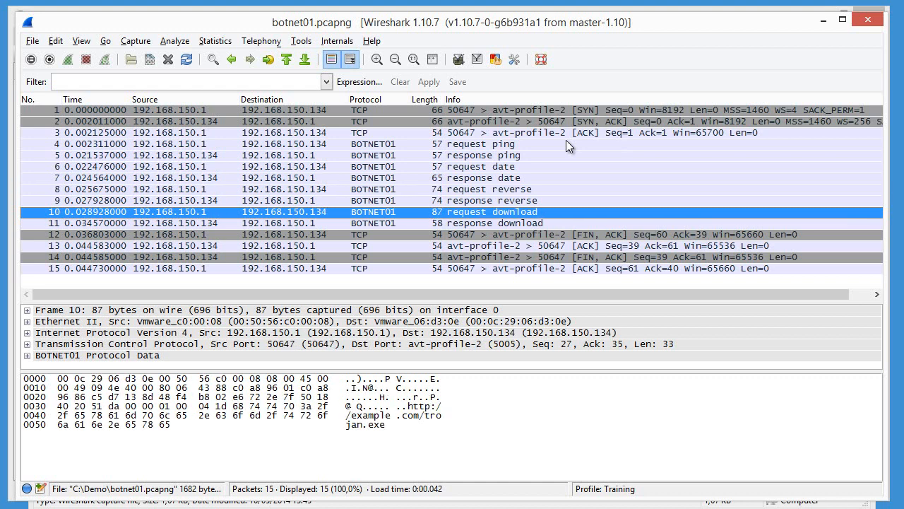
left_click(283, 223)
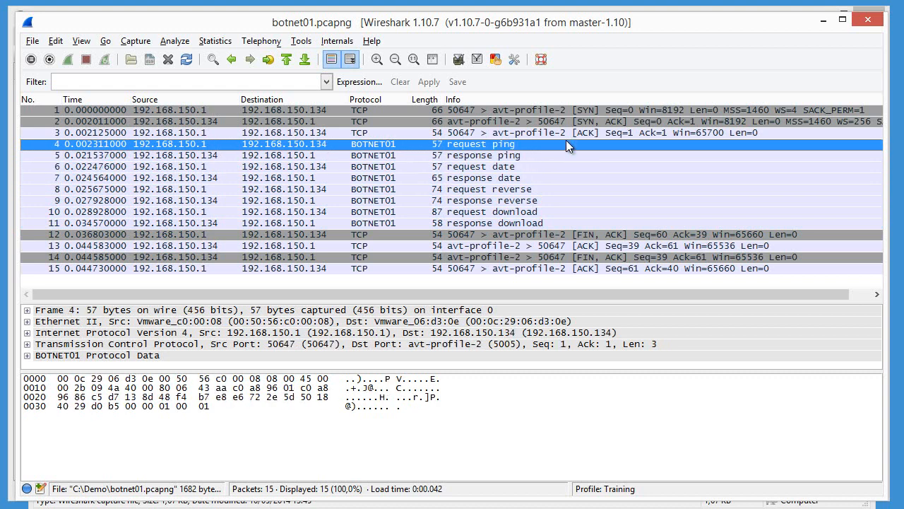
mouse_move(253, 351)
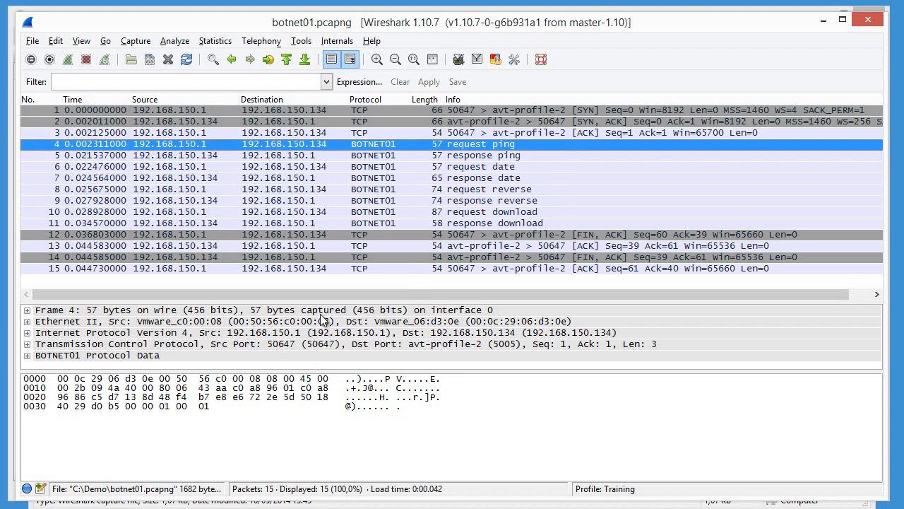
- Expand packet 4's BOTNET01 message (version 1, request, ping), then view the response date packet 20140510
left_click(97, 355)
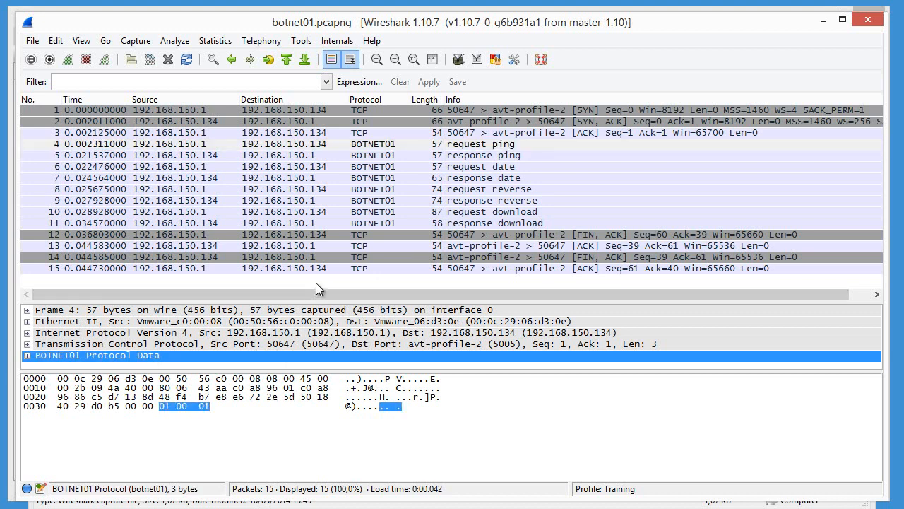
mouse_move(339, 297)
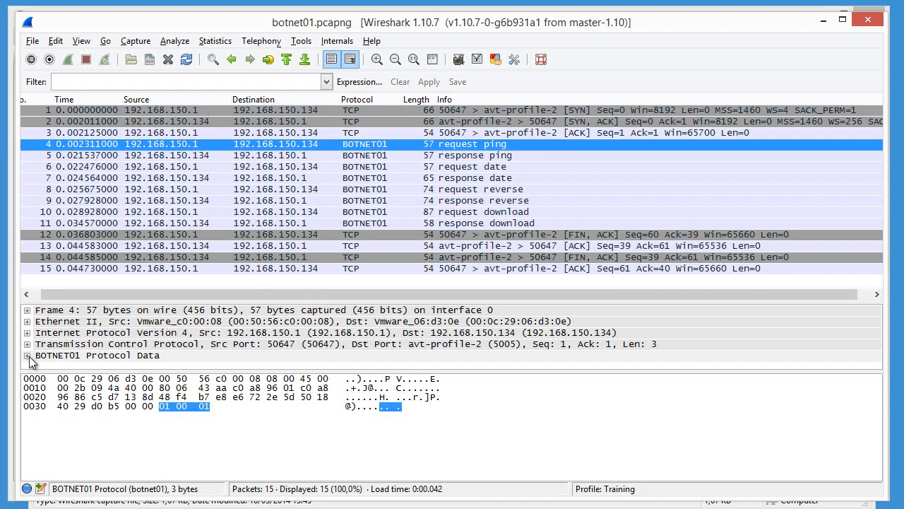
left_click(27, 355)
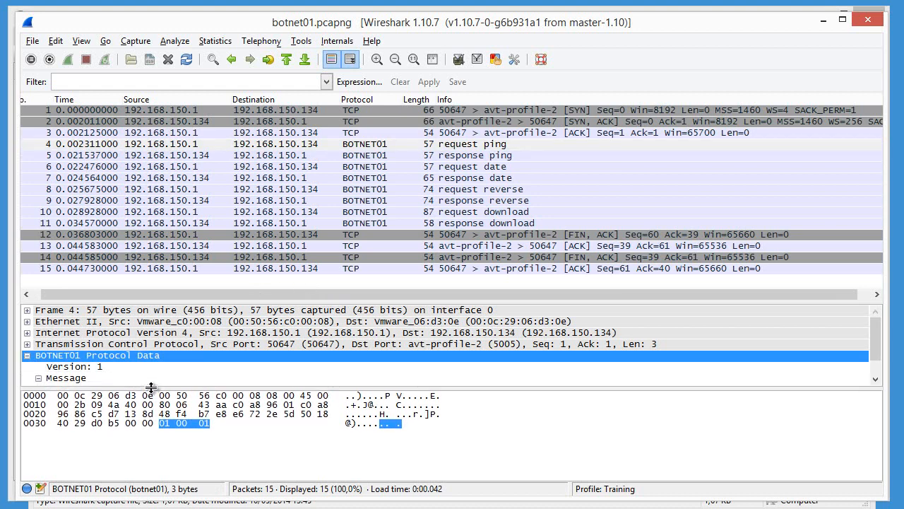
left_click(40, 377)
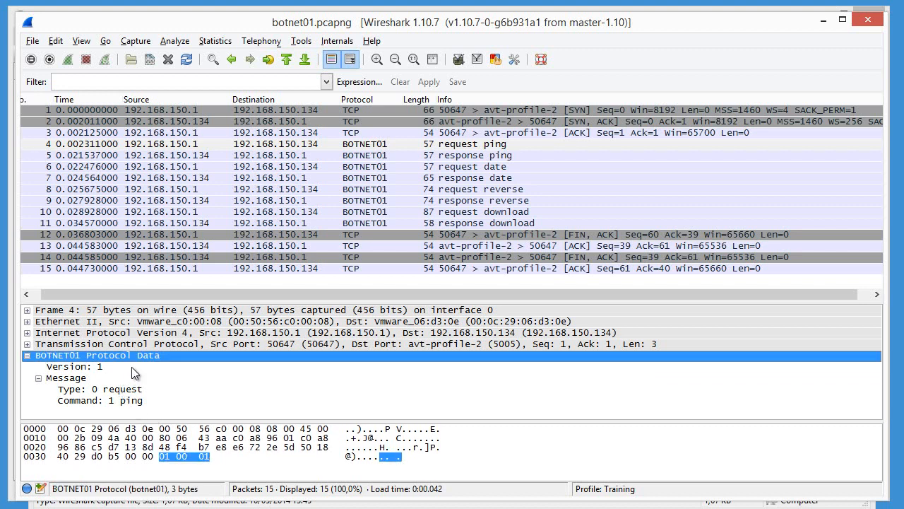
left_click(92, 366)
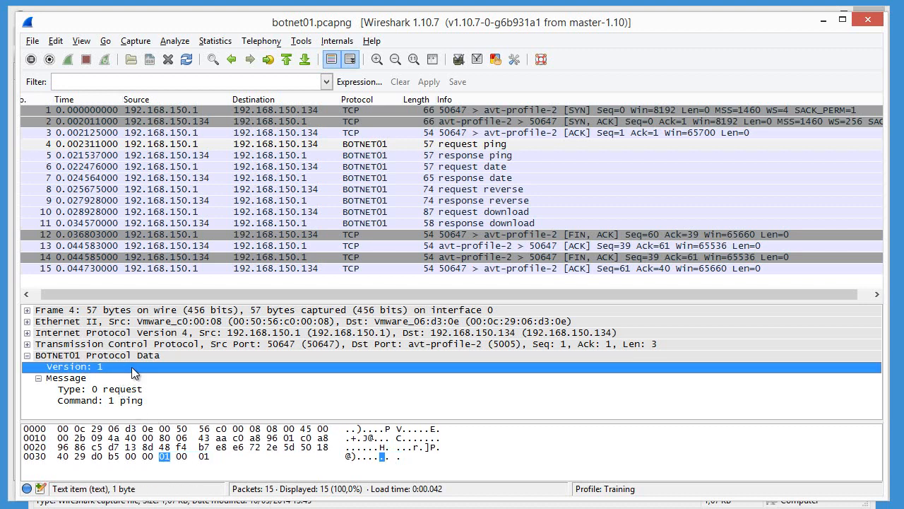
mouse_move(204, 355)
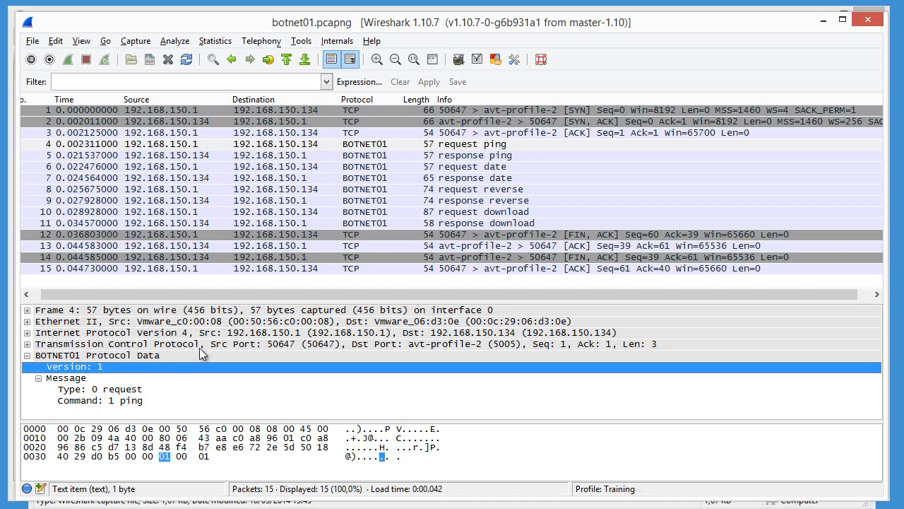
left_click(65, 377)
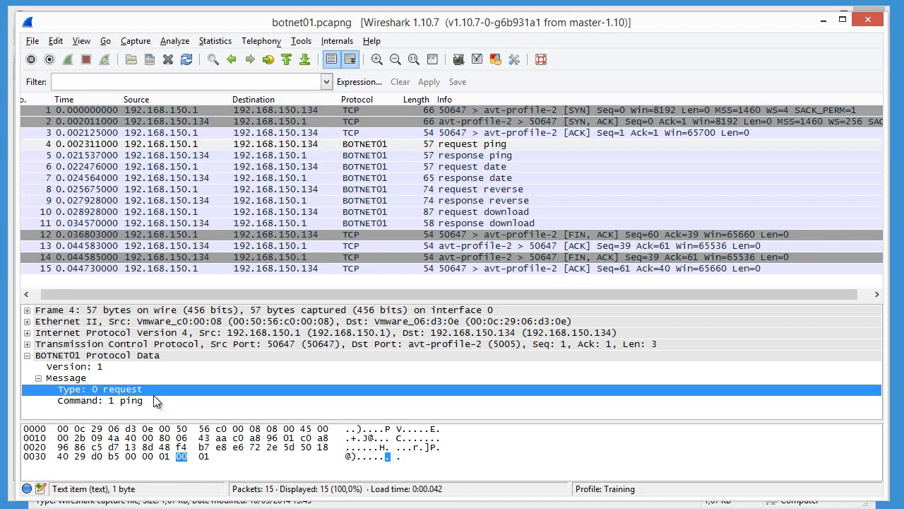
left_click(99, 400)
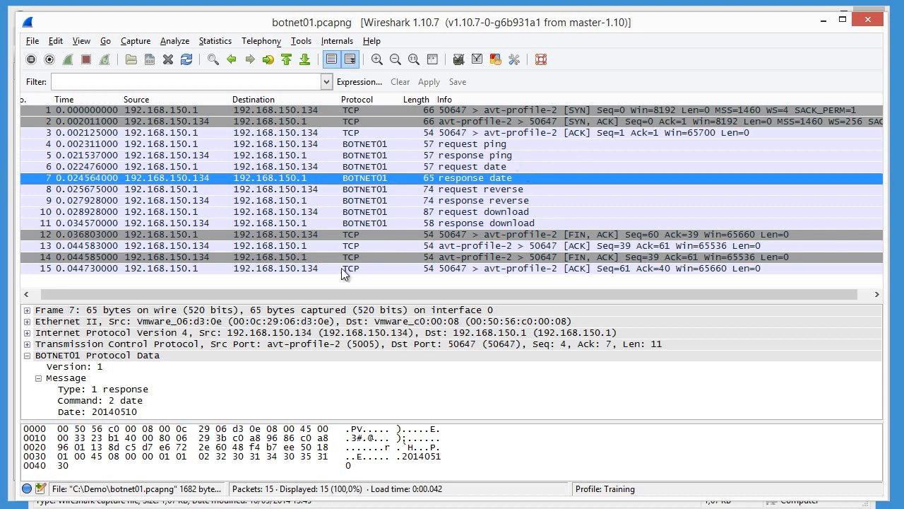
mouse_move(599, 175)
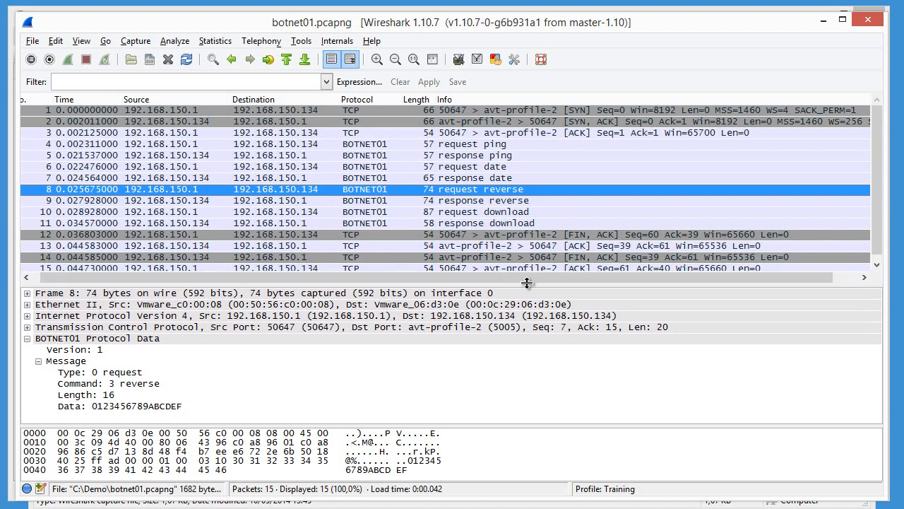
left_click(125, 405)
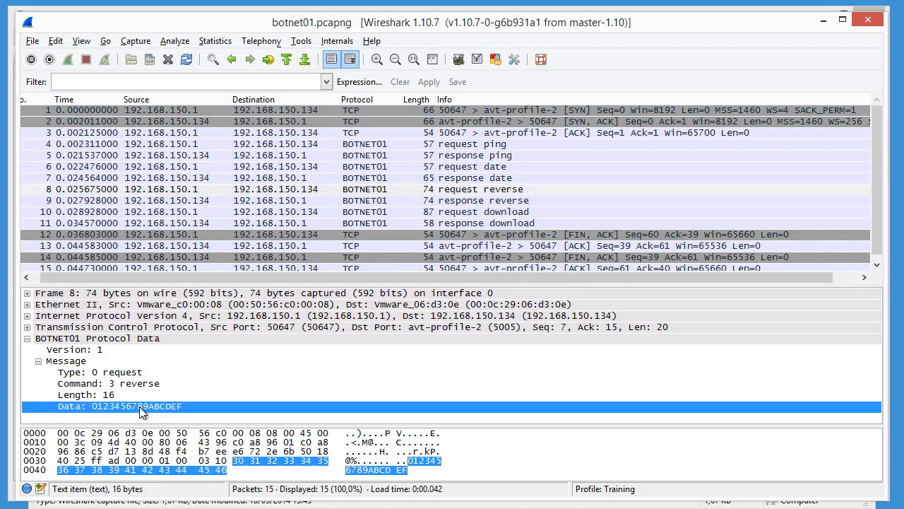
mouse_move(164, 447)
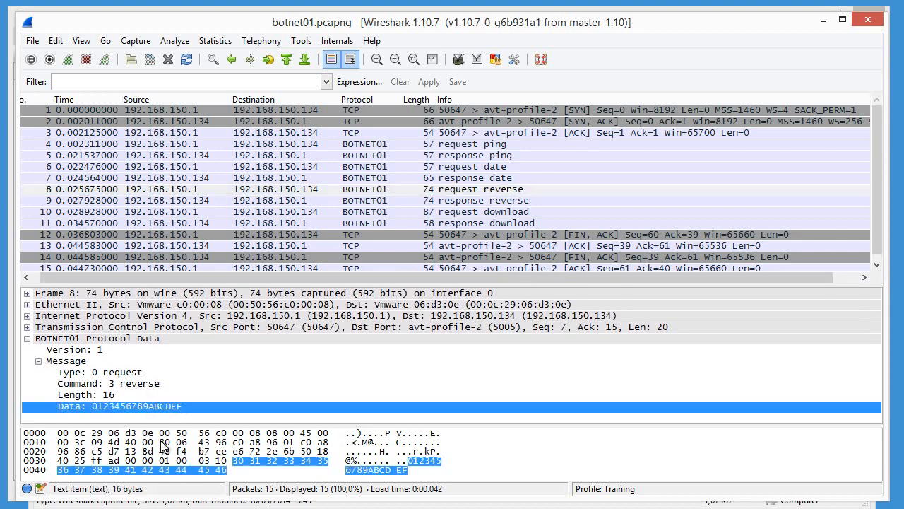
mouse_move(197, 416)
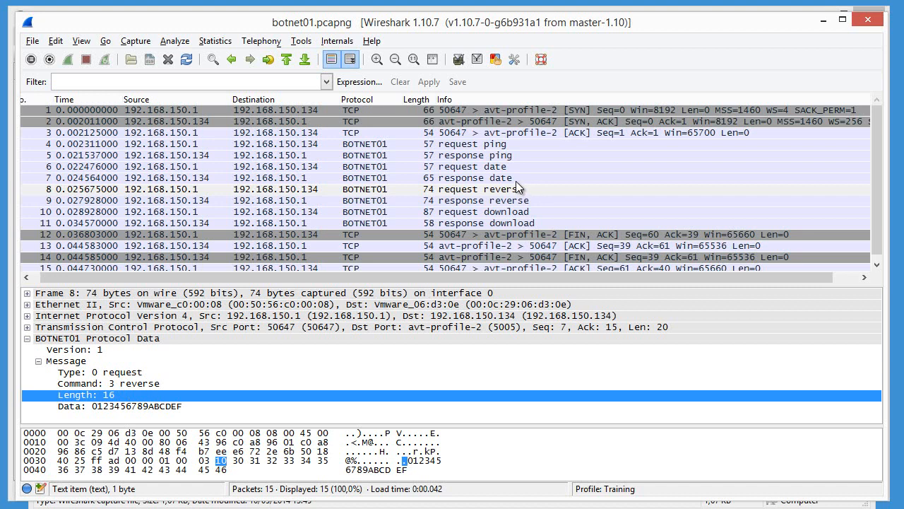
left_click(480, 200)
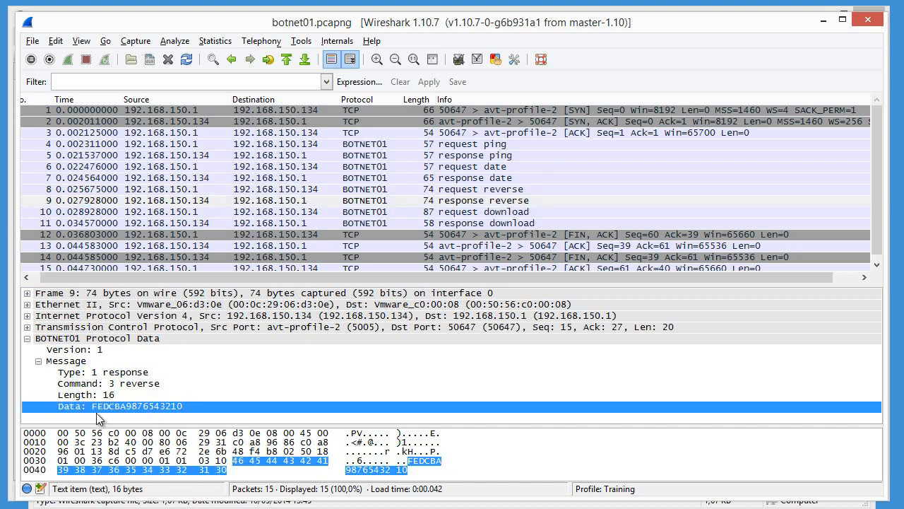
mouse_move(192, 415)
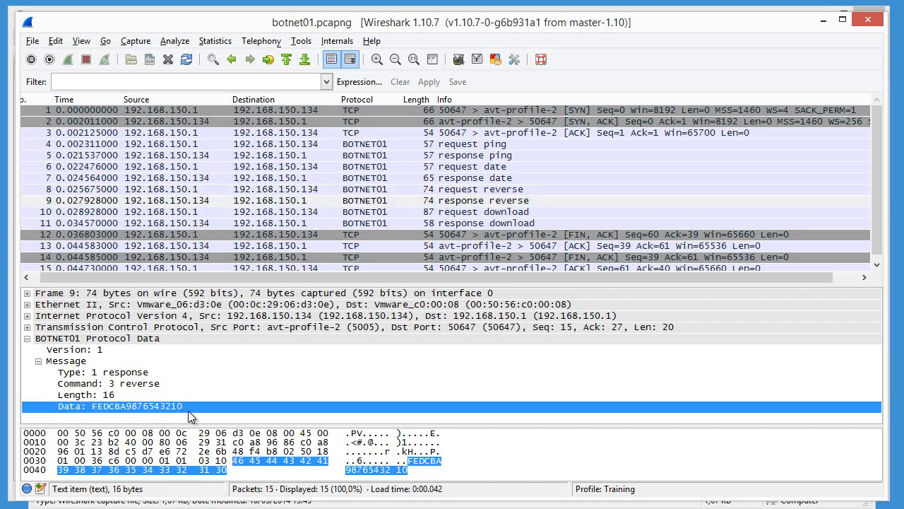
mouse_move(565, 178)
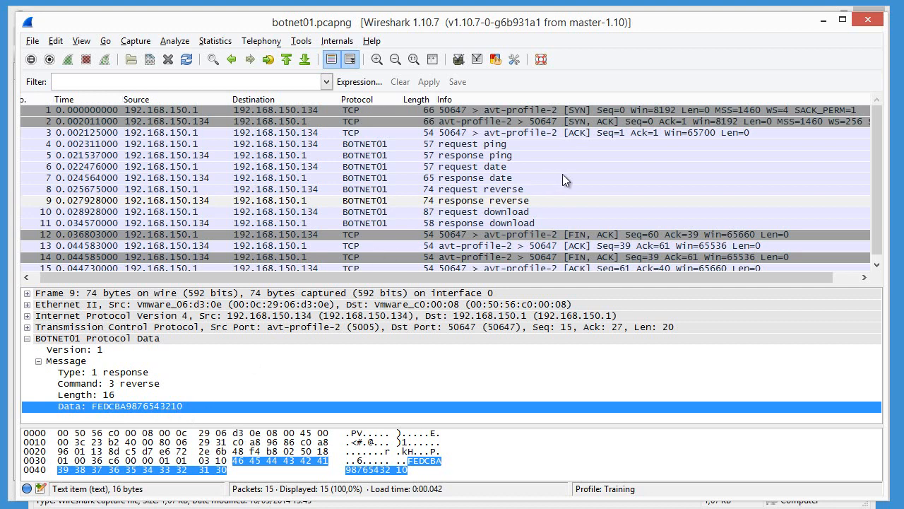
- Inspect the download request's Length 29 and URL fields, then the download response's Result byte
left_click(480, 212)
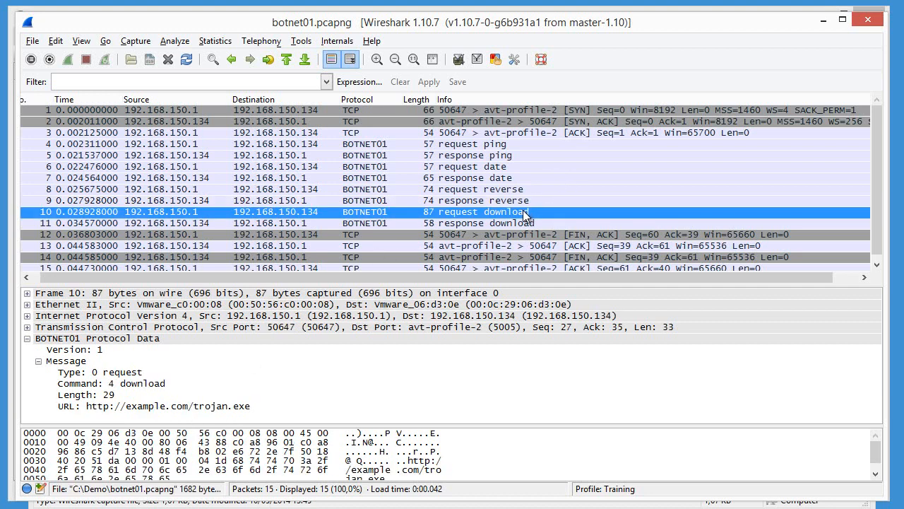
mouse_move(156, 411)
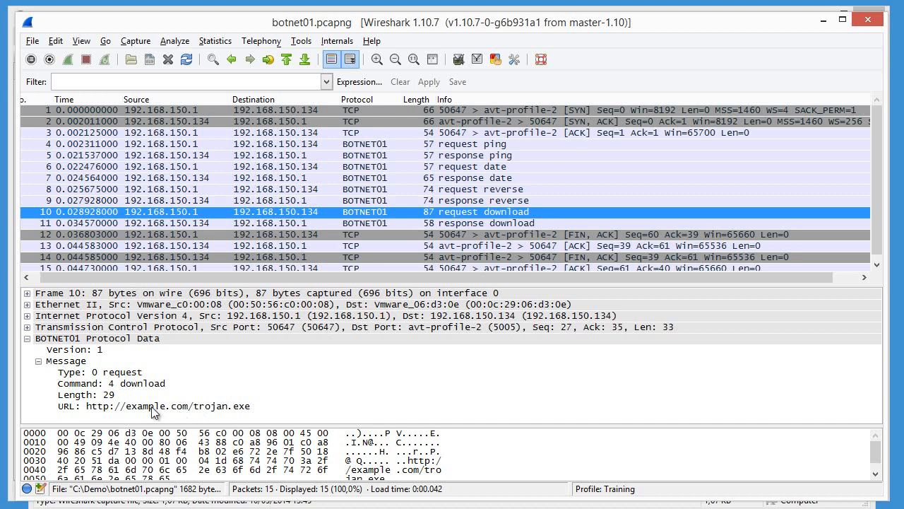
left_click(84, 394)
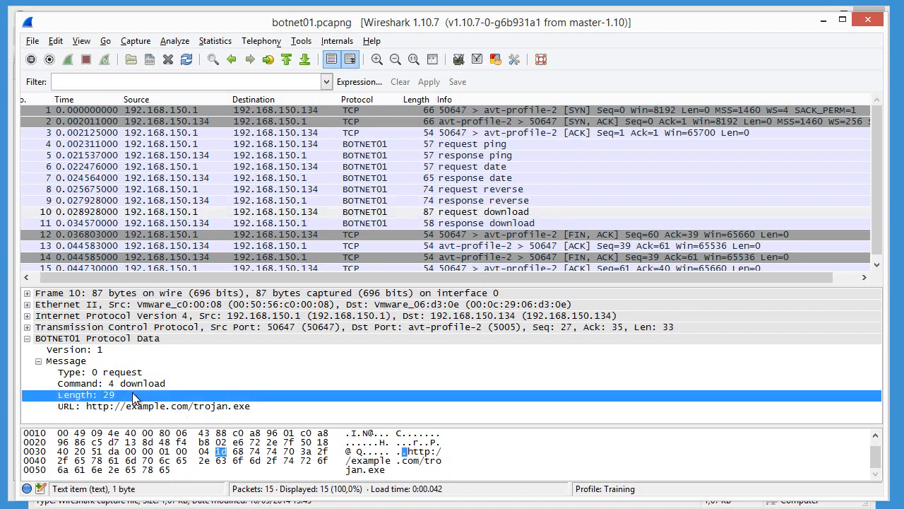
left_click(167, 405)
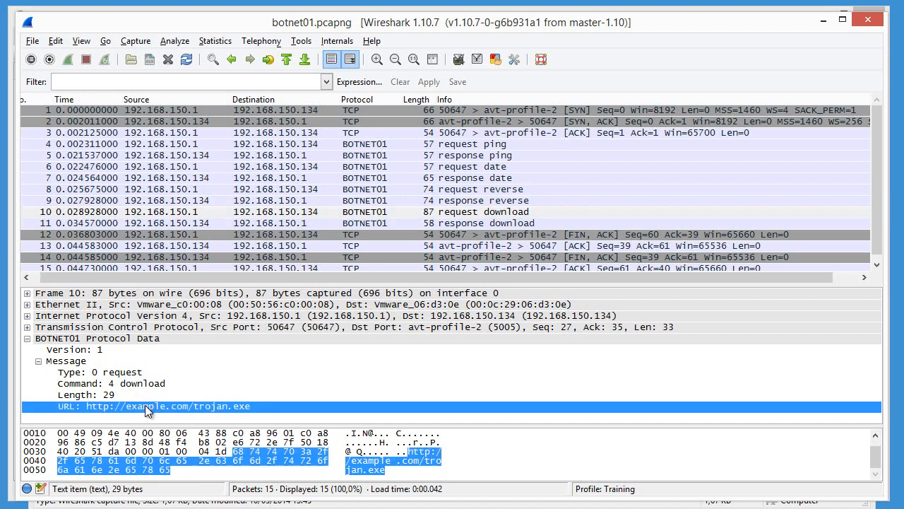
mouse_move(515, 246)
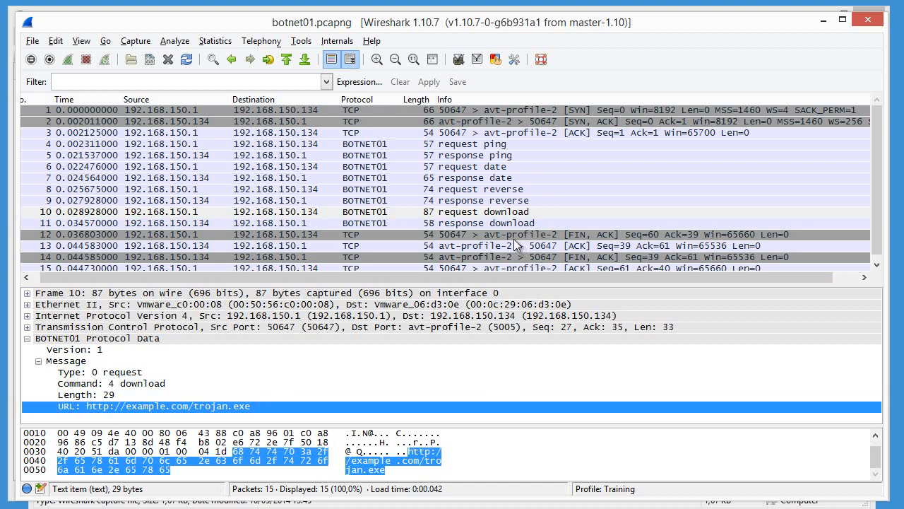
left_click(282, 224)
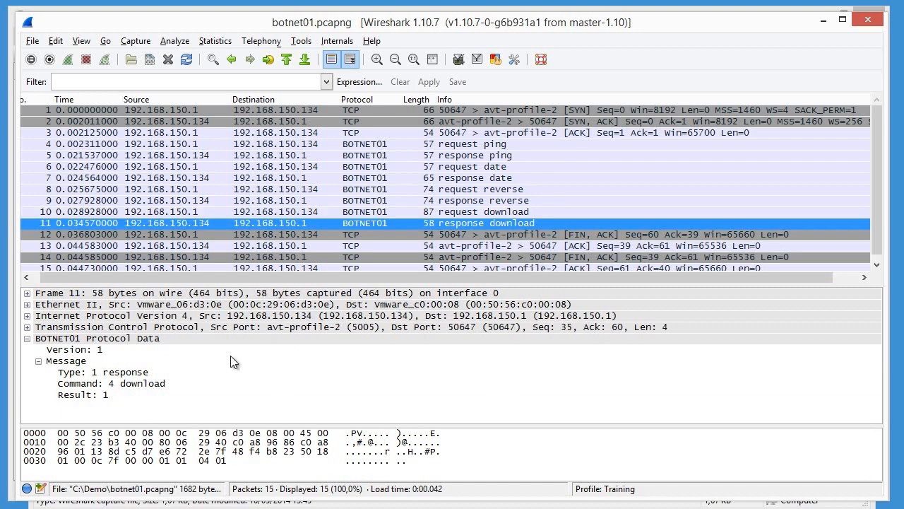
left_click(84, 394)
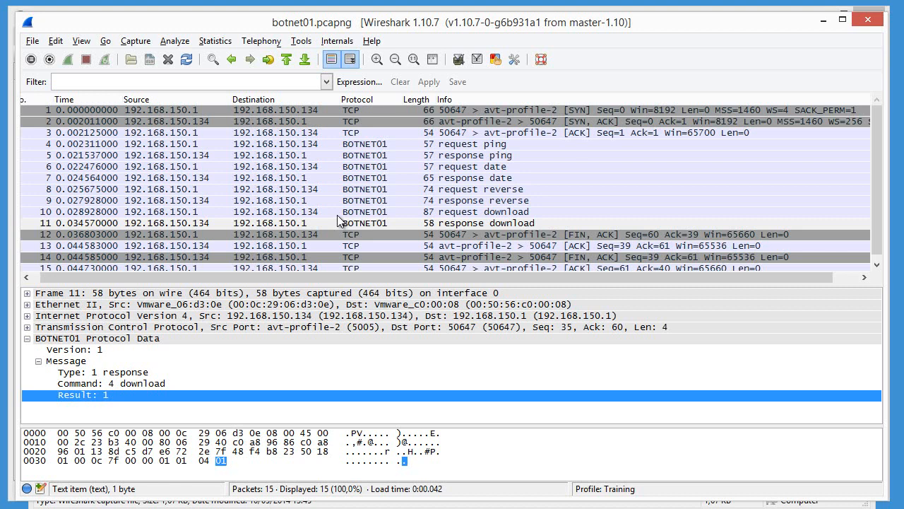
mouse_move(502, 121)
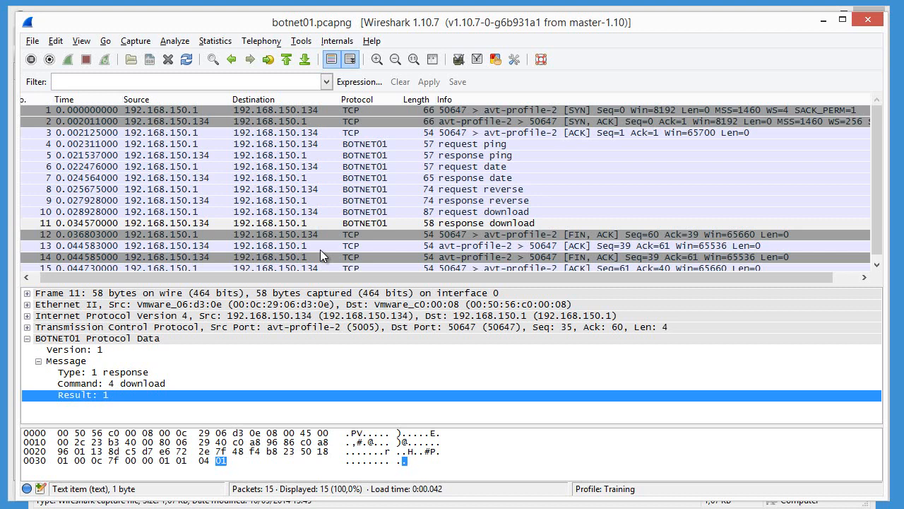
mouse_move(148, 393)
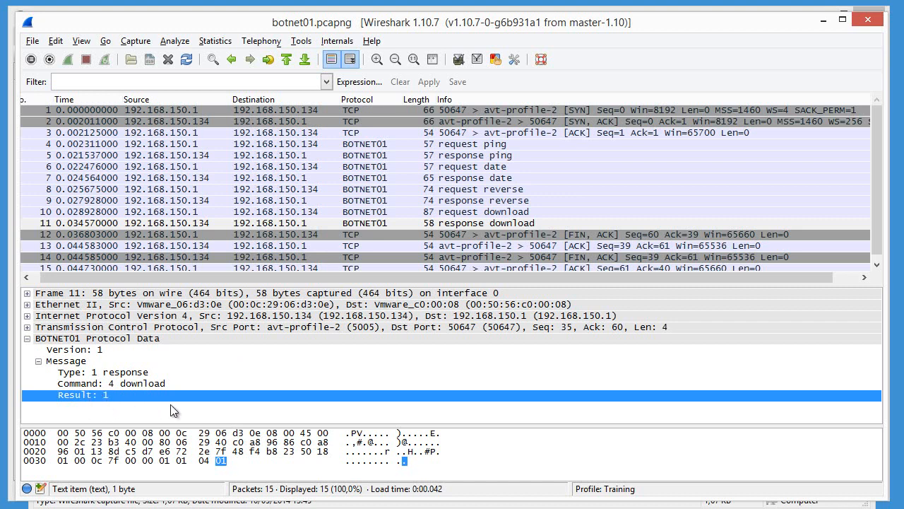
mouse_move(150, 407)
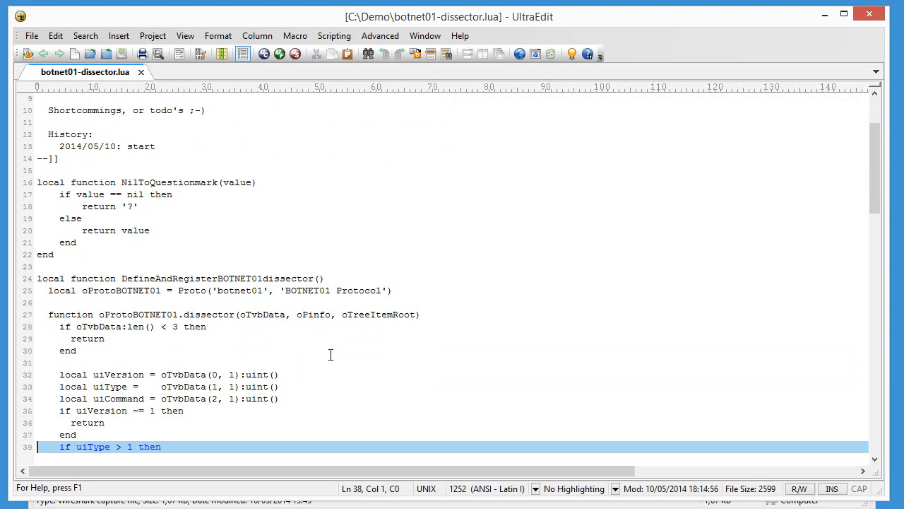
scroll("down", 3)
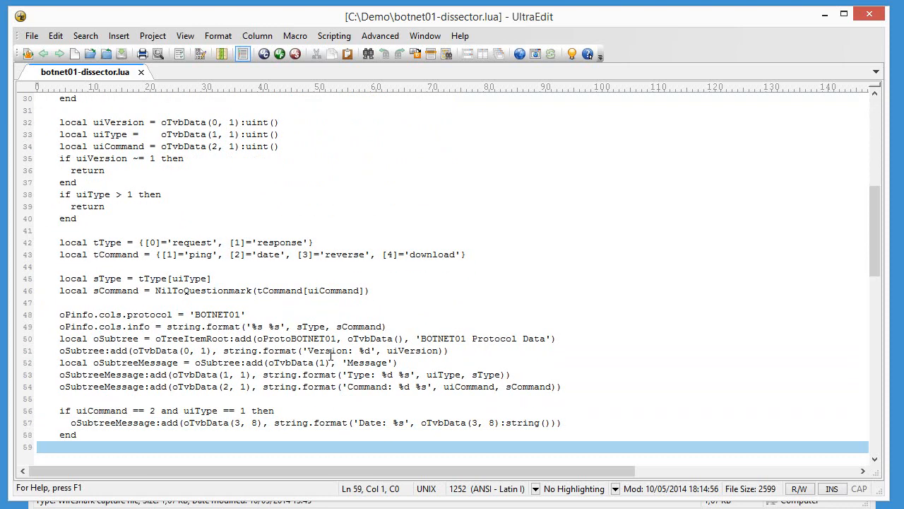
scroll("down", 3)
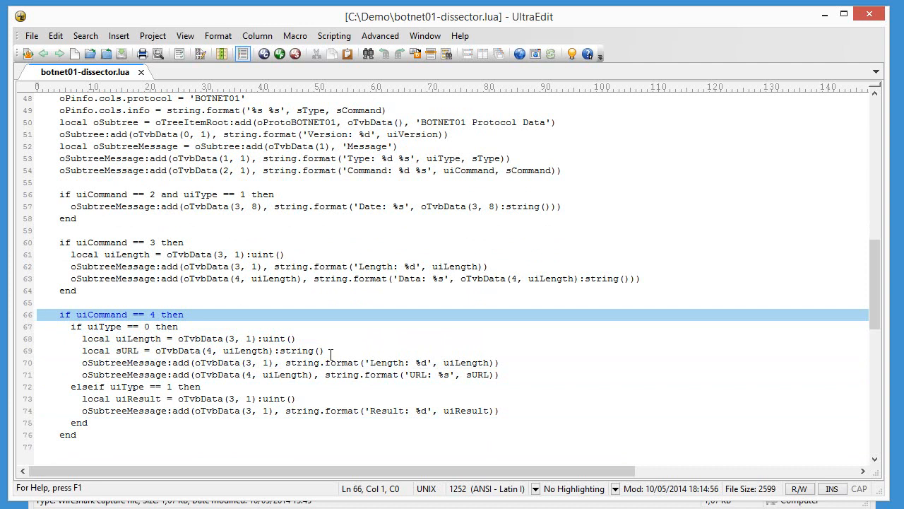
left_click(139, 314)
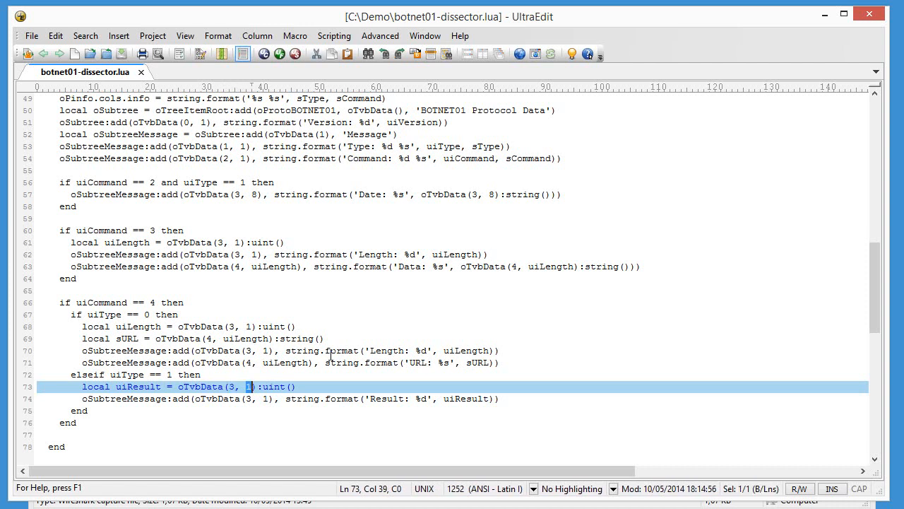
- Add a tResult table naming result values 'fail' and 'success', copied from the tType line
left_click(303, 398)
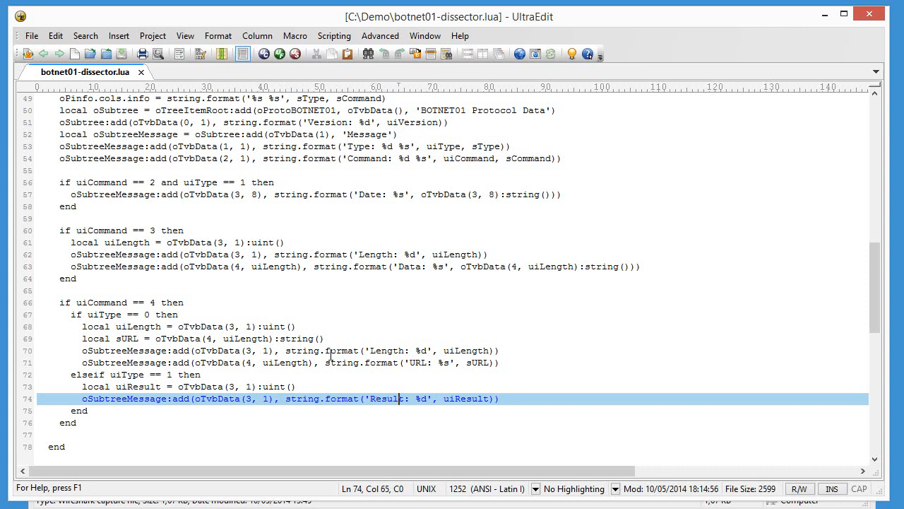
double_click(420, 399)
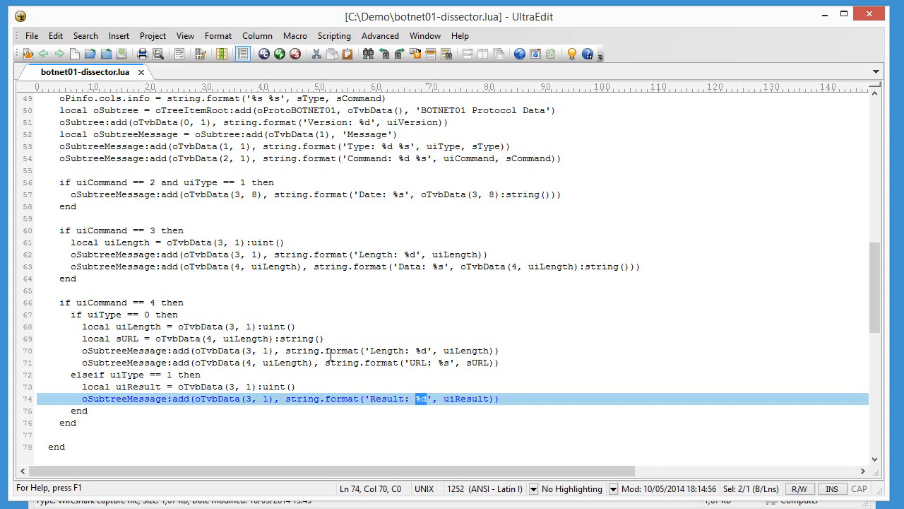
left_click(424, 398)
type(" %s")
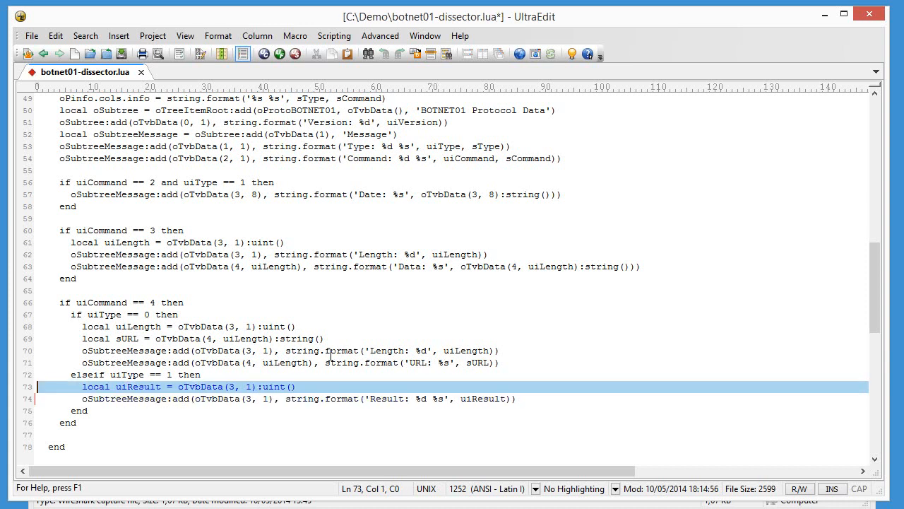
left_click(283, 145)
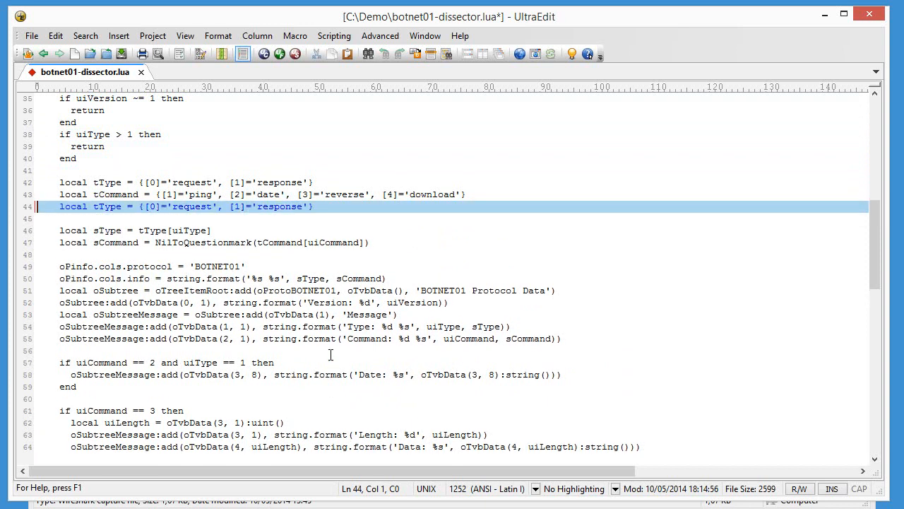
double_click(107, 207)
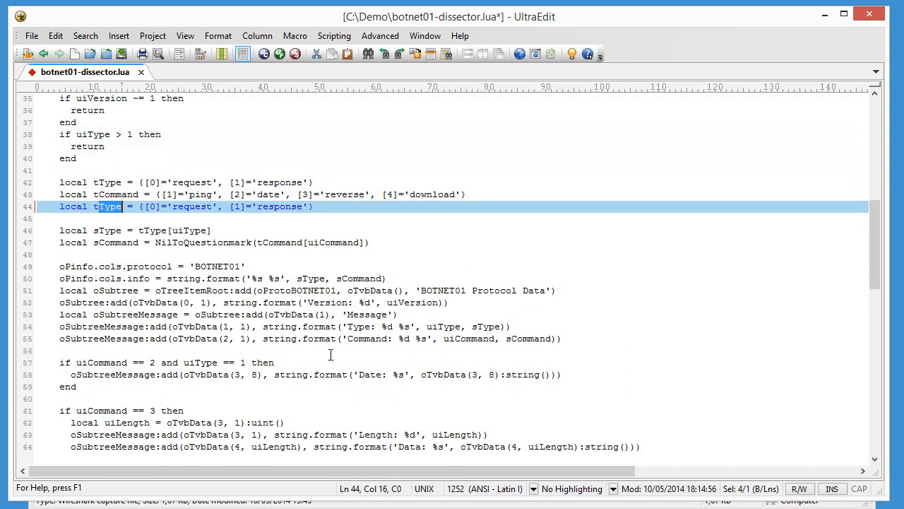
type("Resu")
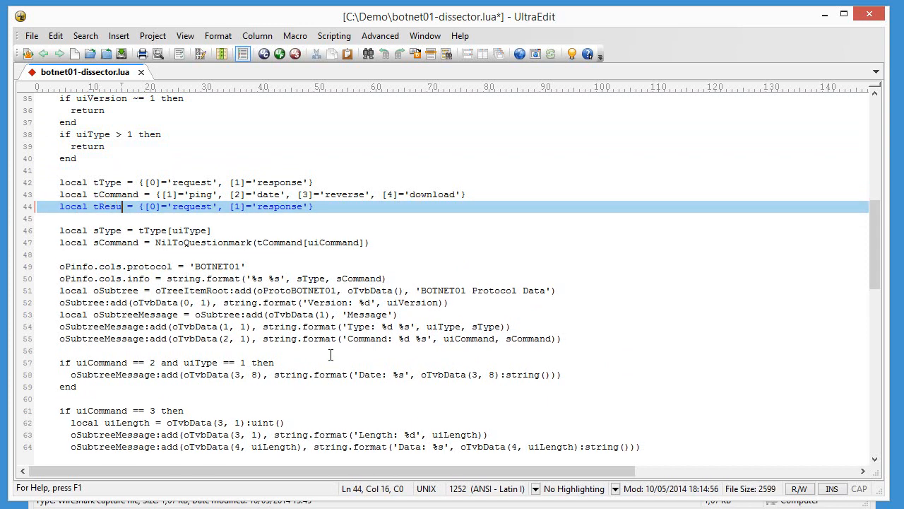
type("lt")
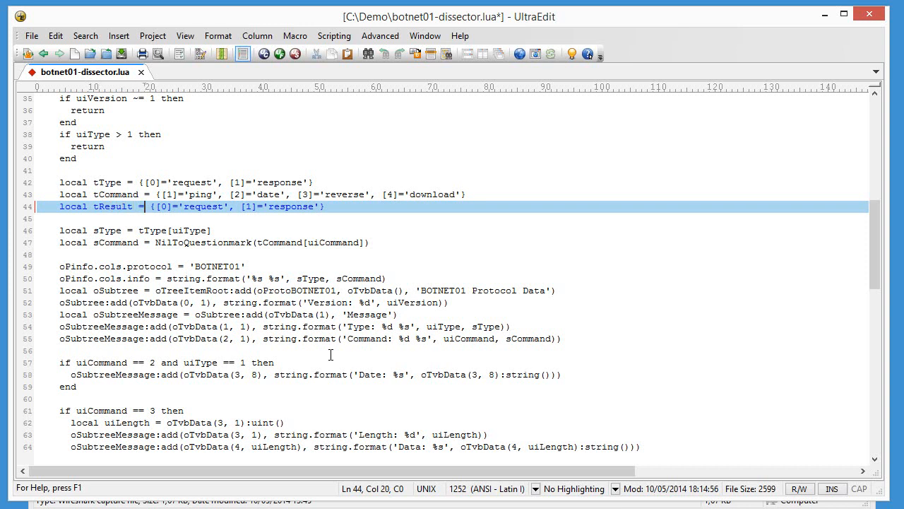
left_click(184, 206)
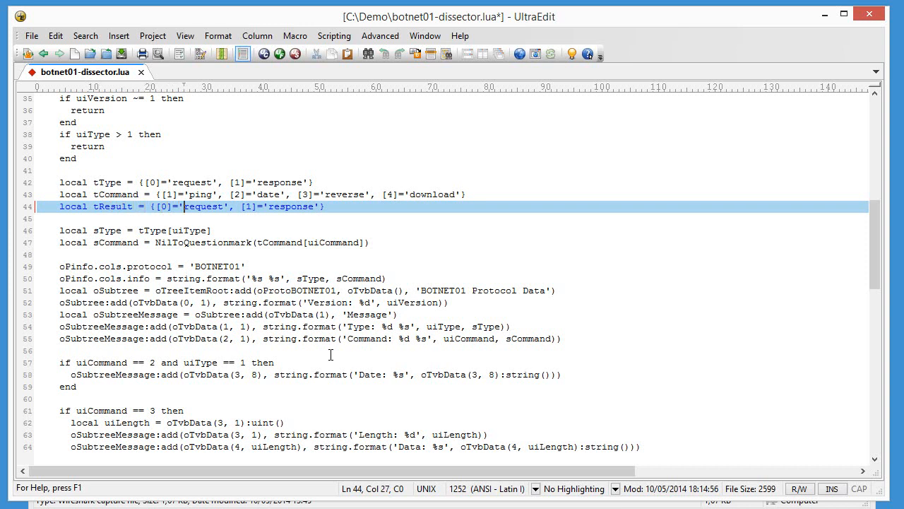
type("f")
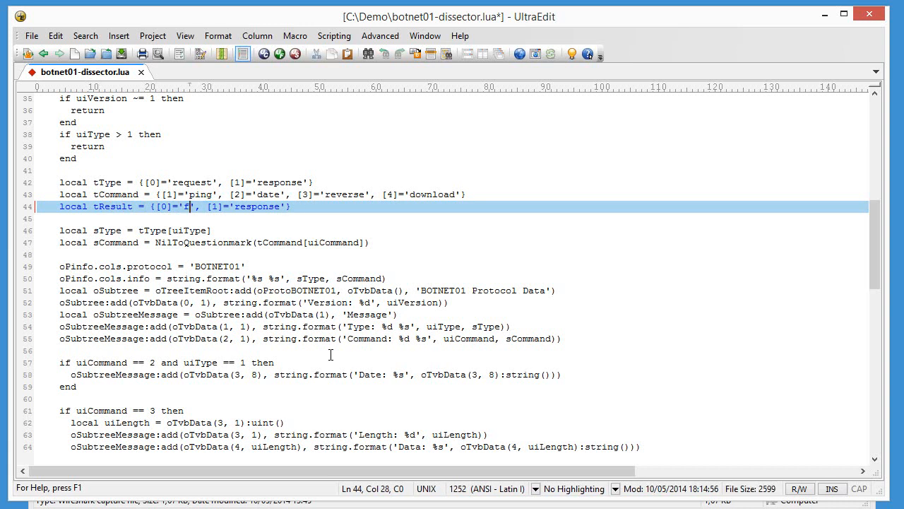
type("ail")
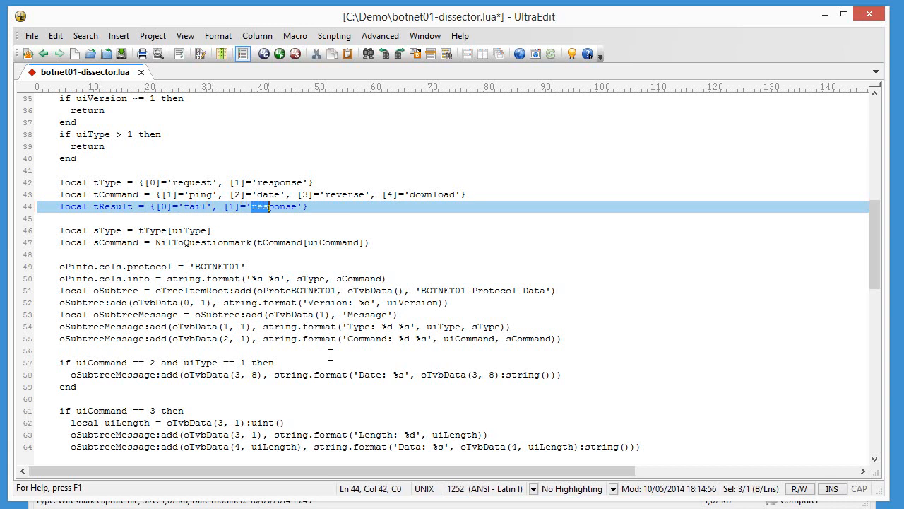
type("su")
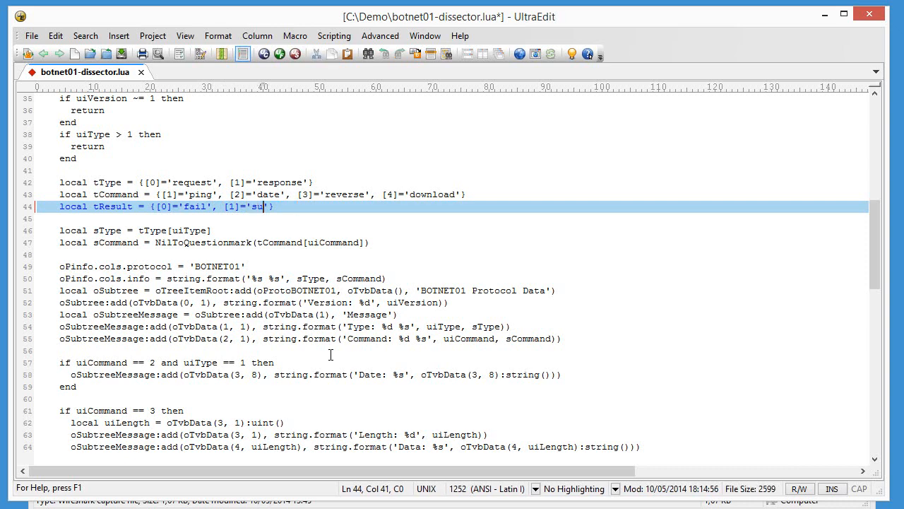
type("ccess")
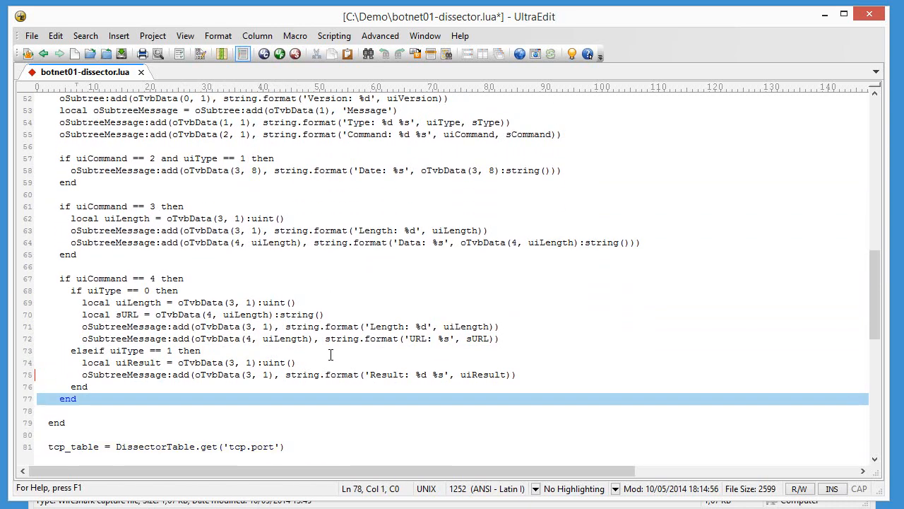
- Append tResult[uiResult] as the second argument of the Result string.format call
left_click(79, 387)
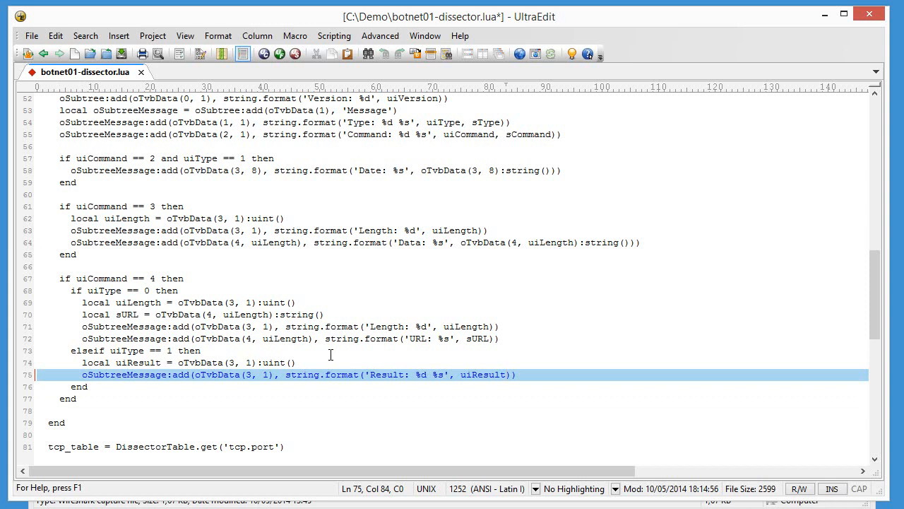
type(",")
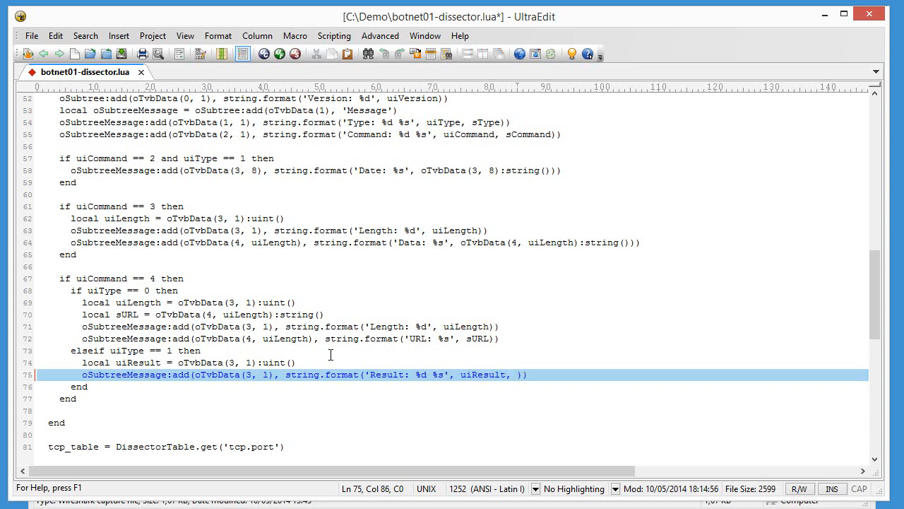
type("tResu")
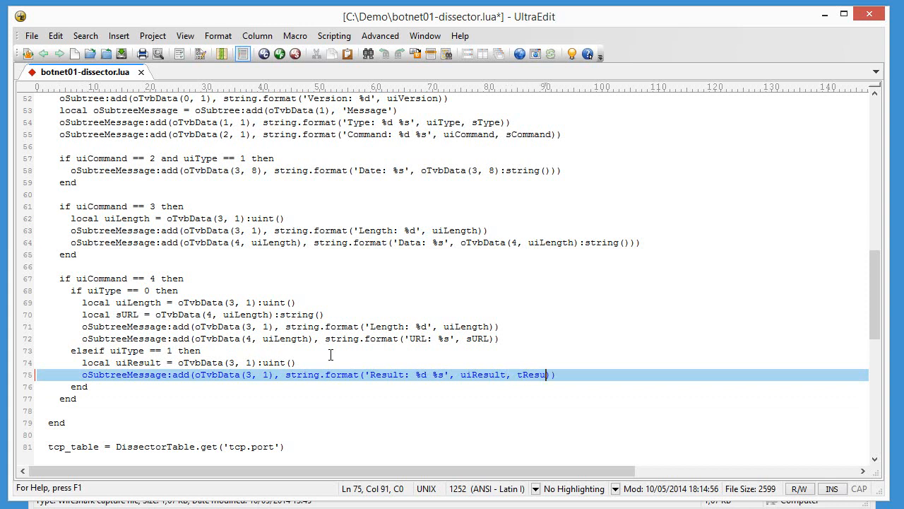
type("lt[]")
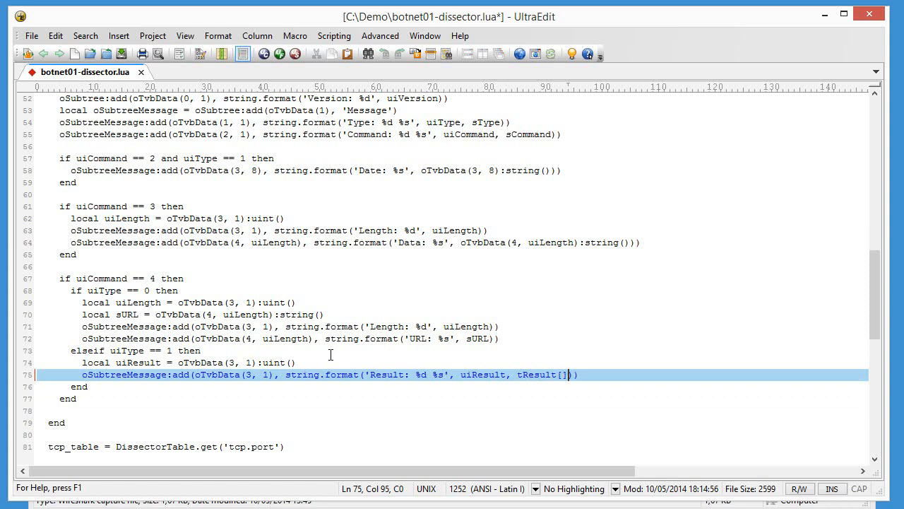
type("u")
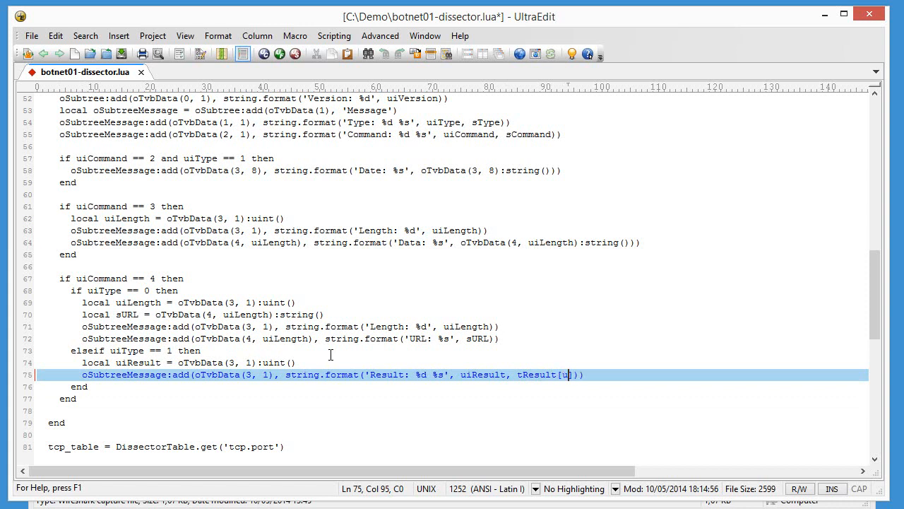
type("i")
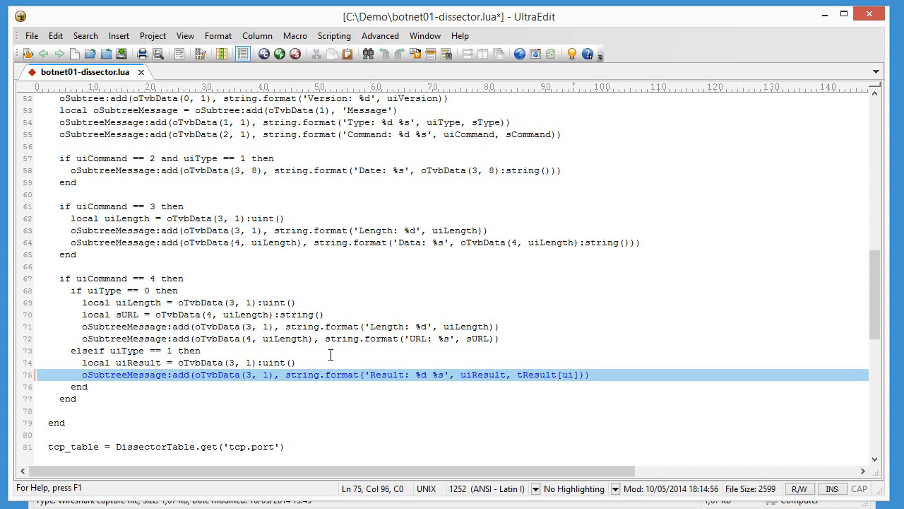
type("Result")
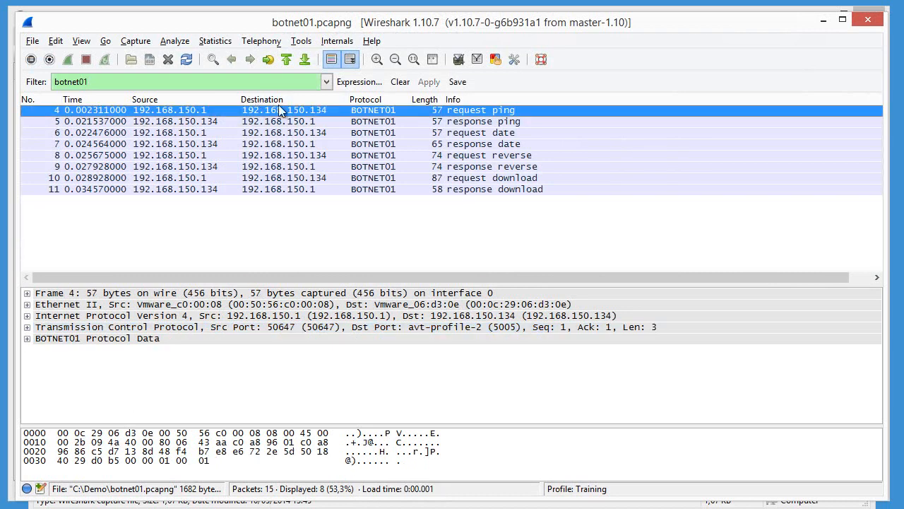
mouse_move(441, 195)
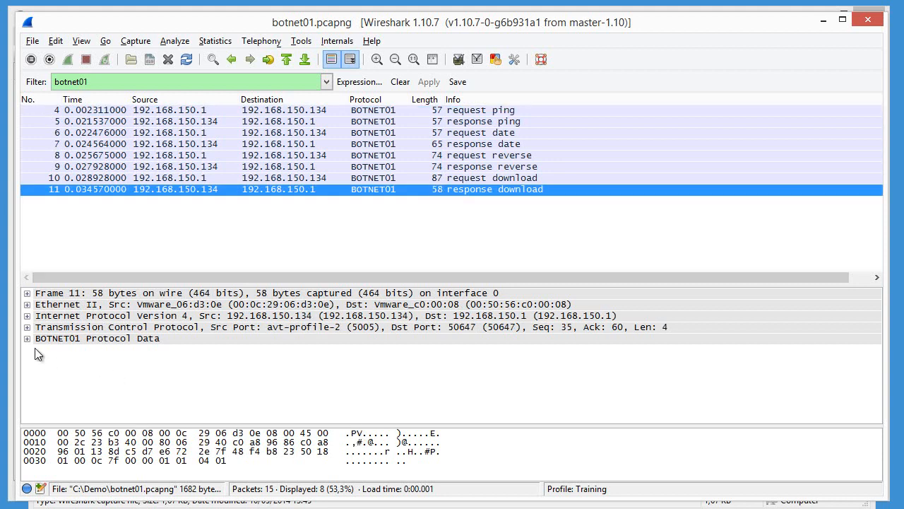
- Check the reloaded download request's URL and the download response now showing Result: 1 success
left_click(26, 338)
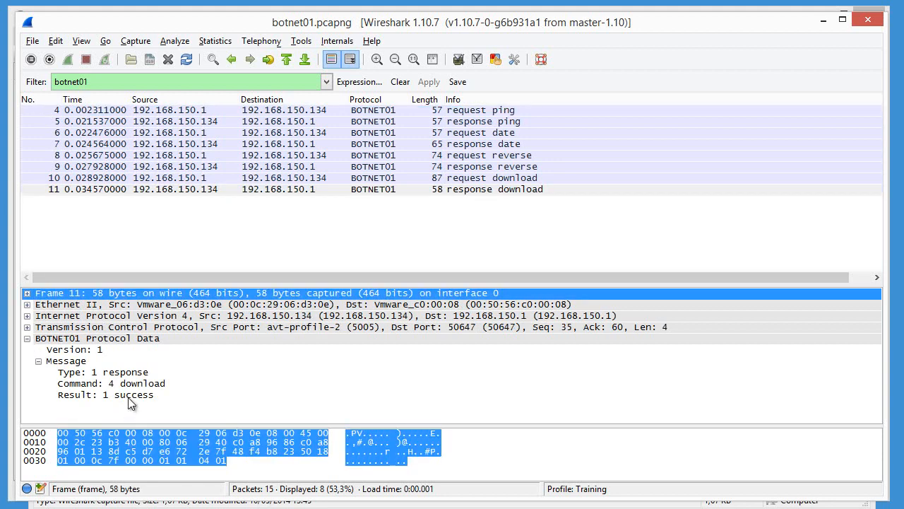
left_click(106, 395)
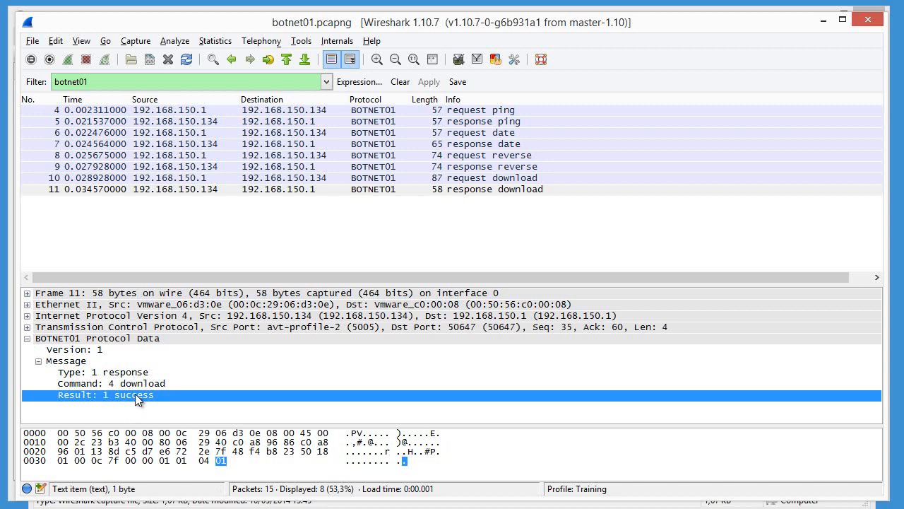
mouse_move(143, 400)
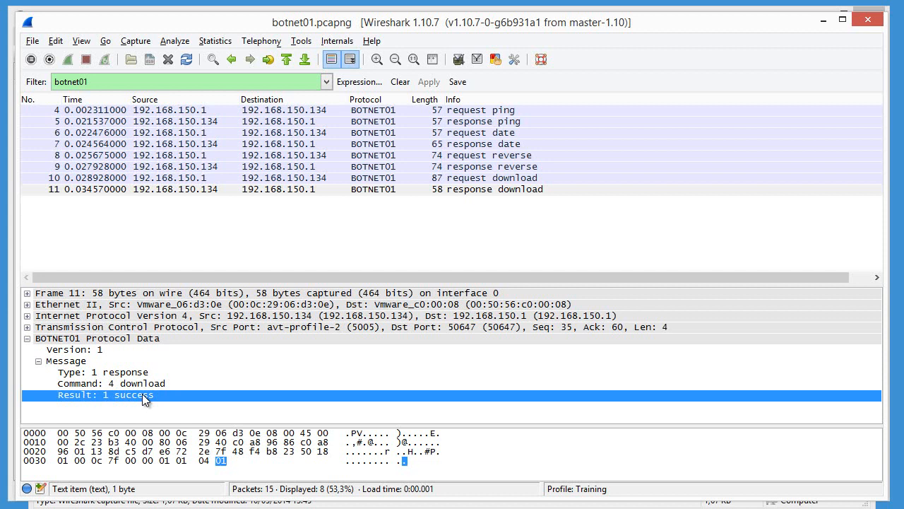
mouse_move(153, 382)
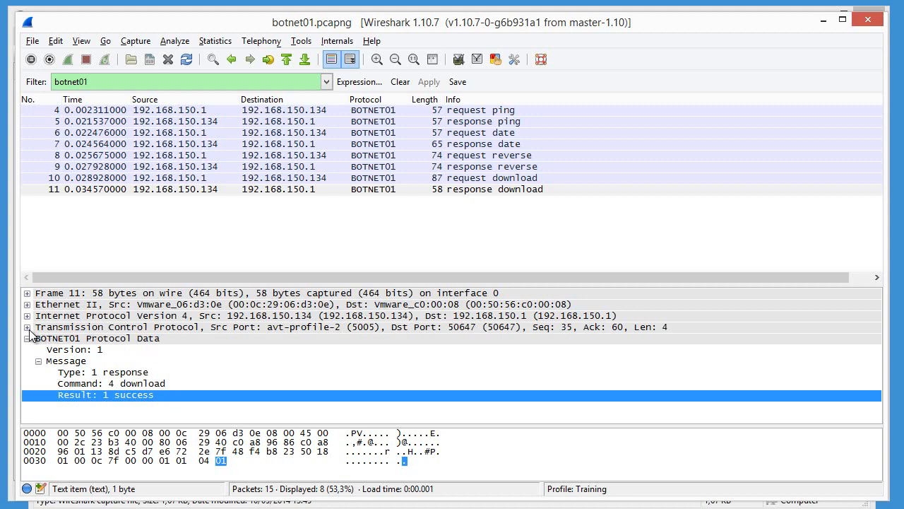
left_click(26, 327)
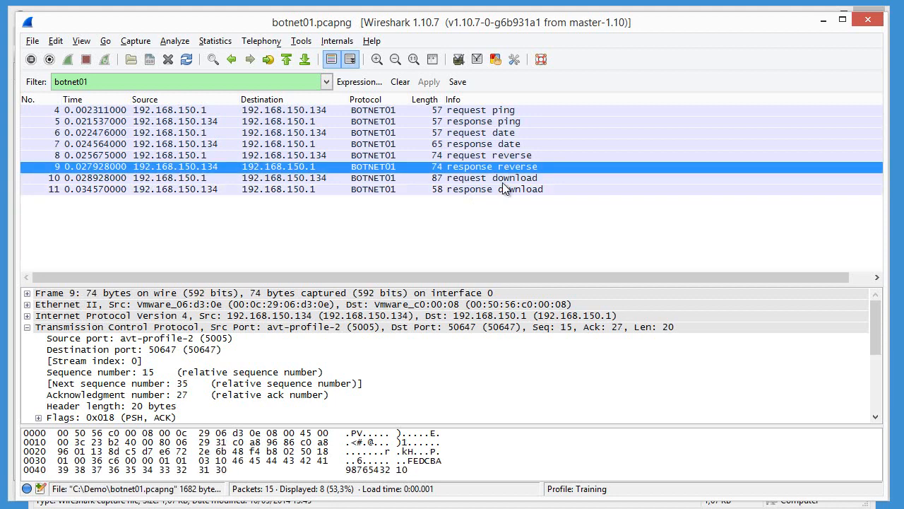
left_click(495, 178)
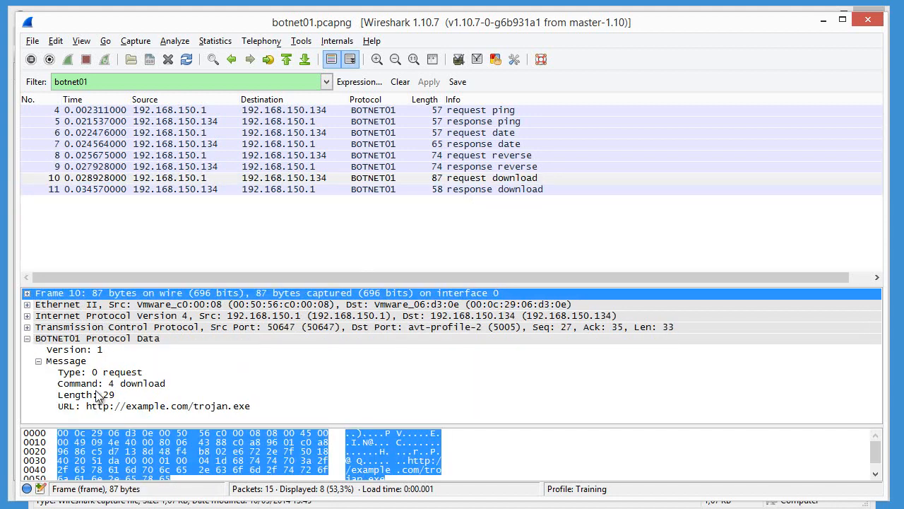
left_click(167, 406)
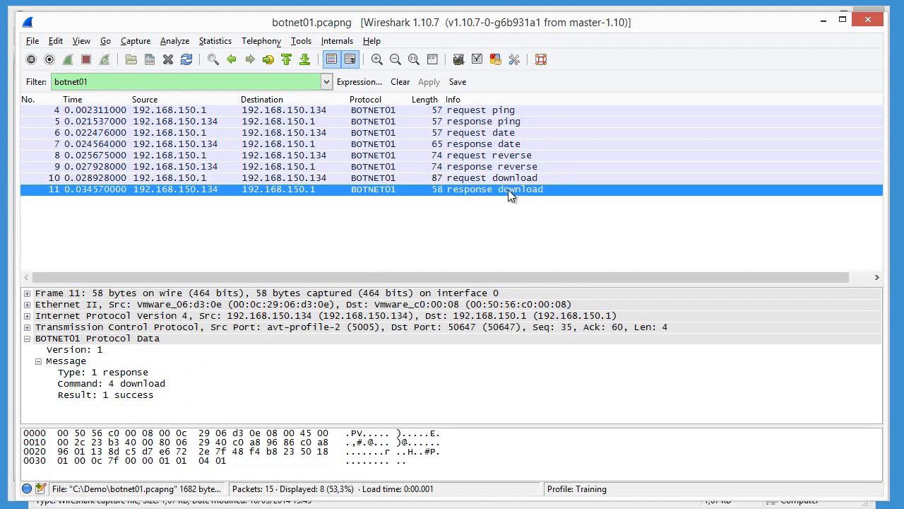
mouse_move(530, 198)
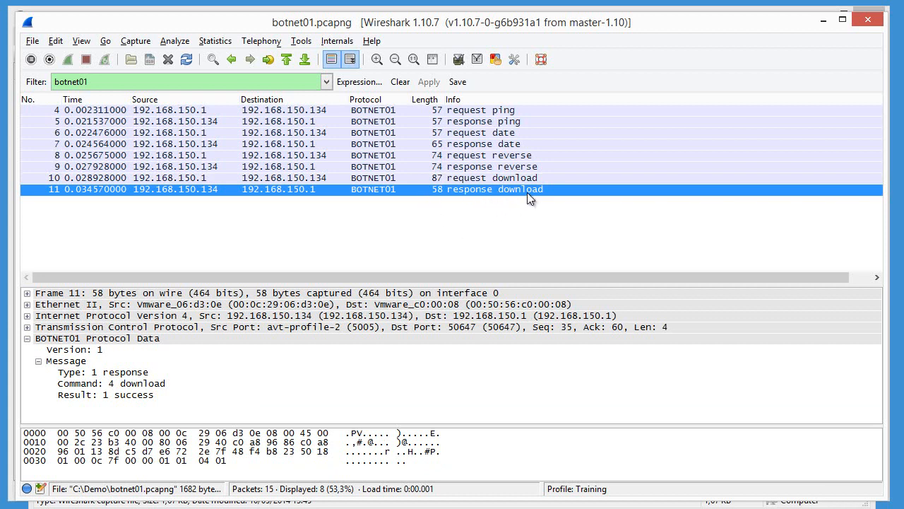
mouse_move(554, 178)
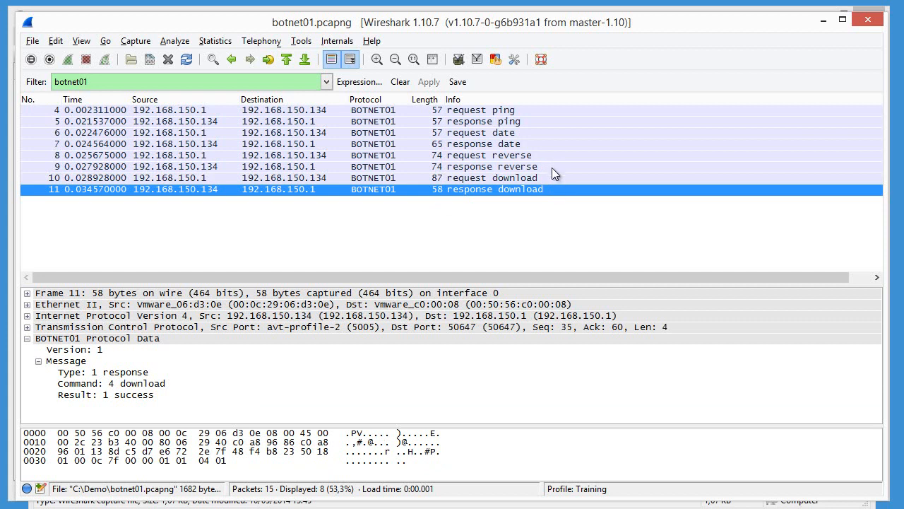
mouse_move(558, 191)
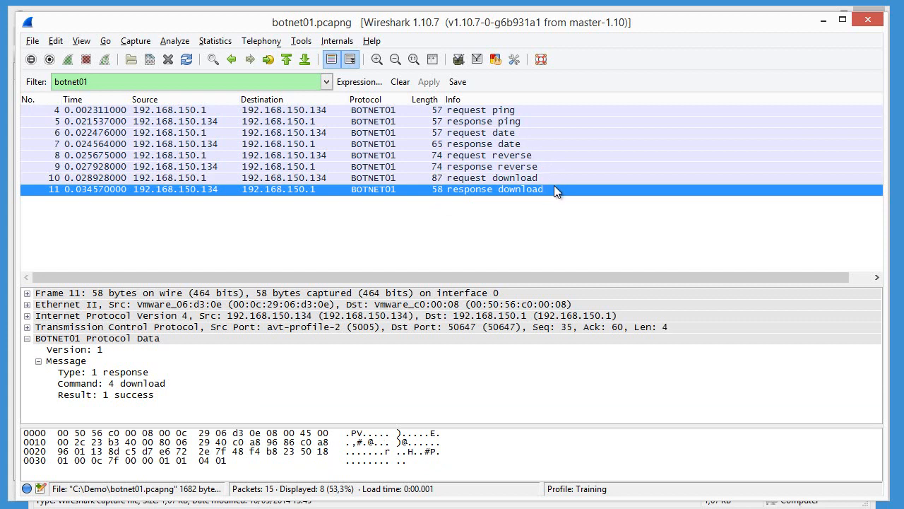
mouse_move(559, 193)
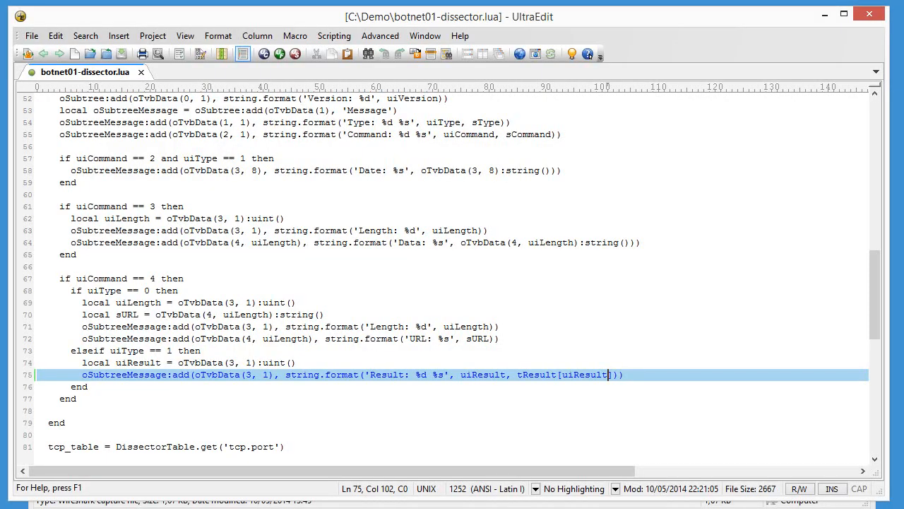
- Review the cols.info format line and move to the uiCommand == 4 download request branch
left_click(185, 207)
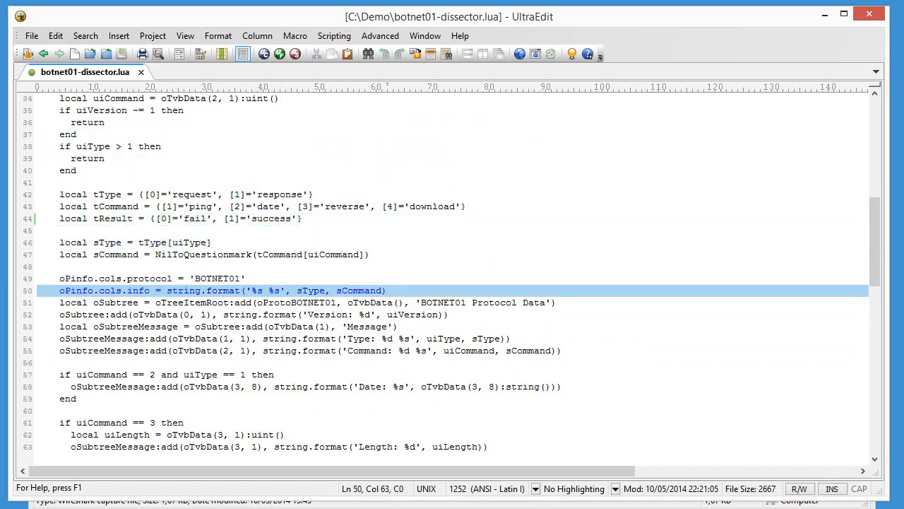
left_click(61, 291)
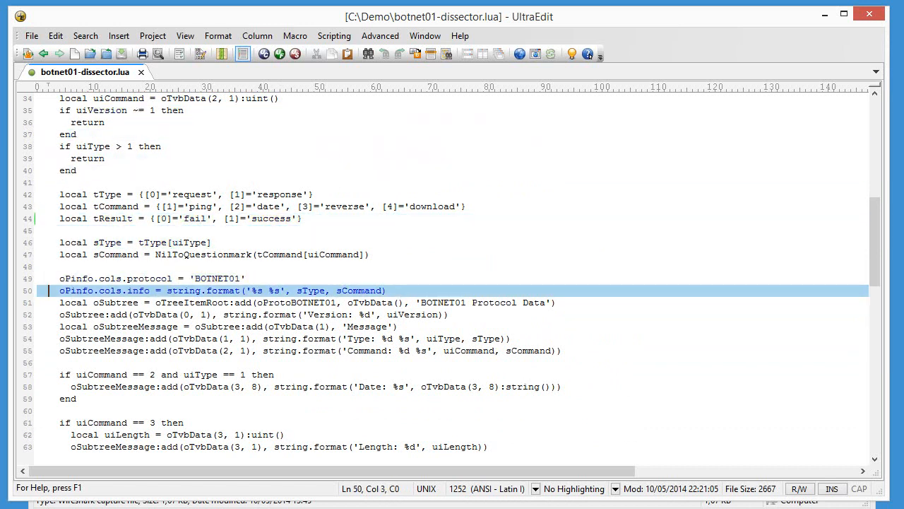
double_click(77, 291)
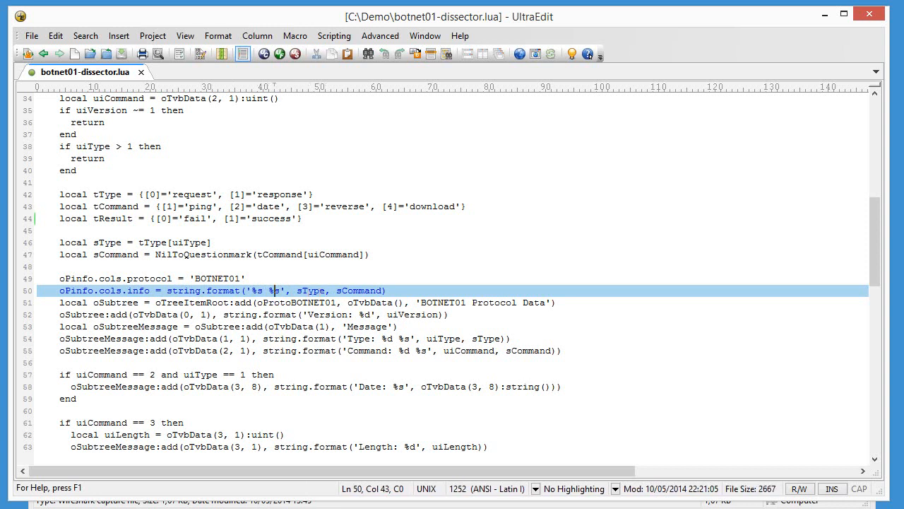
double_click(358, 291)
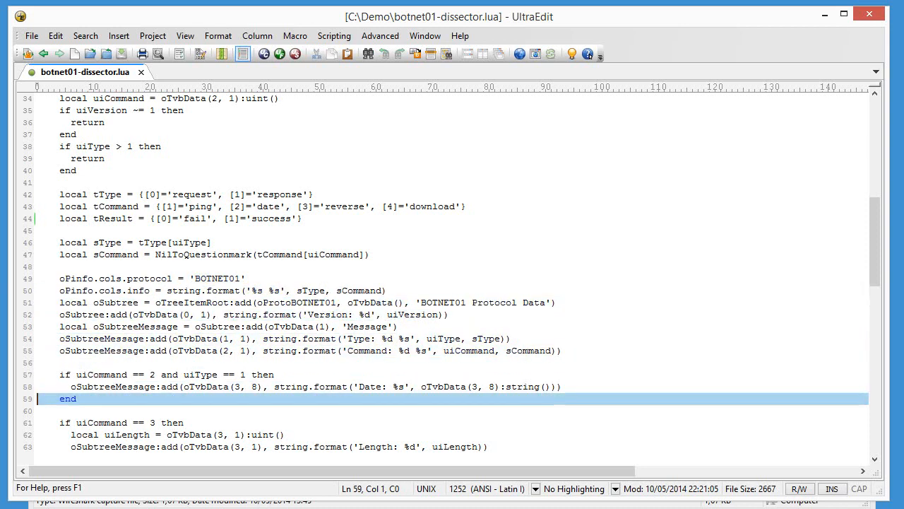
scroll("down", 3)
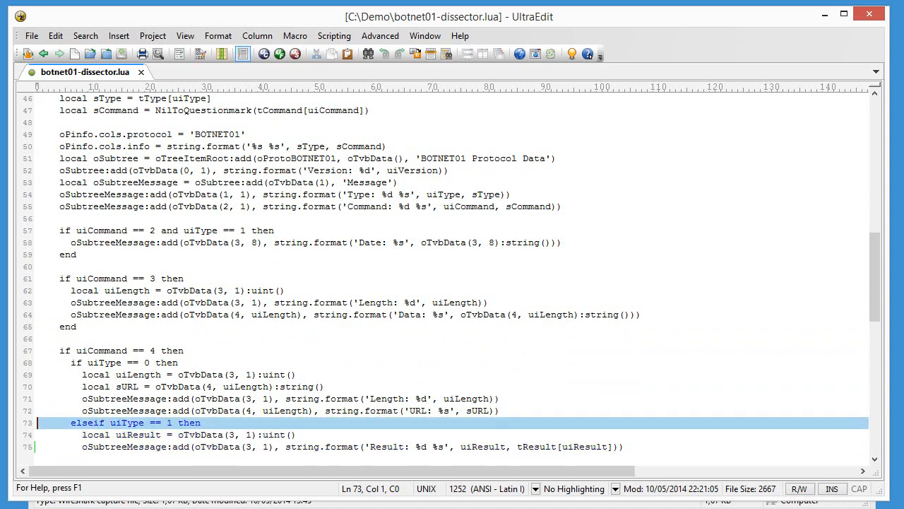
double_click(127, 387)
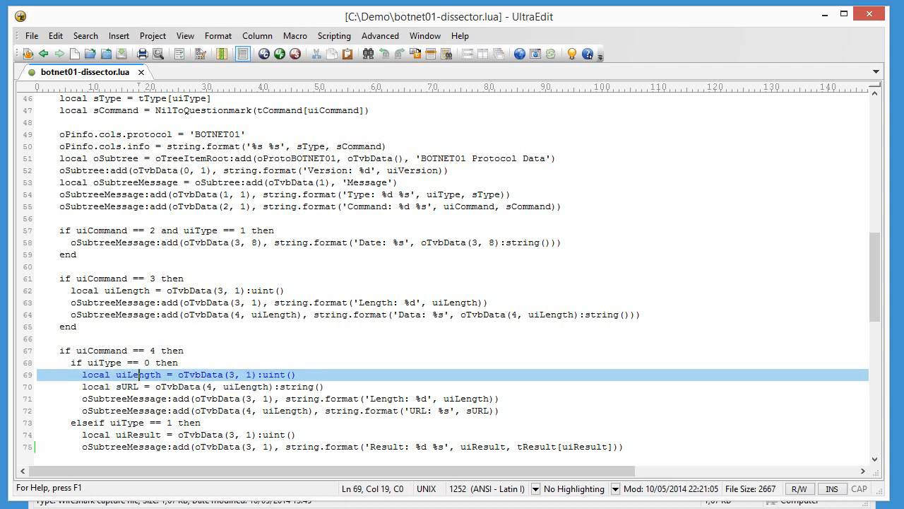
left_click(141, 146)
type("oPinfo.cols.info)")
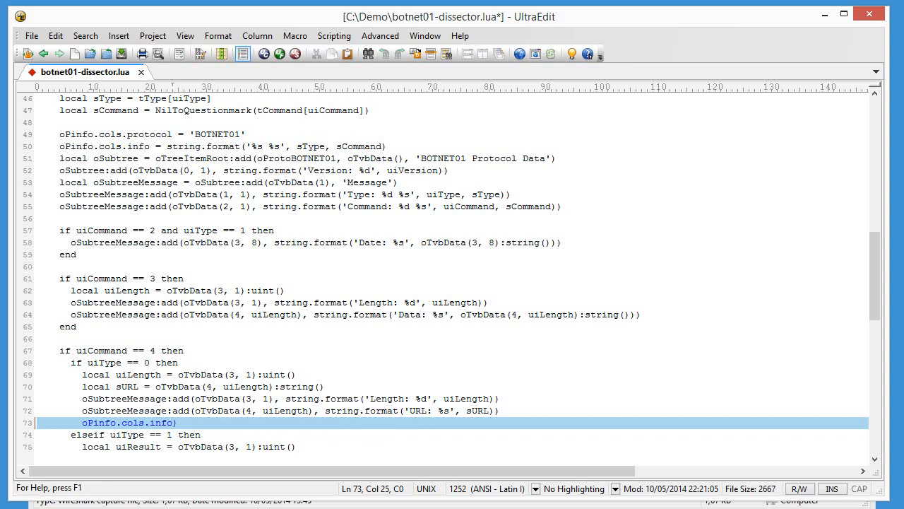
- Write oPinfo.cols.info:append(' ' .. strUrl) in the download-request branch and save the script
key("Backspace")
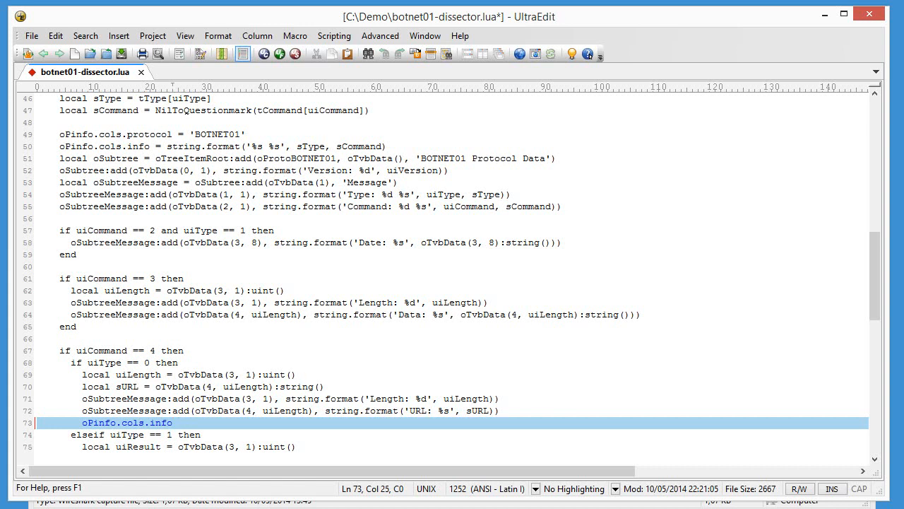
type(".")
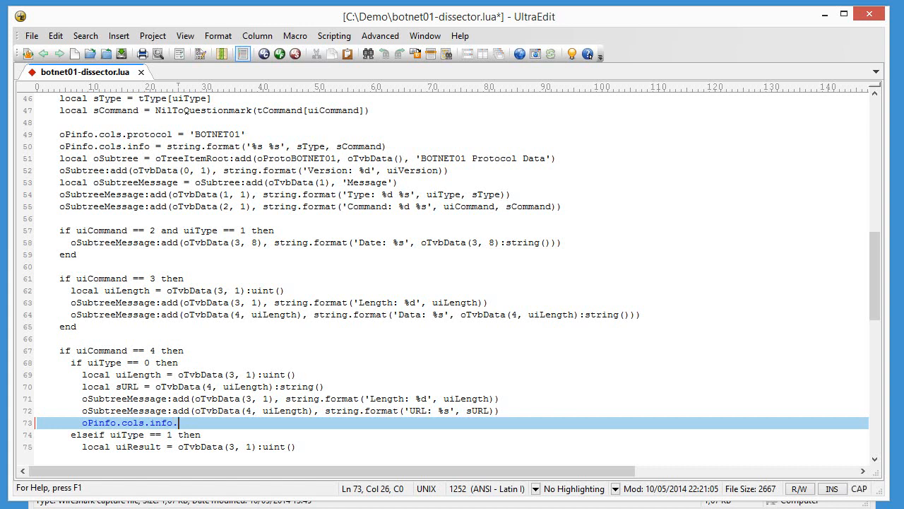
key("Backspace")
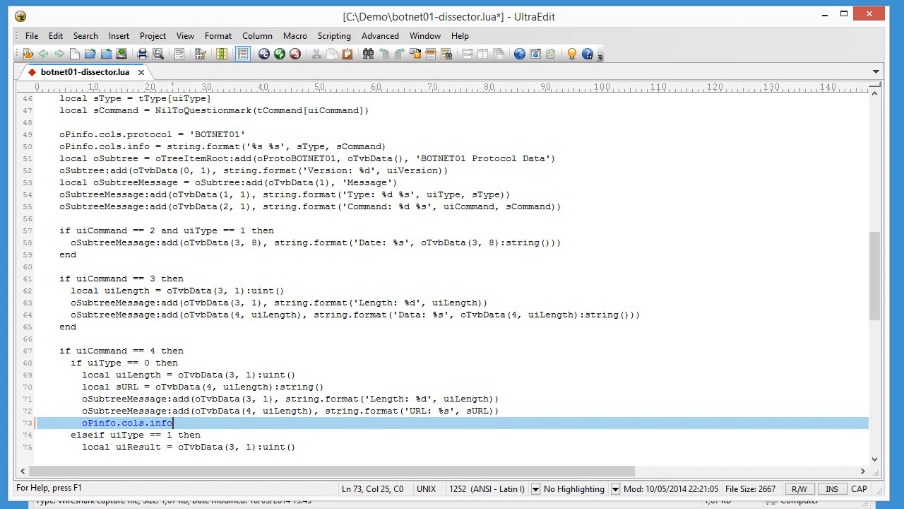
type("/")
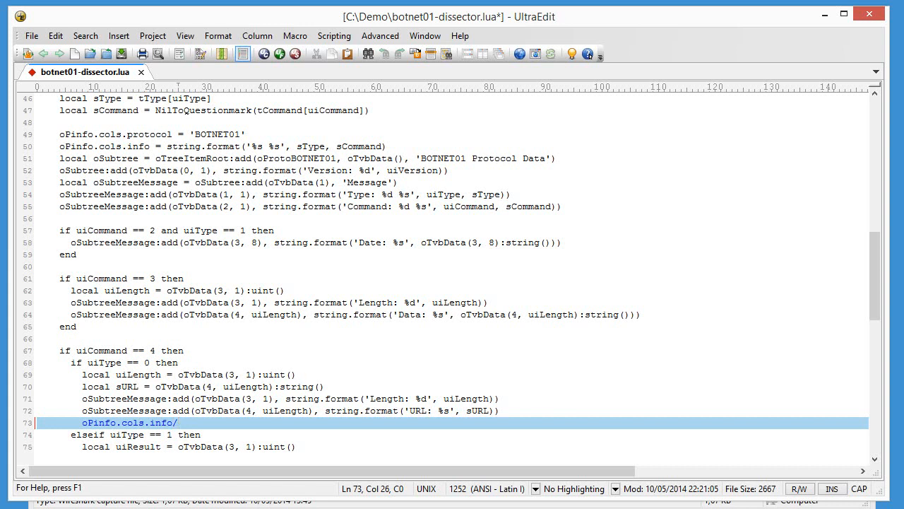
key("BackSpace")
type(":")
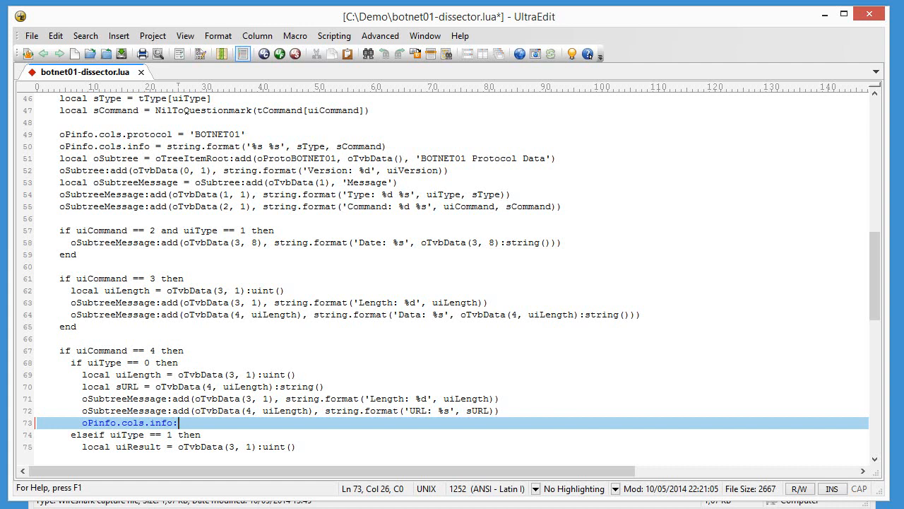
type("app")
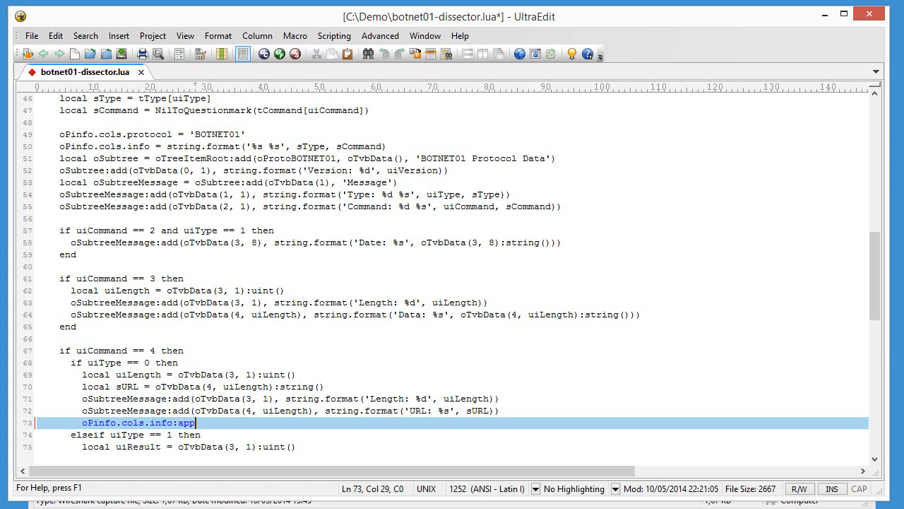
type("end")
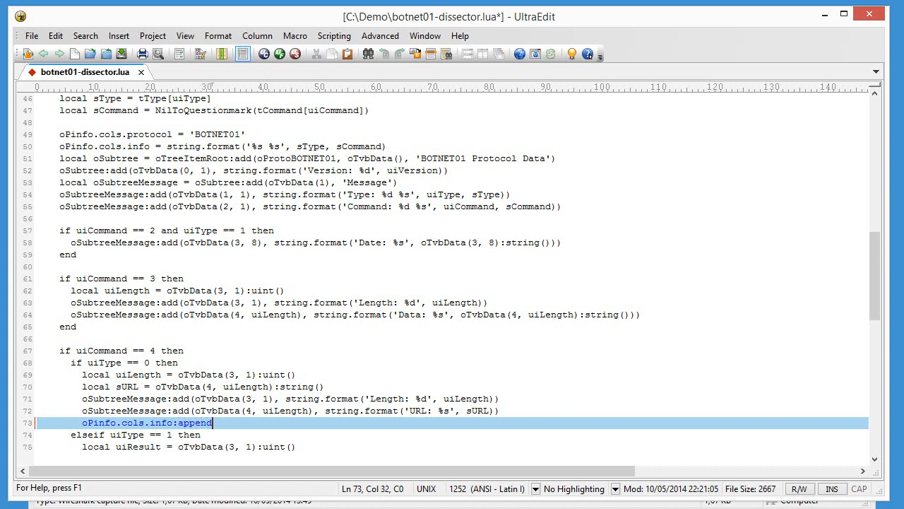
type("(")
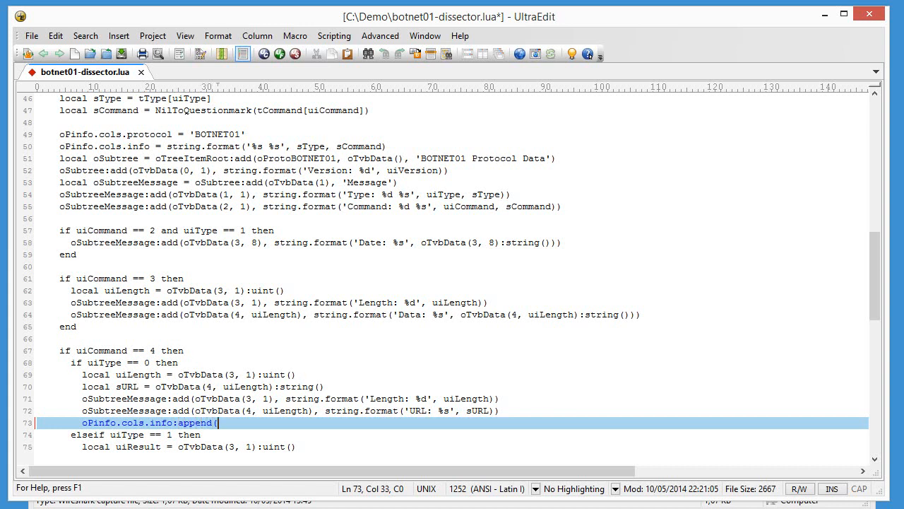
type("' ' ..")
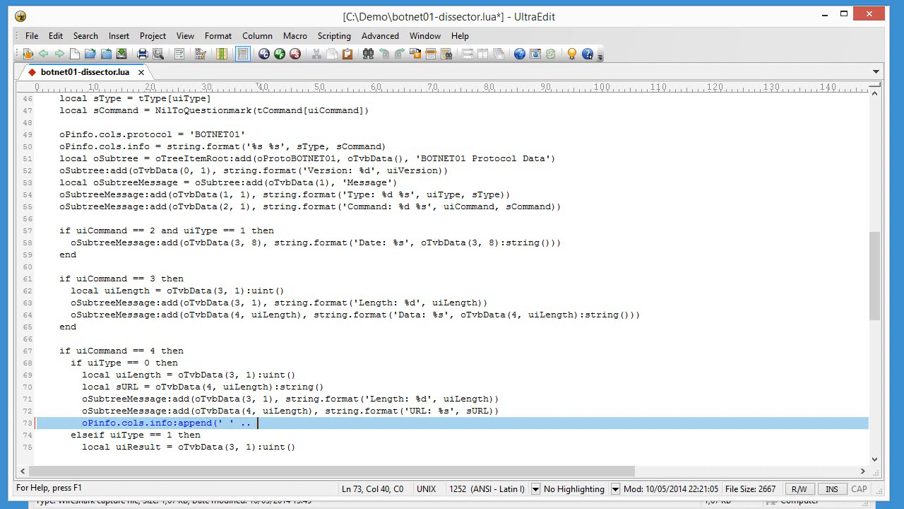
type("strUrl")
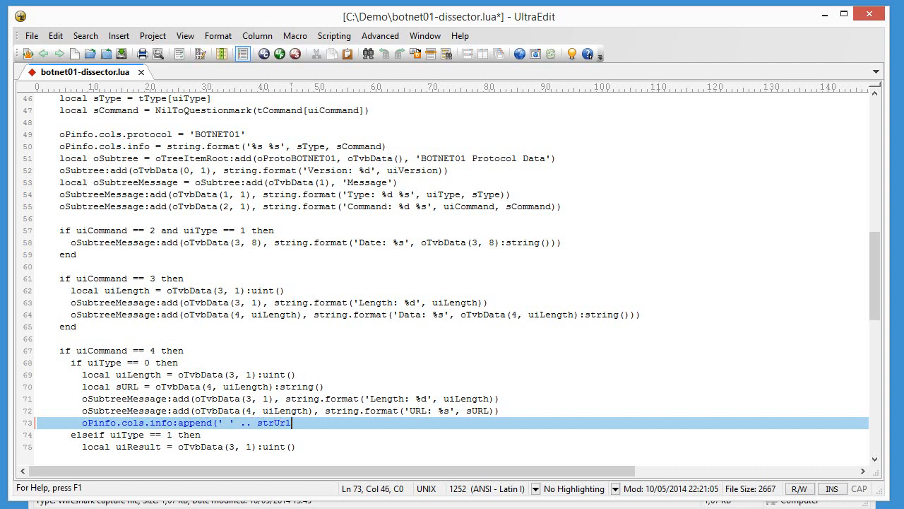
type(")")
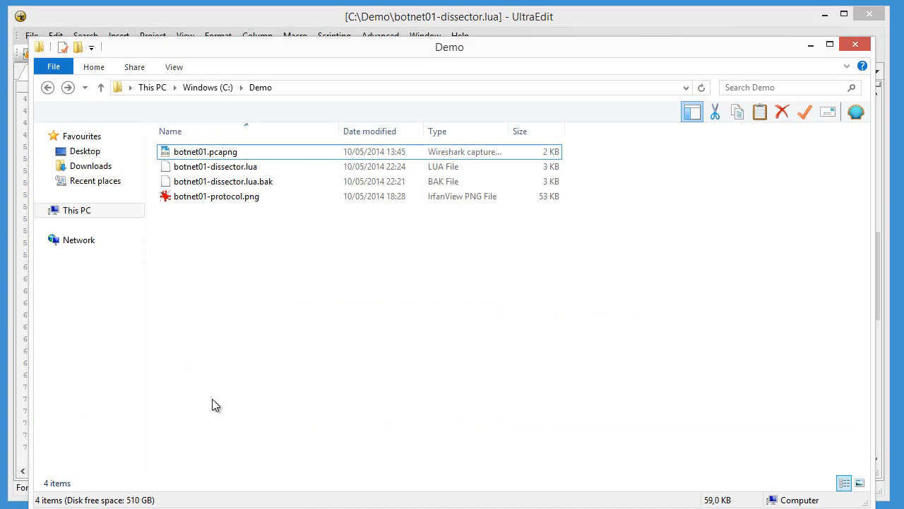
- Open botnet01.pcapng from the Demo folder in Wireshark
double_click(205, 151)
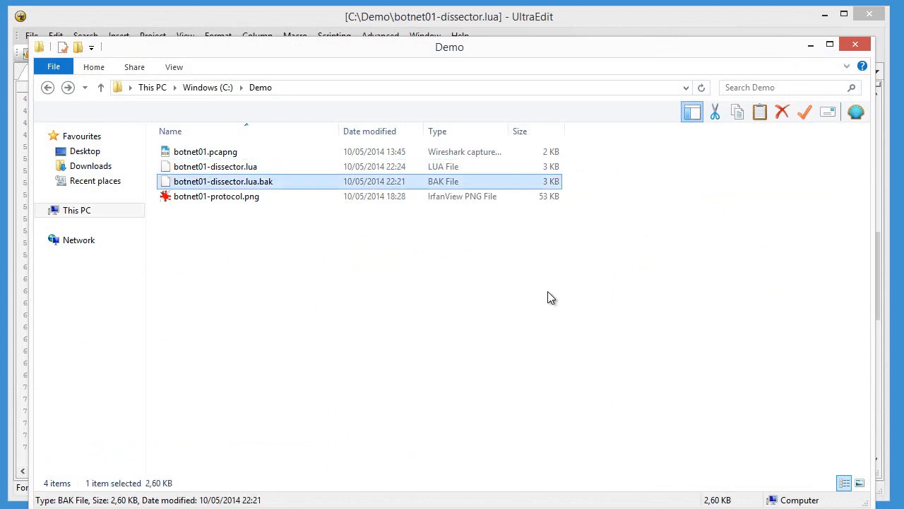
left_click(205, 151)
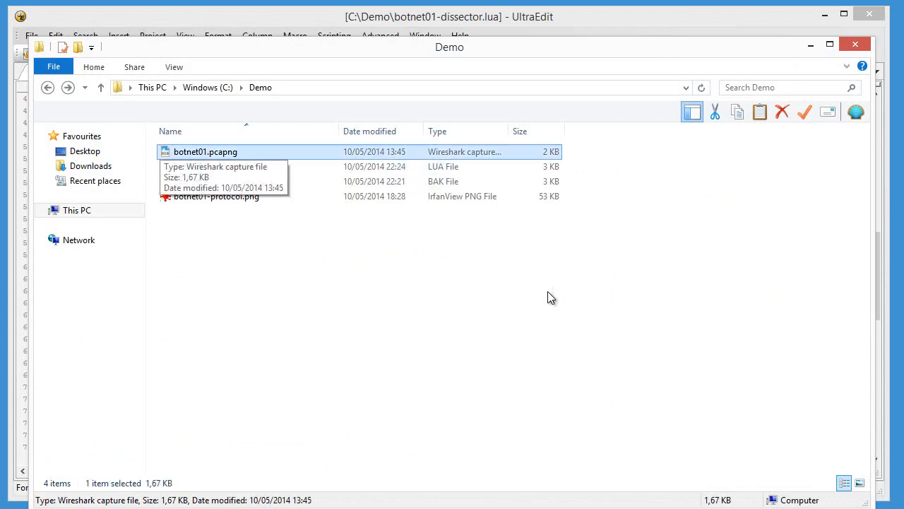
double_click(205, 151)
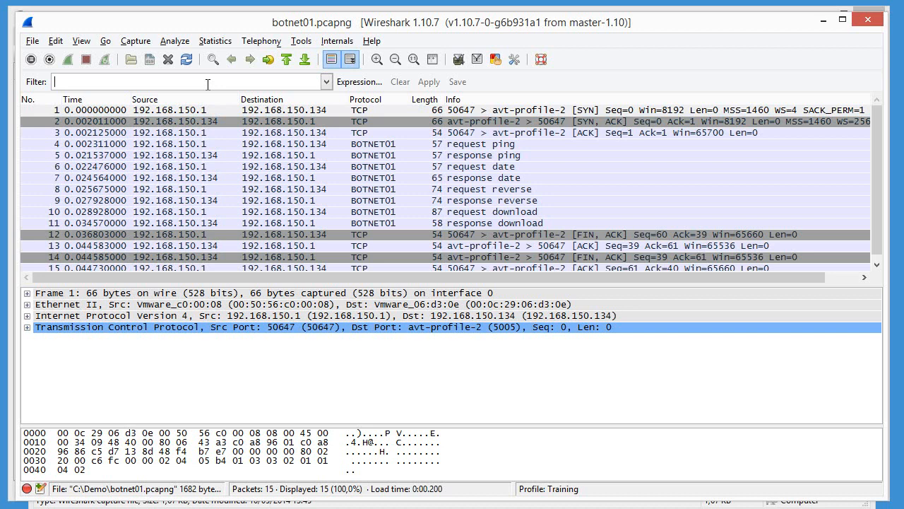
- Filter the packet list with the botnet01 display filter to show the 8 BOTNET01 packets
type("botnet01")
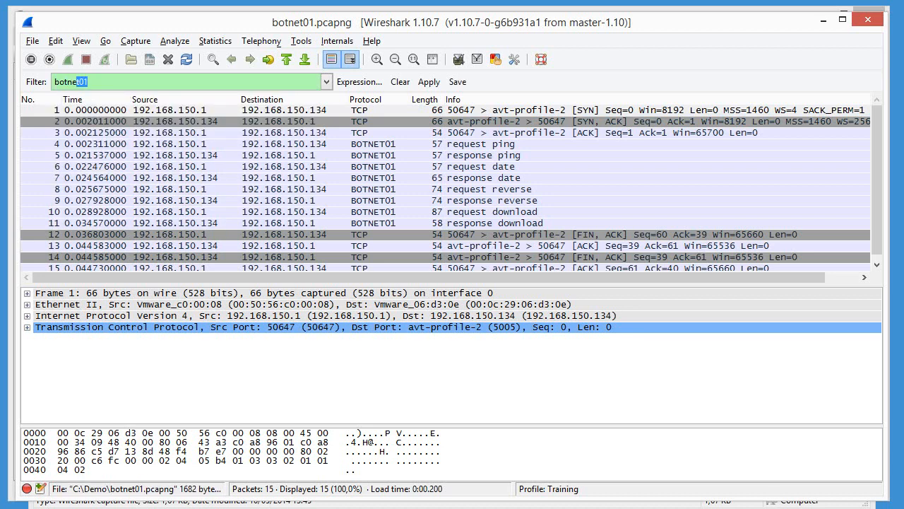
left_click(428, 82)
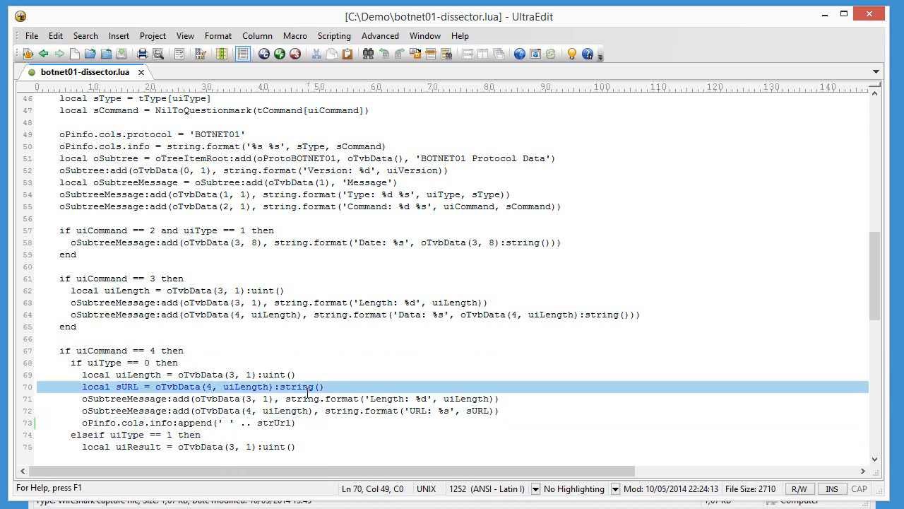
mouse_move(308, 398)
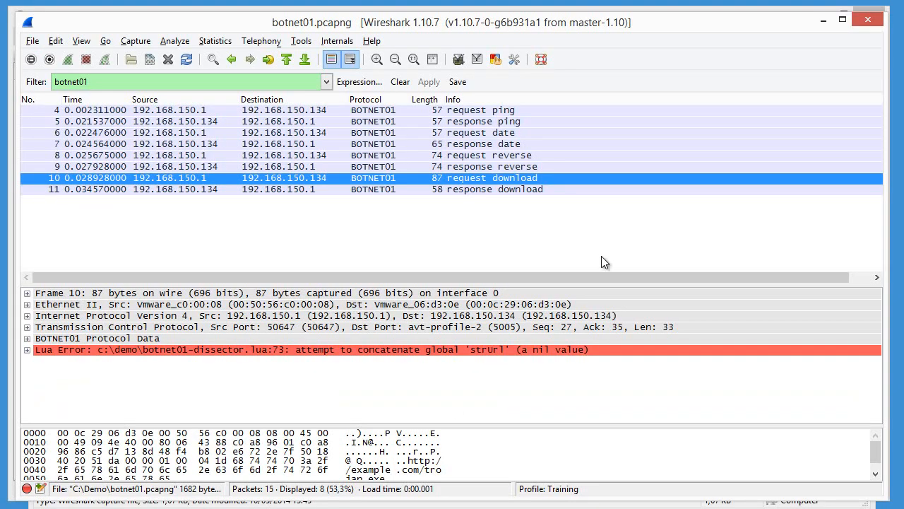
mouse_move(554, 382)
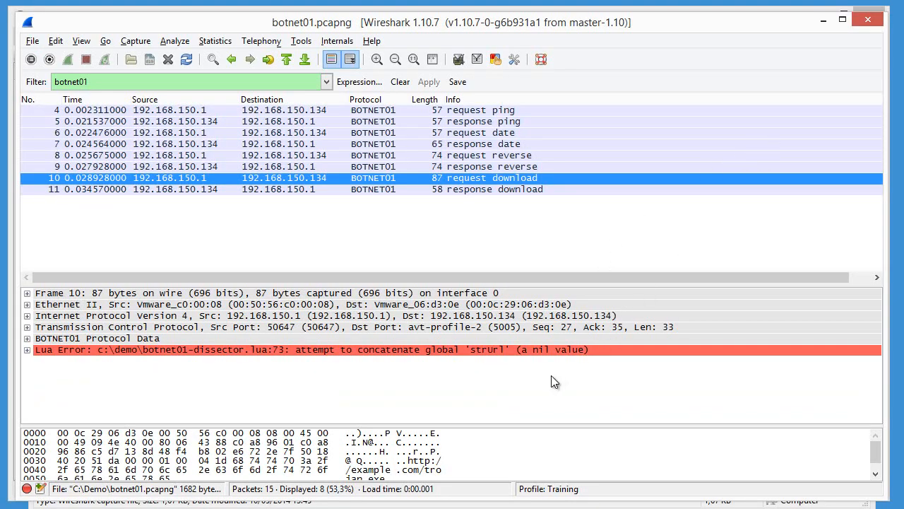
mouse_move(441, 362)
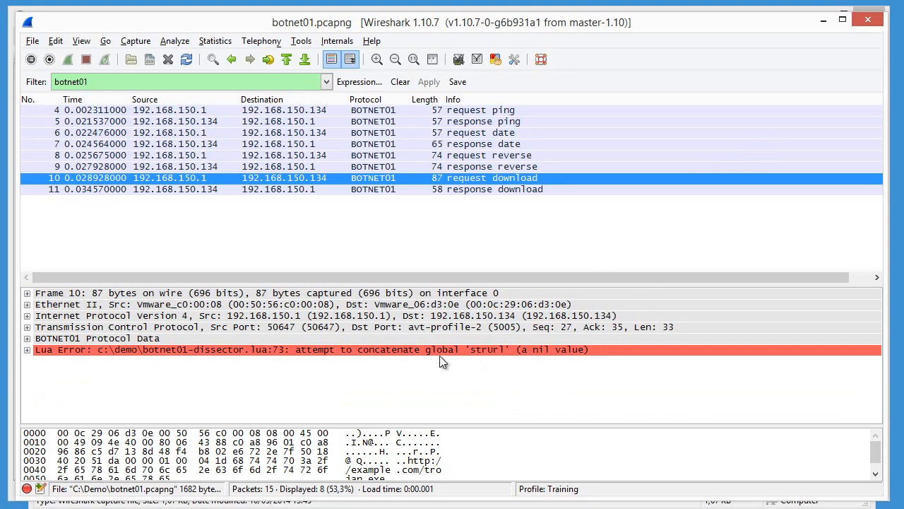
mouse_move(485, 356)
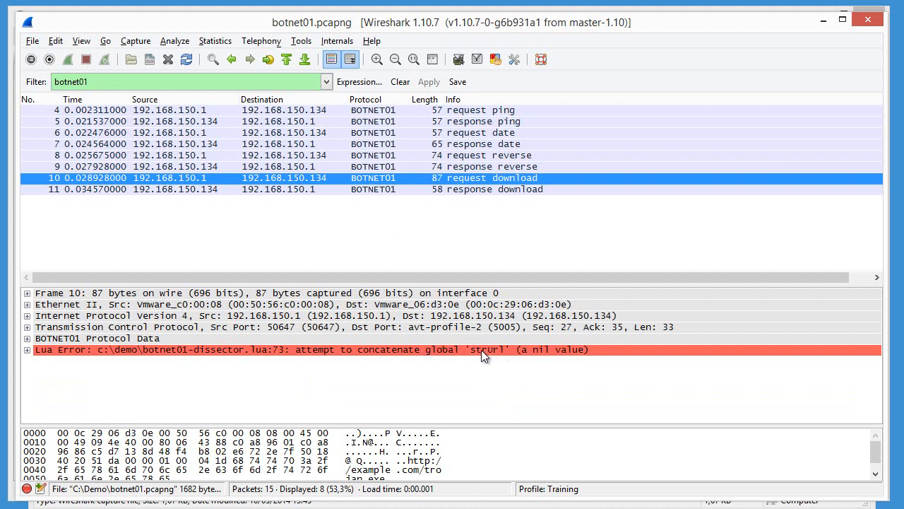
mouse_move(501, 354)
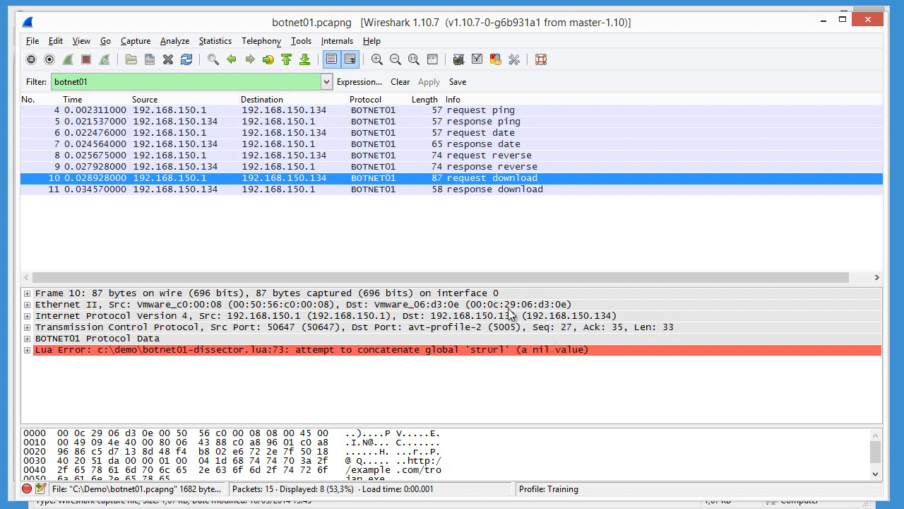
mouse_move(538, 360)
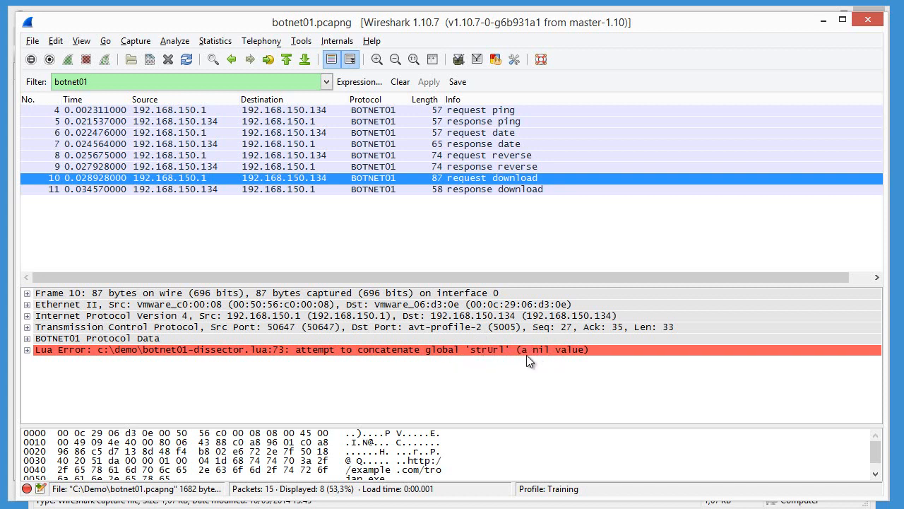
mouse_move(580, 362)
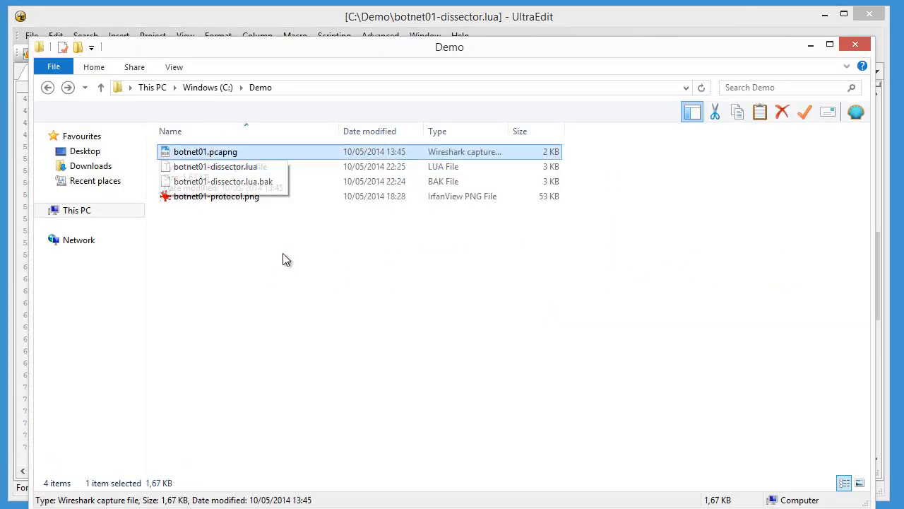
- Reopen botnet01.pcapng from Explorer so Wireshark loads the edited dissector
double_click(205, 151)
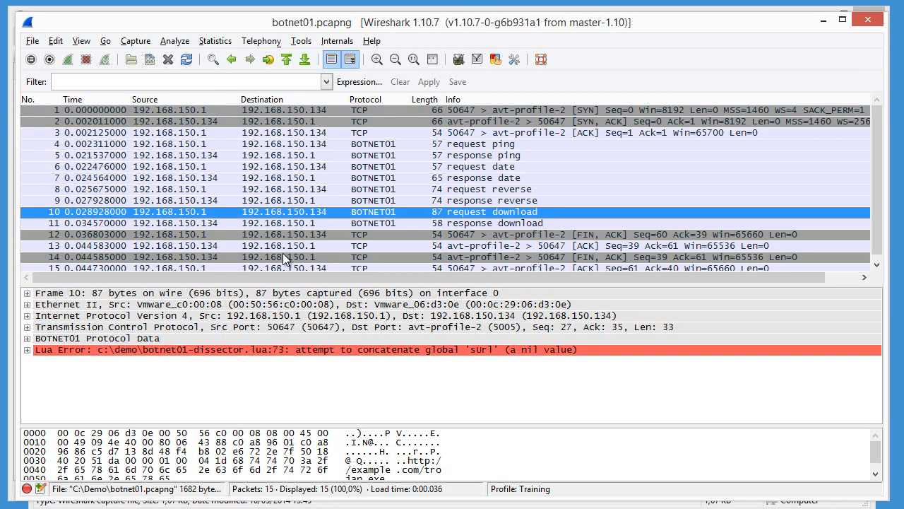
mouse_move(499, 360)
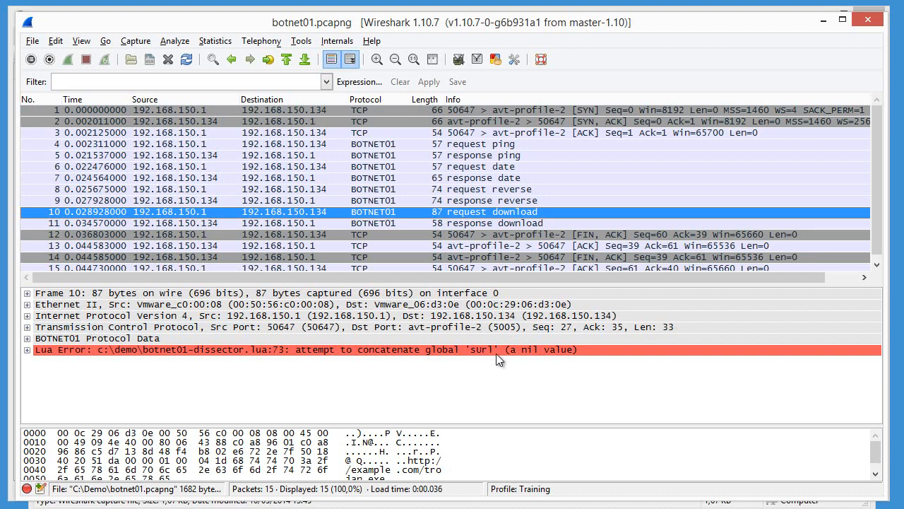
left_click(304, 349)
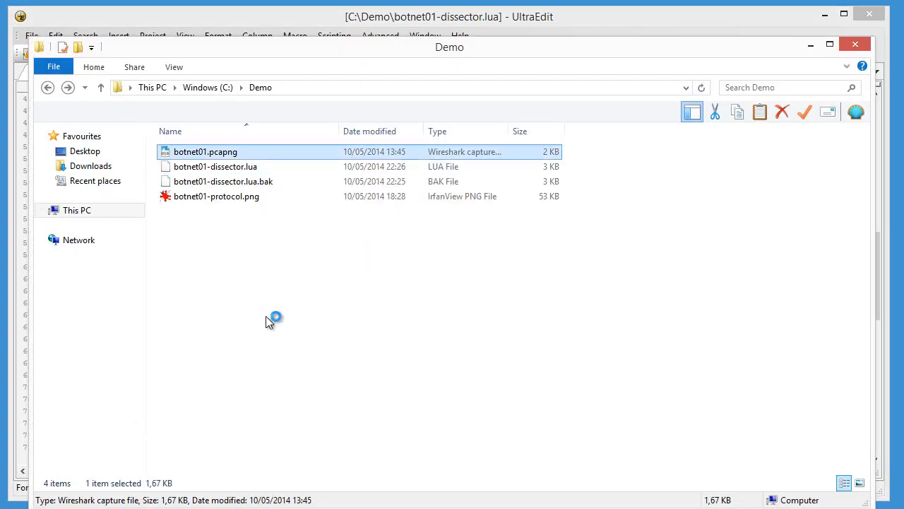
double_click(205, 151)
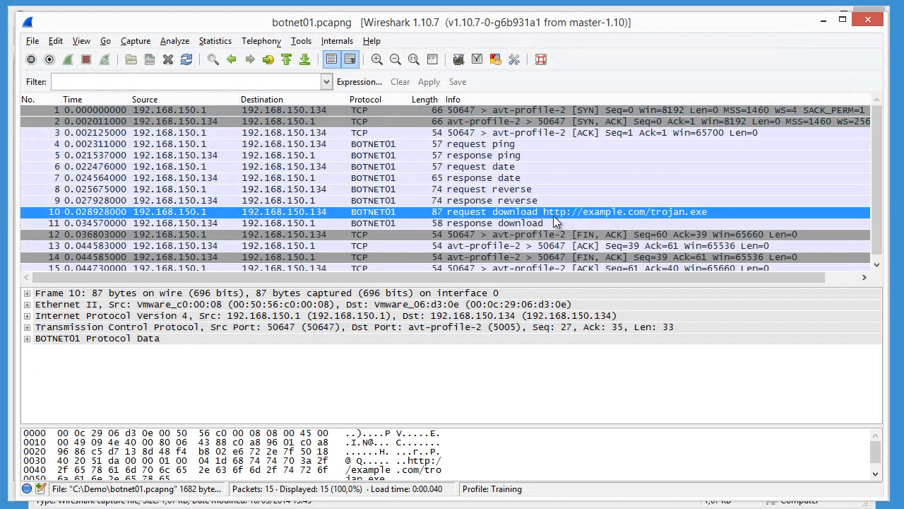
mouse_move(427, 181)
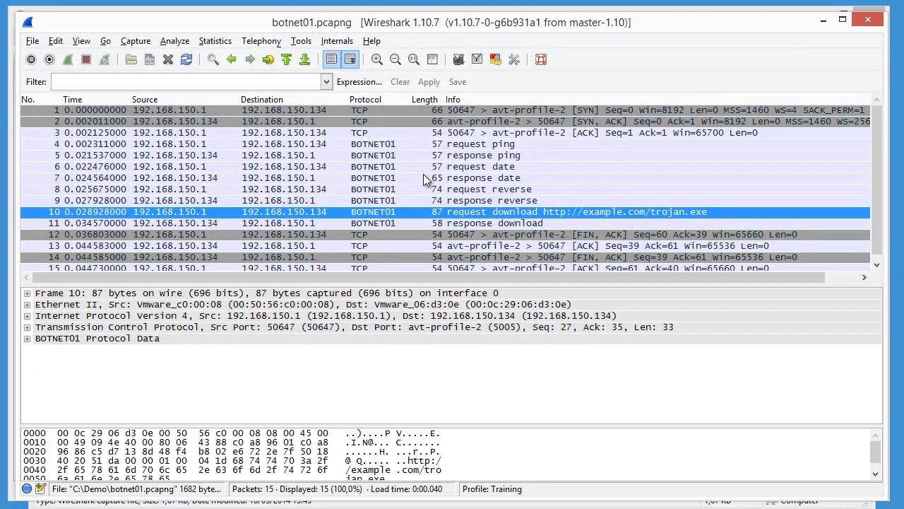
mouse_move(333, 43)
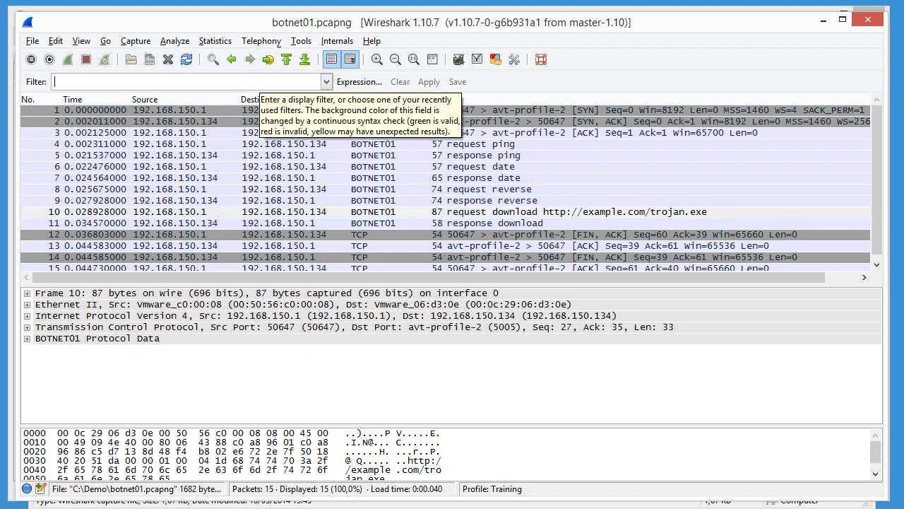
- Apply the botnet01 display filter to narrow the list to the BOTNET01 packets
type("botnet01")
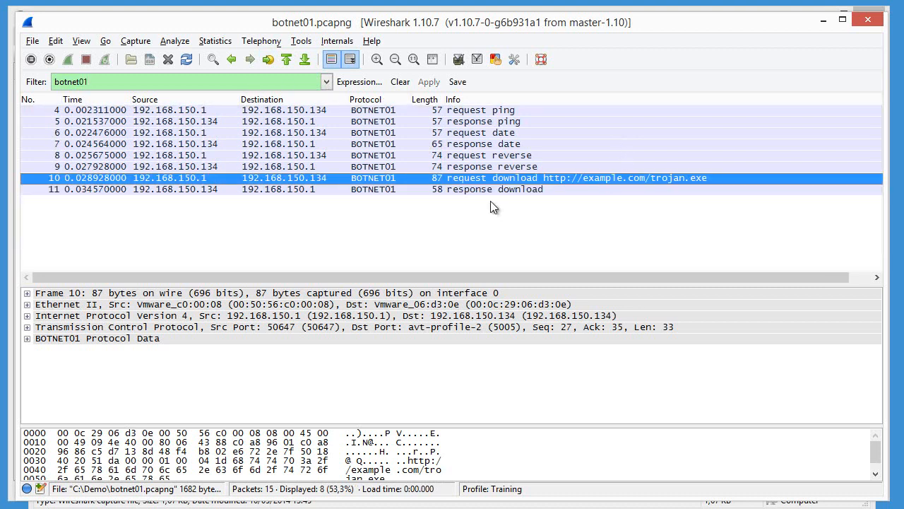
mouse_move(579, 198)
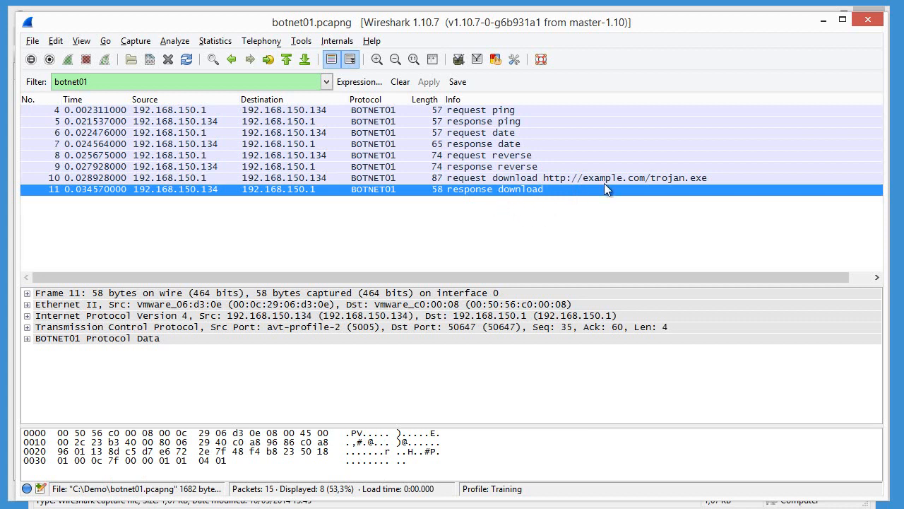
mouse_move(562, 193)
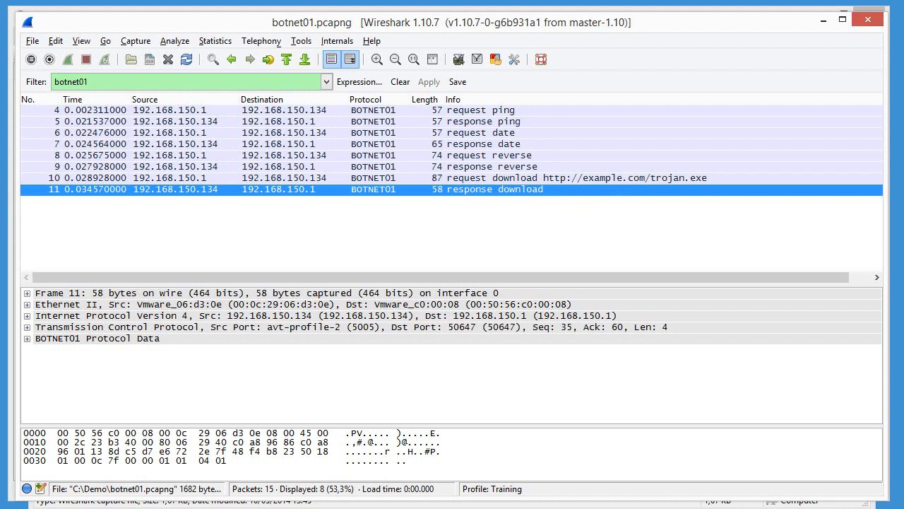
mouse_move(828, 77)
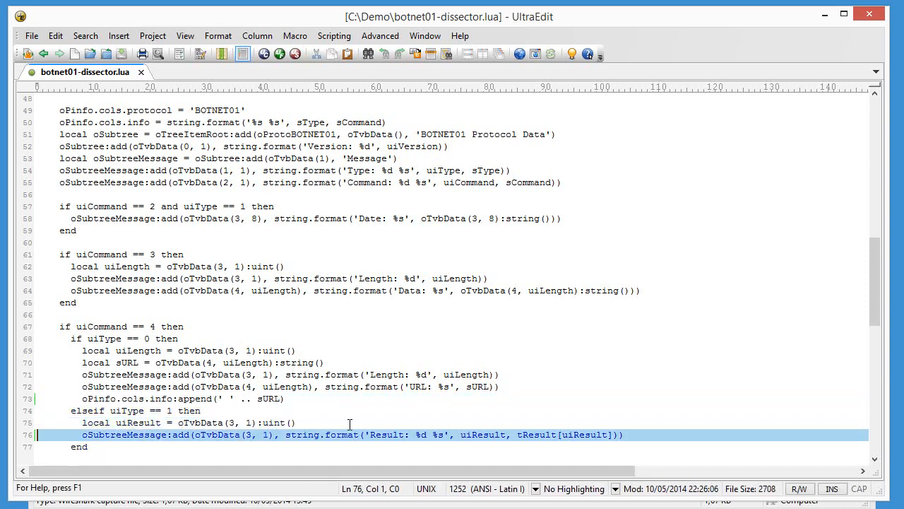
- Add an Info-column append line to the download-response branch using sResponse instead of sURL
type("oPinfo.cols.info:append(' ' .. sURL)")
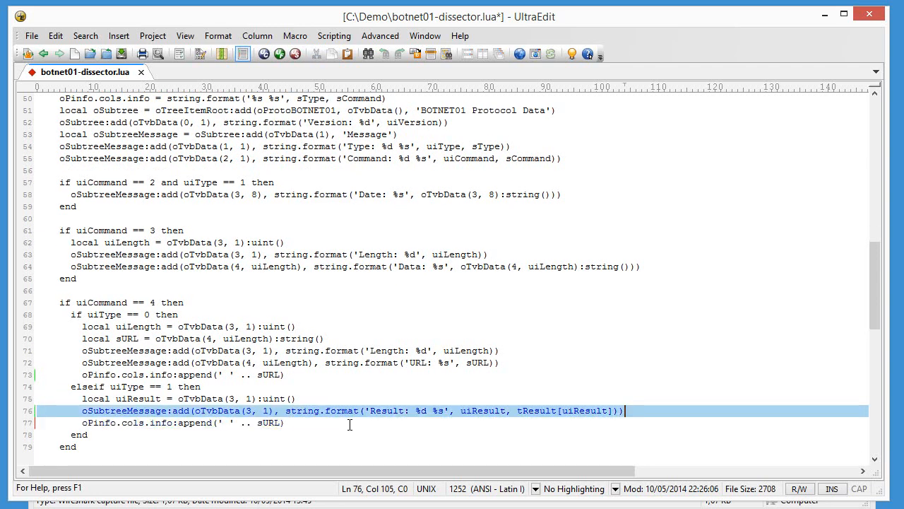
double_click(272, 422)
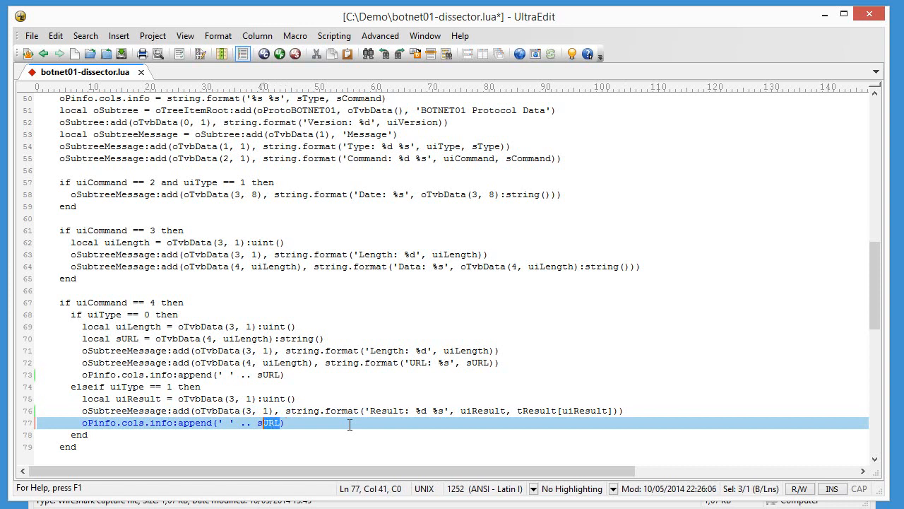
type("Response")
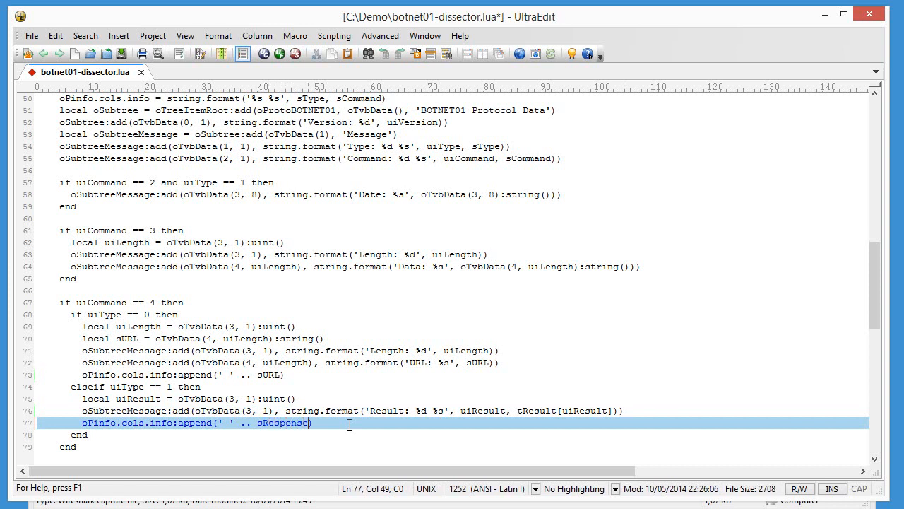
double_click(283, 423)
type("local")
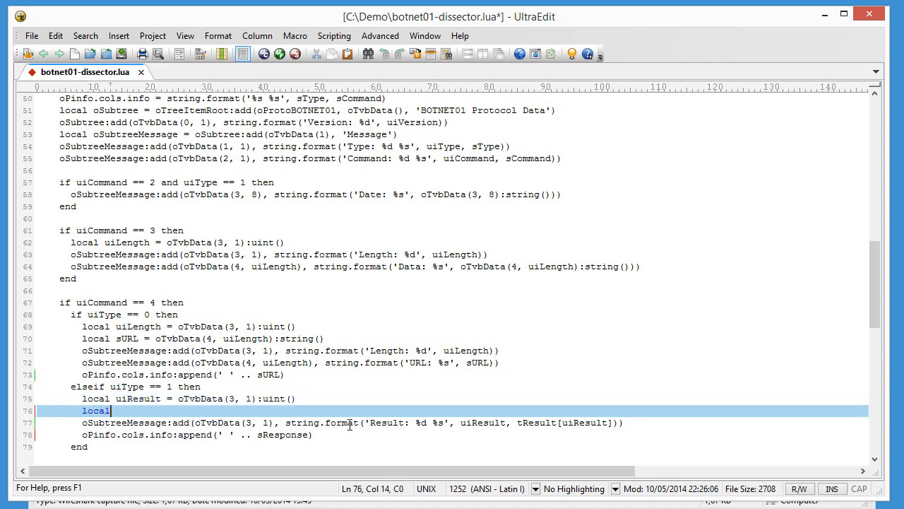
type("sResponse = tResult[uiResu")
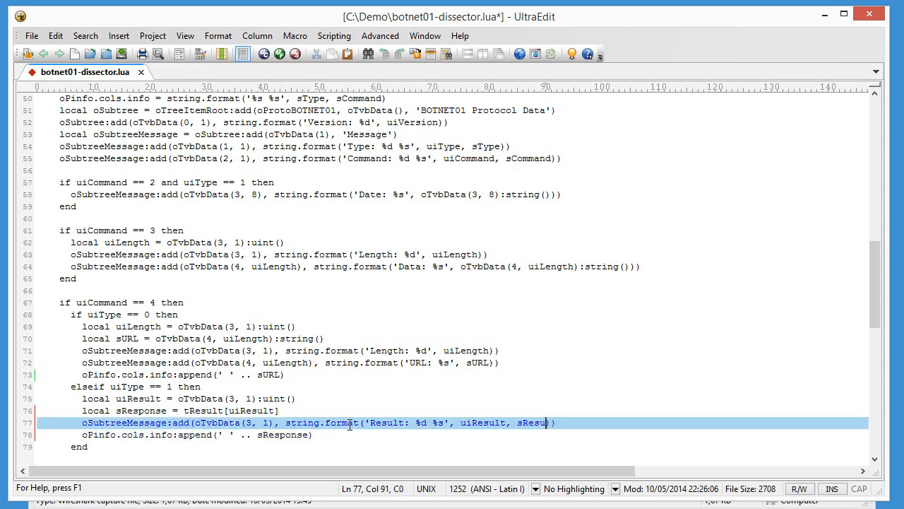
type("lt")
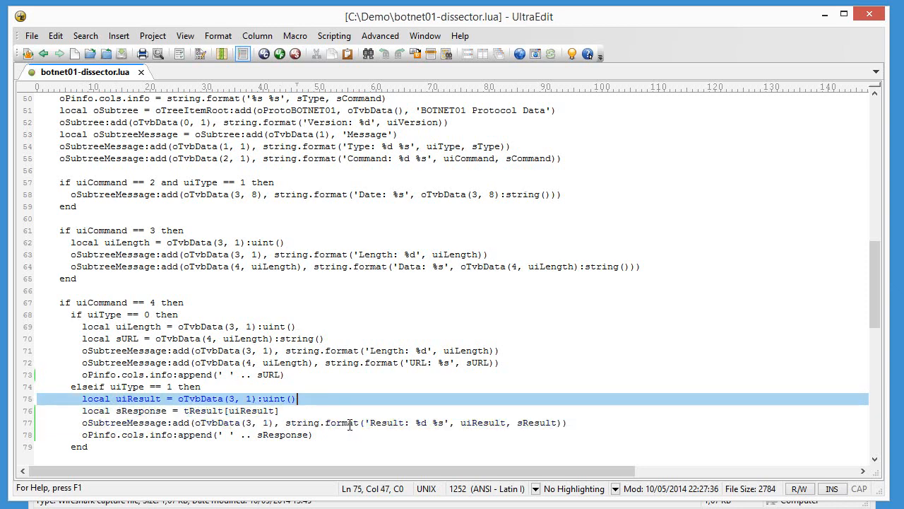
key("Down")
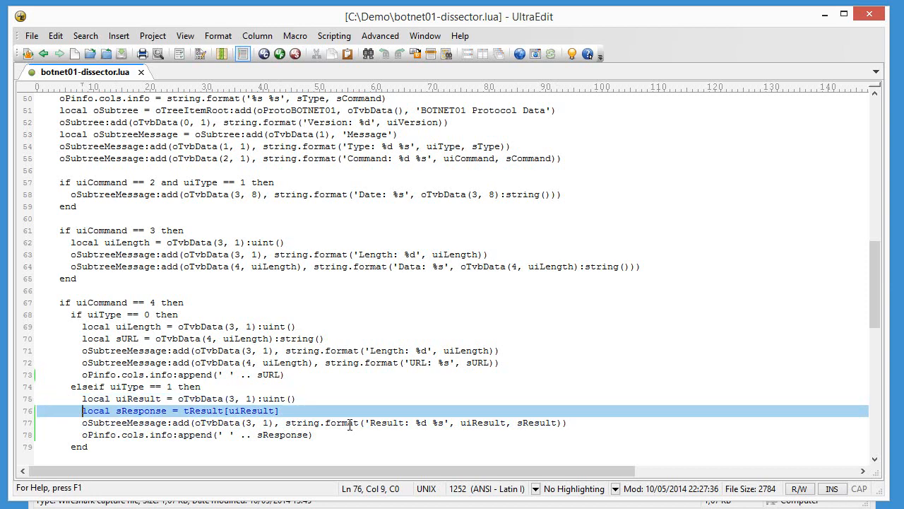
- Rename sResponse to sResult, wrap tResult[uiResult] in NilToQuestionmark, and save the script
double_click(142, 410)
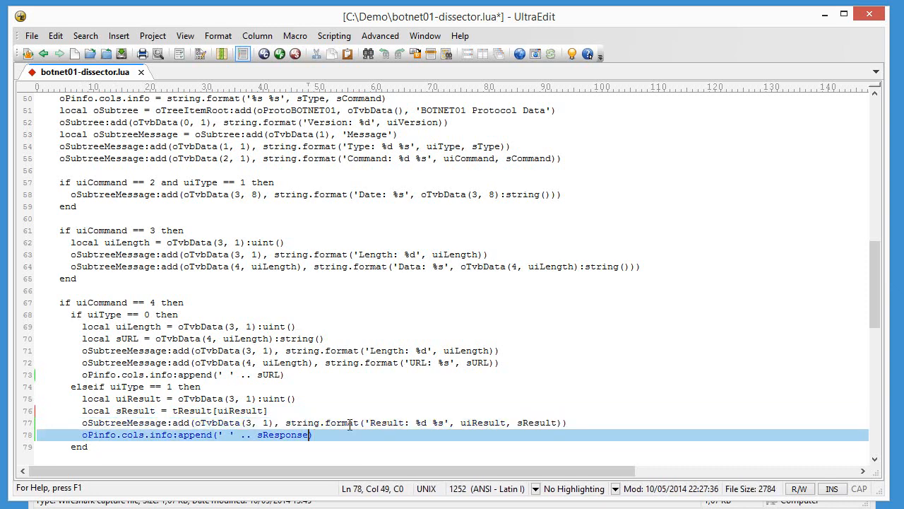
key("BackSpace")
type("ult")
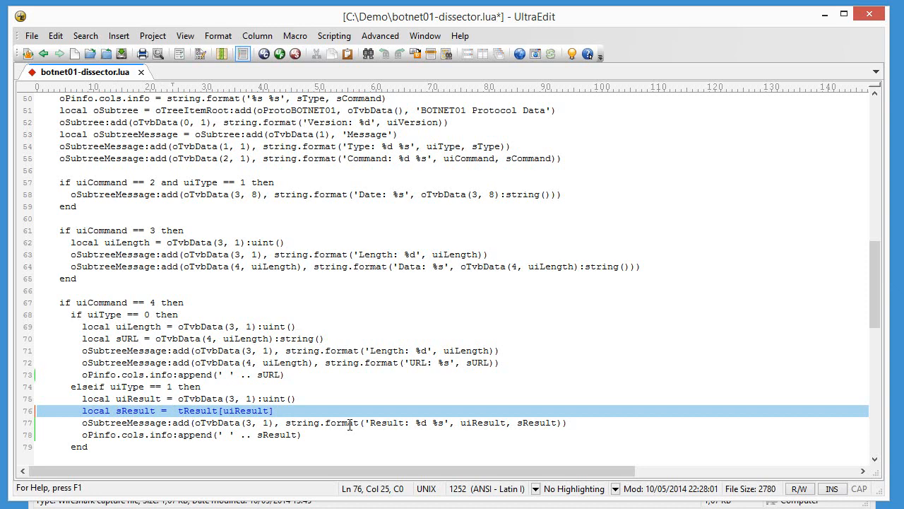
type("NilToQuestionmark(")
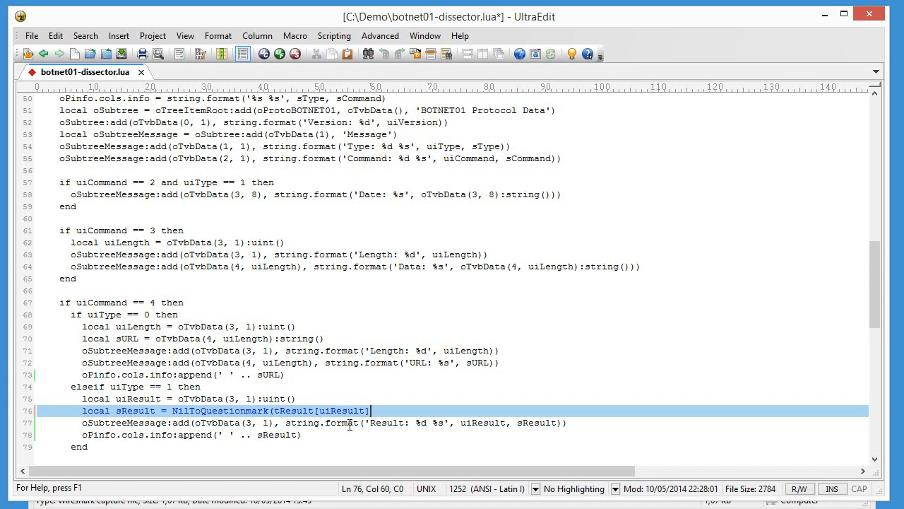
type(")")
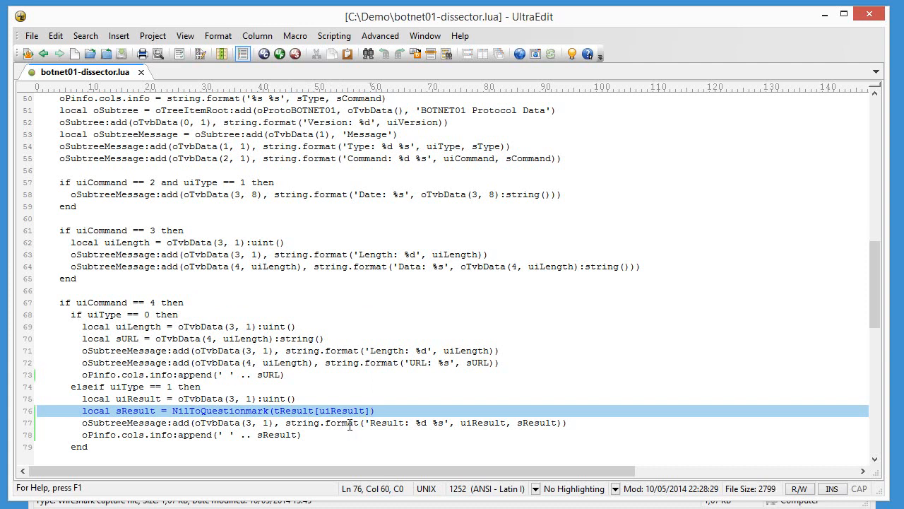
double_click(342, 410)
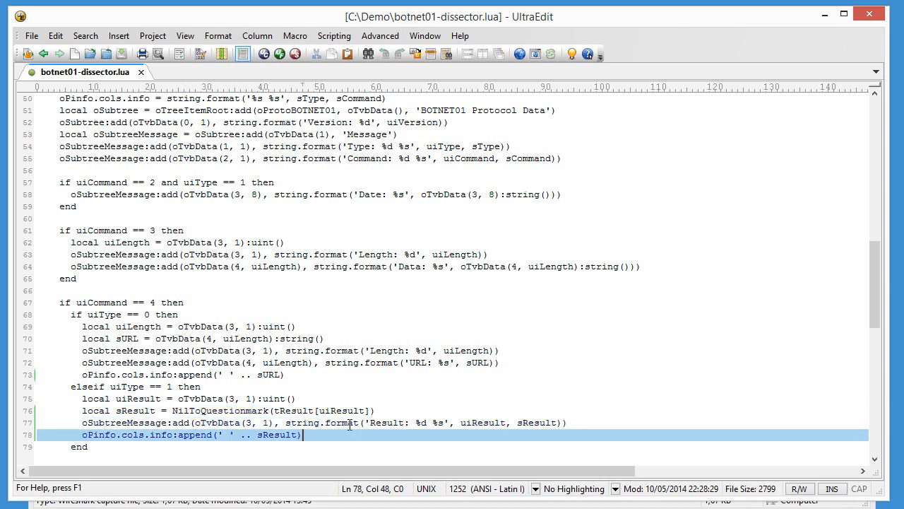
left_click(370, 423)
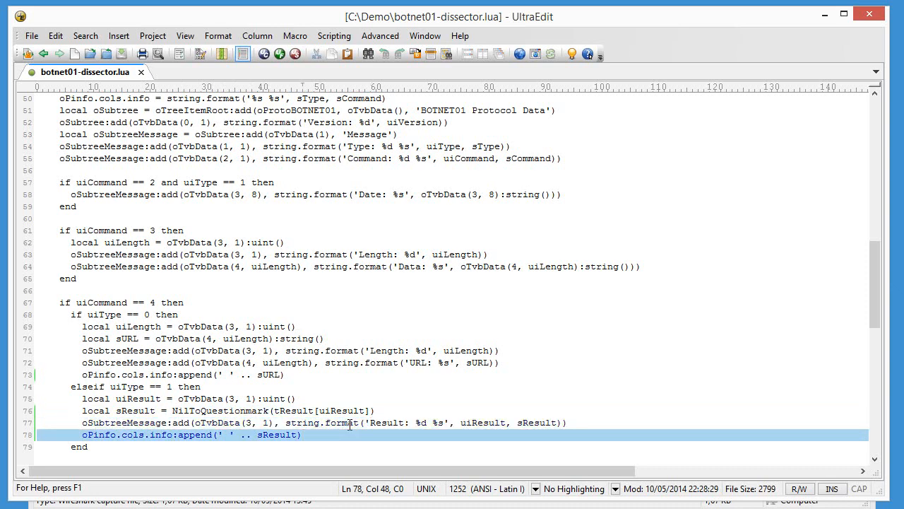
mouse_move(351, 430)
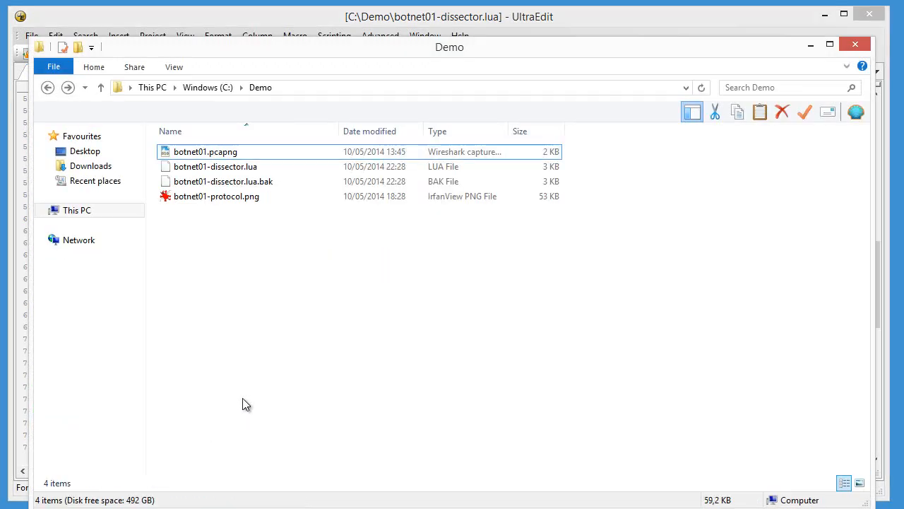
- Reopen botnet01.pcapng and apply the botnet01 filter, showing response download success in Info
left_click(205, 151)
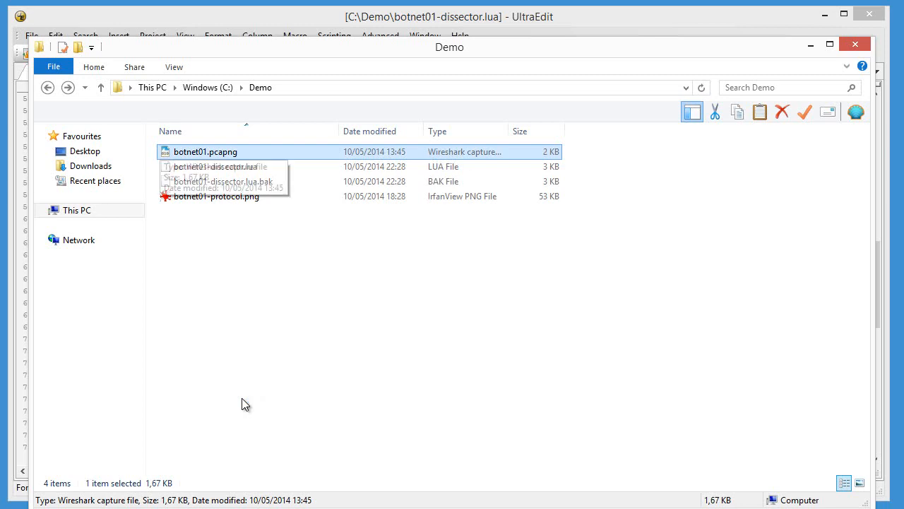
double_click(206, 151)
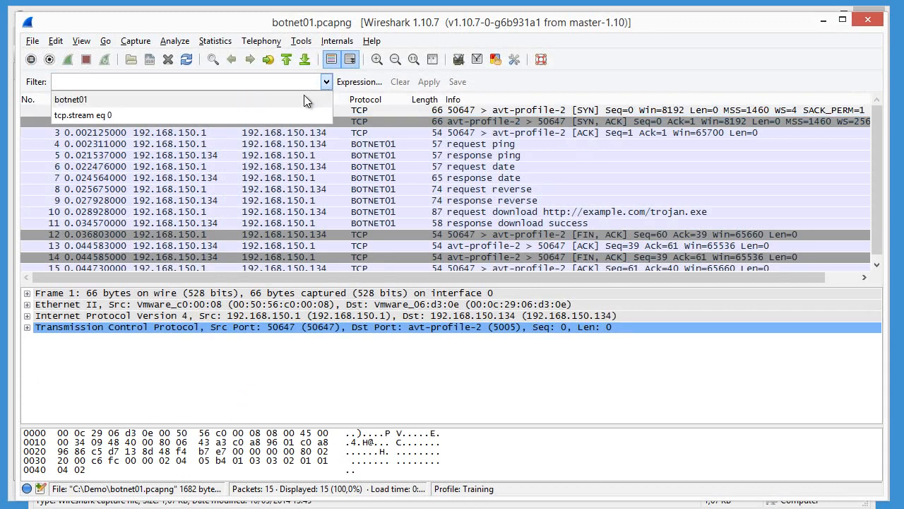
left_click(430, 82)
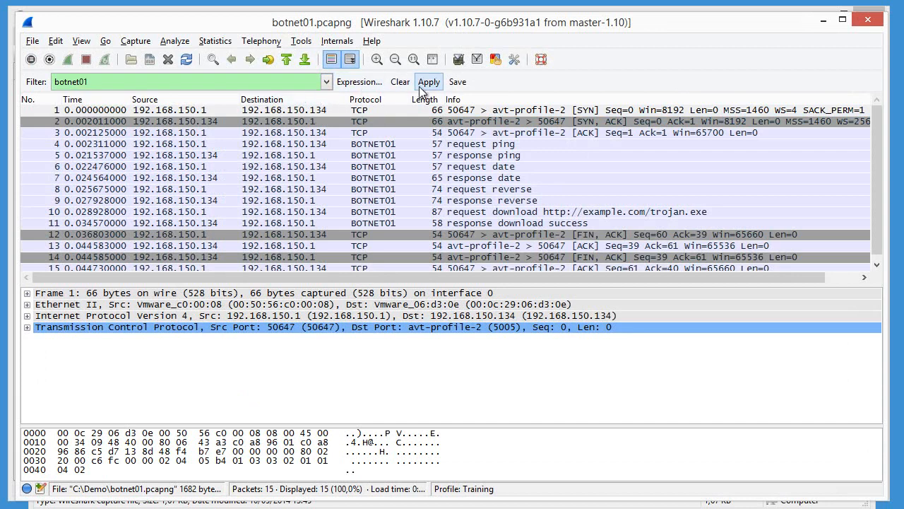
left_click(428, 81)
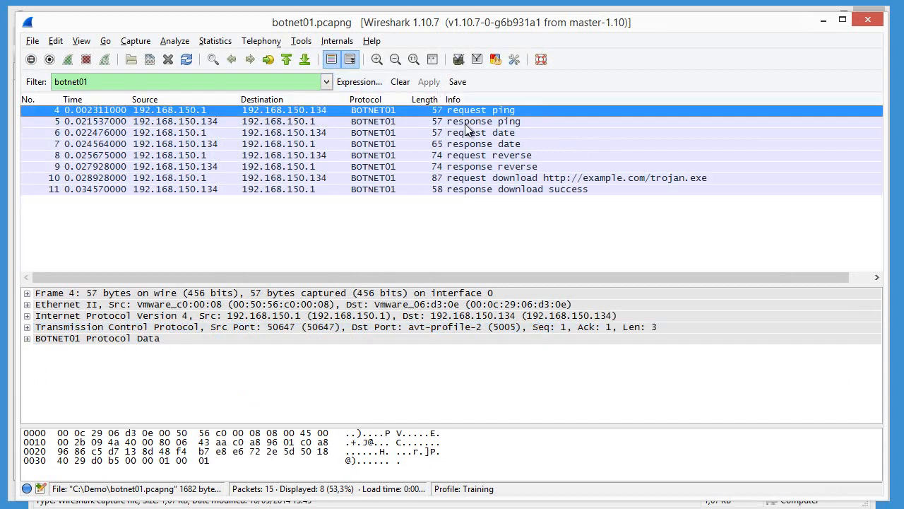
left_click(494, 154)
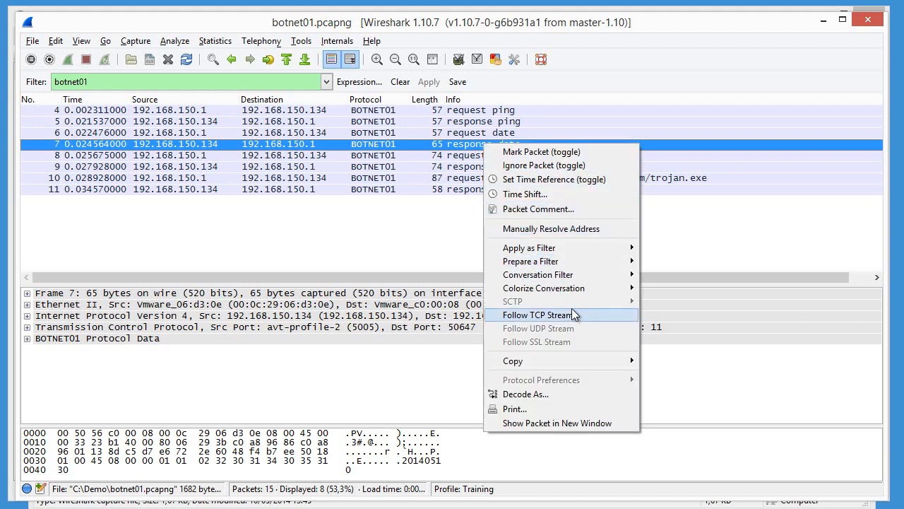
- Follow the TCP stream of the response date packet as a hex dump, leaving filter tcp.stream eq 0
left_click(540, 314)
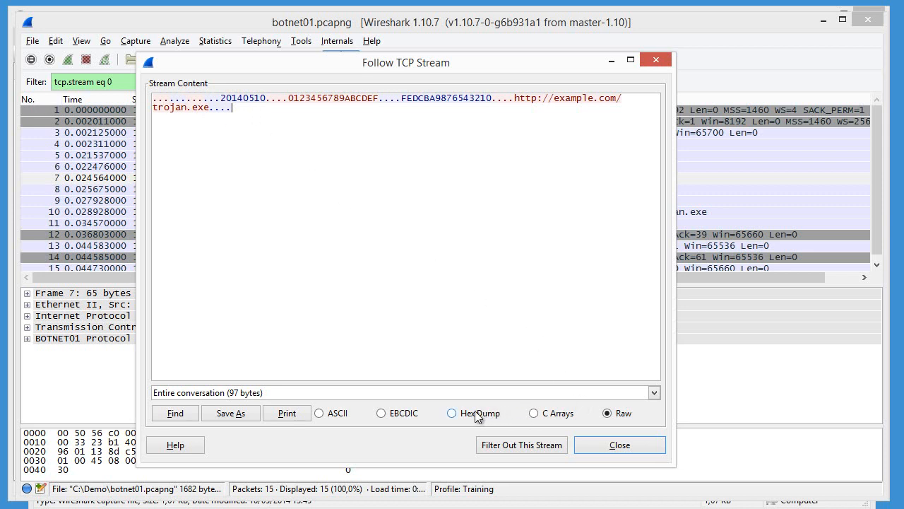
left_click(451, 412)
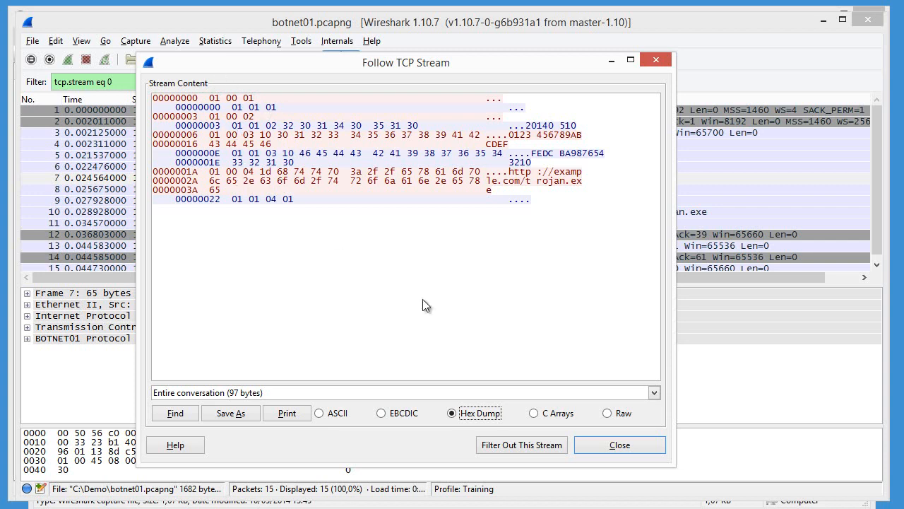
left_click(619, 444)
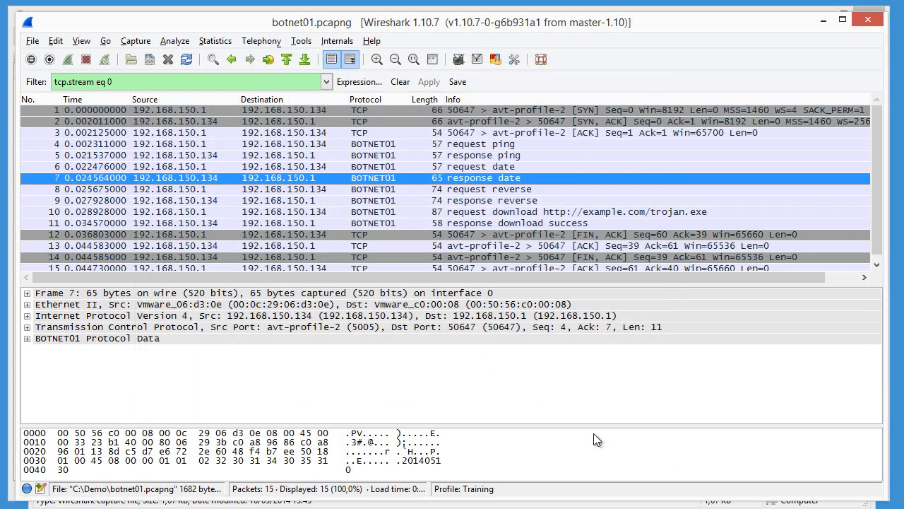
mouse_move(324, 85)
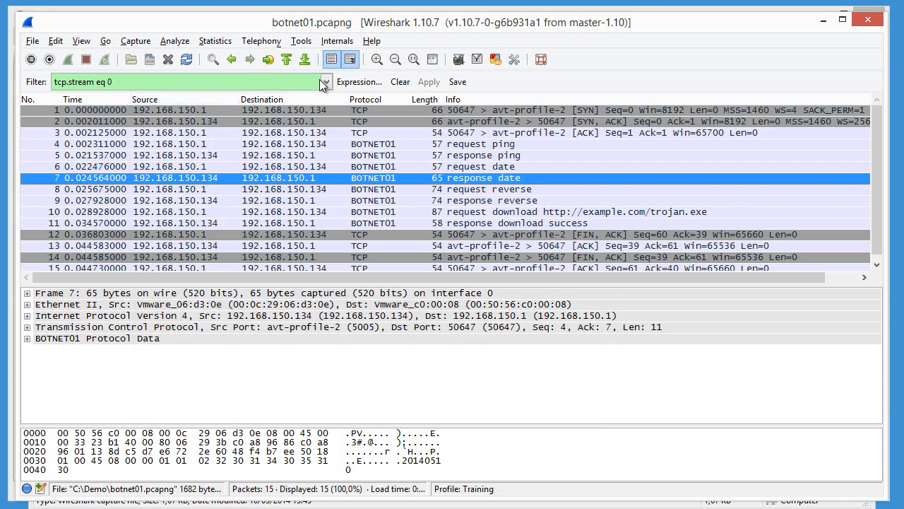
- Reapply the botnet01 filter from the filter history to list only BOTNET01 packets
left_click(325, 82)
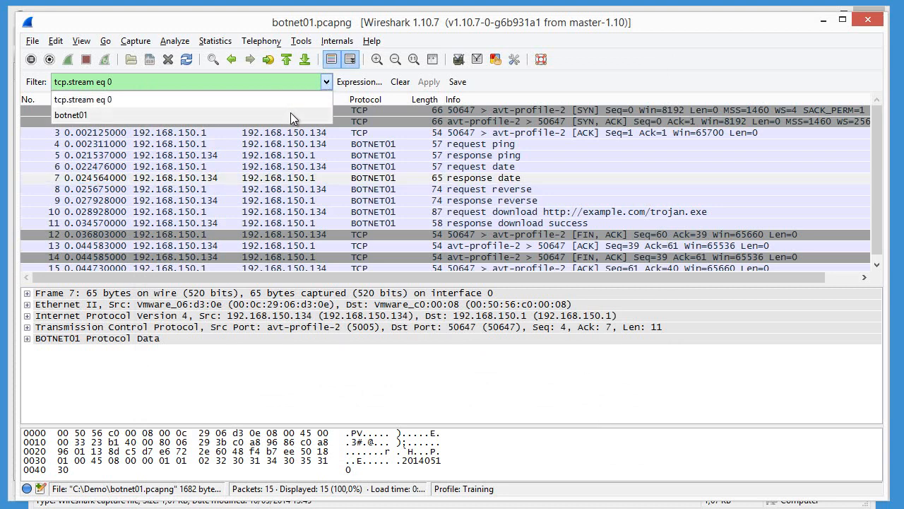
left_click(71, 116)
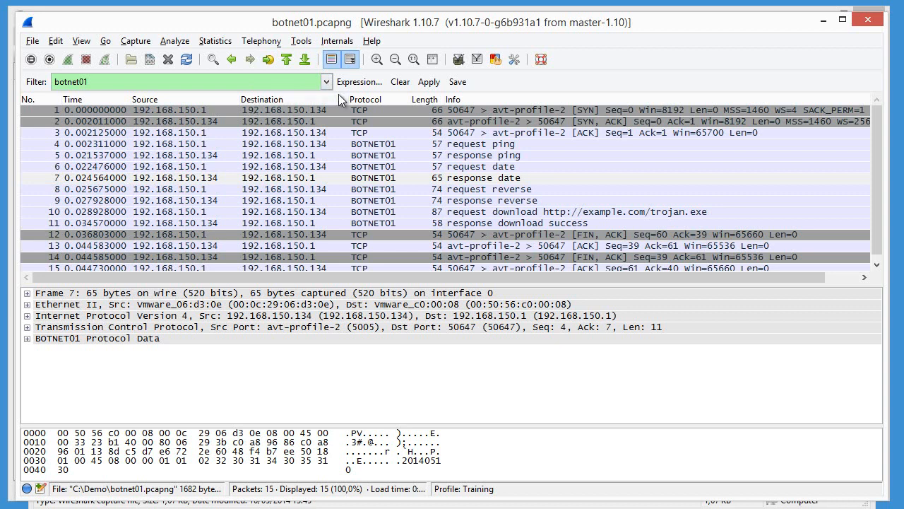
left_click(428, 82)
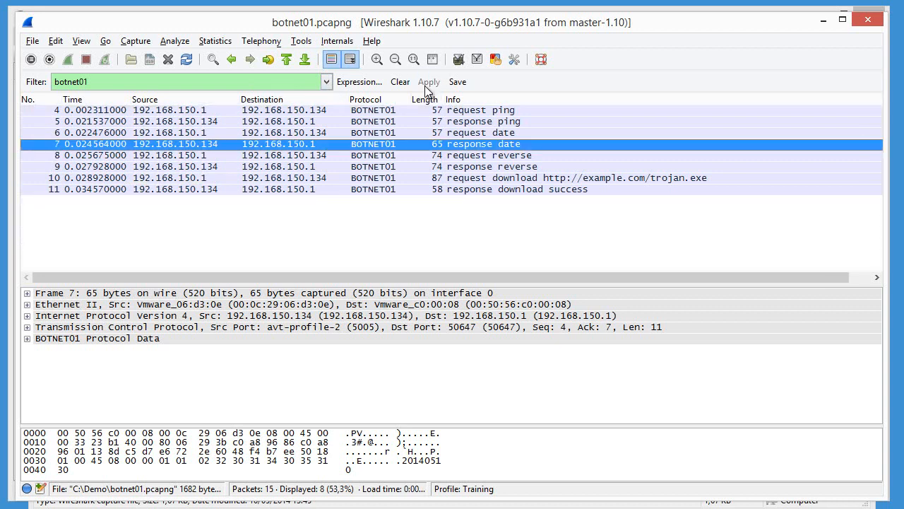
mouse_move(492, 183)
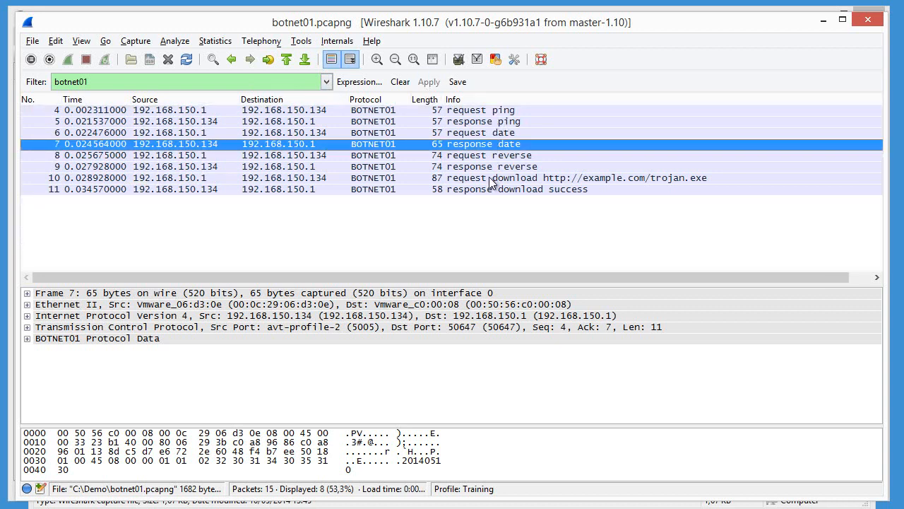
mouse_move(154, 347)
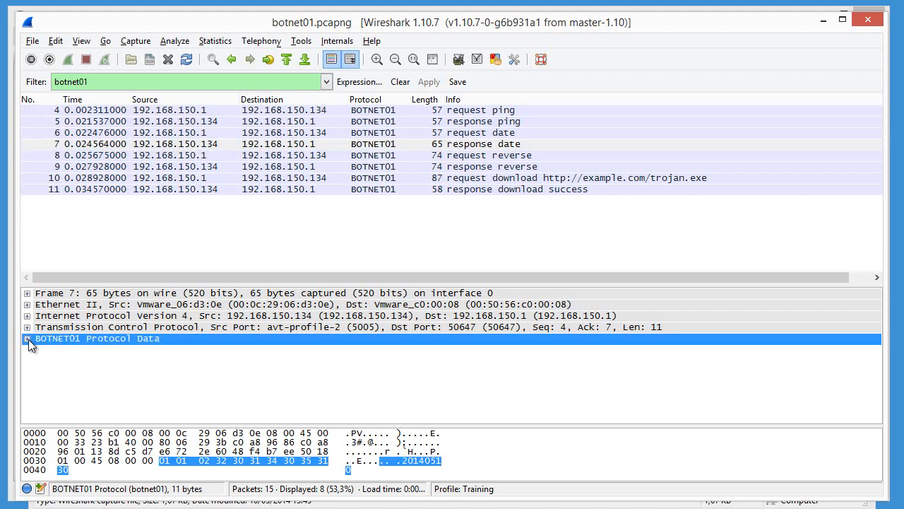
- Expand the response date packet's BOTNET01 Protocol Data showing version, type, command and date
left_click(26, 339)
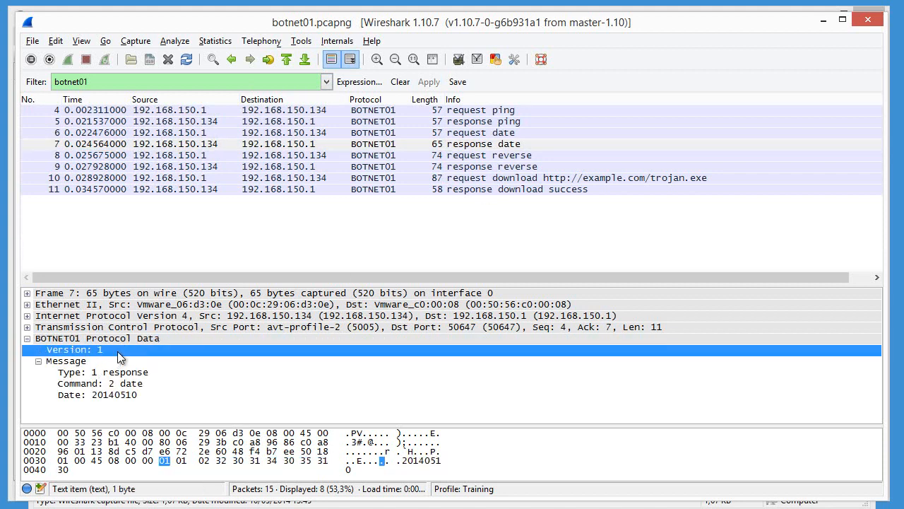
left_click(99, 382)
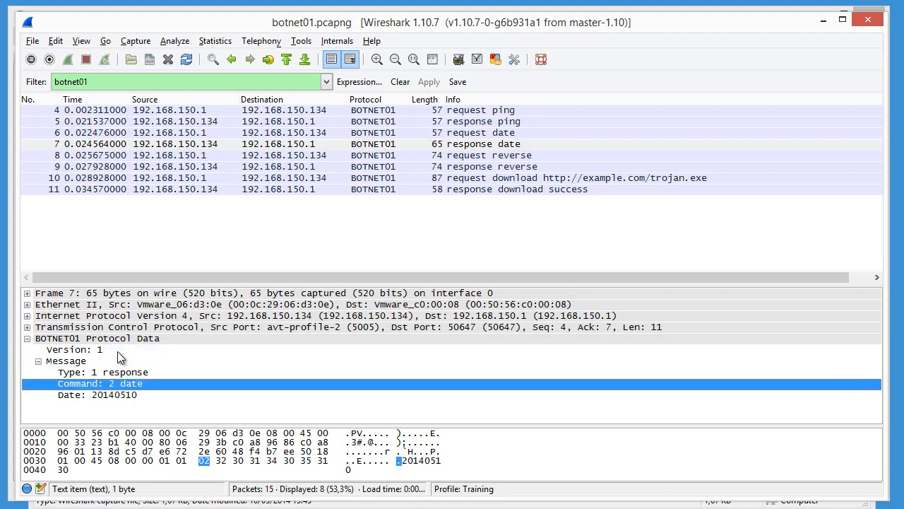
left_click(96, 337)
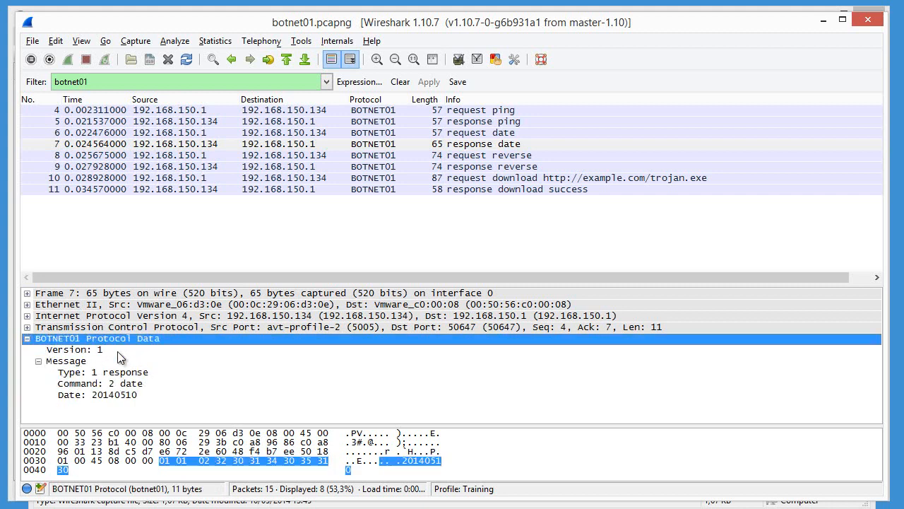